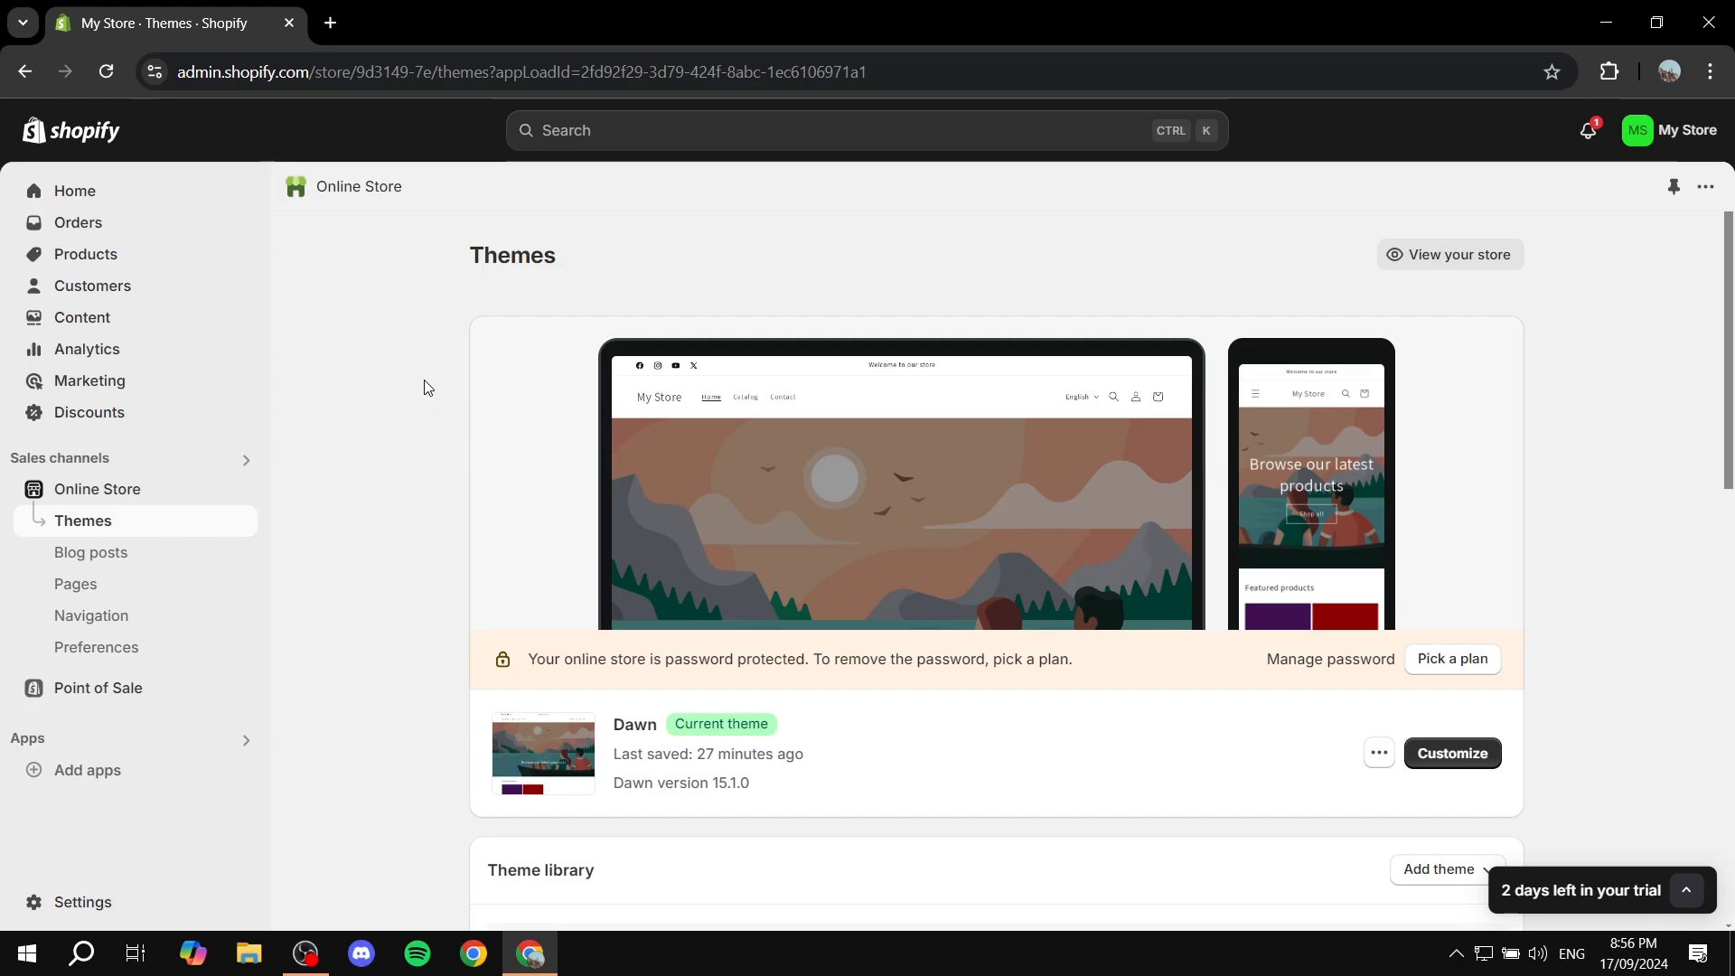
mouse_move(118, 777)
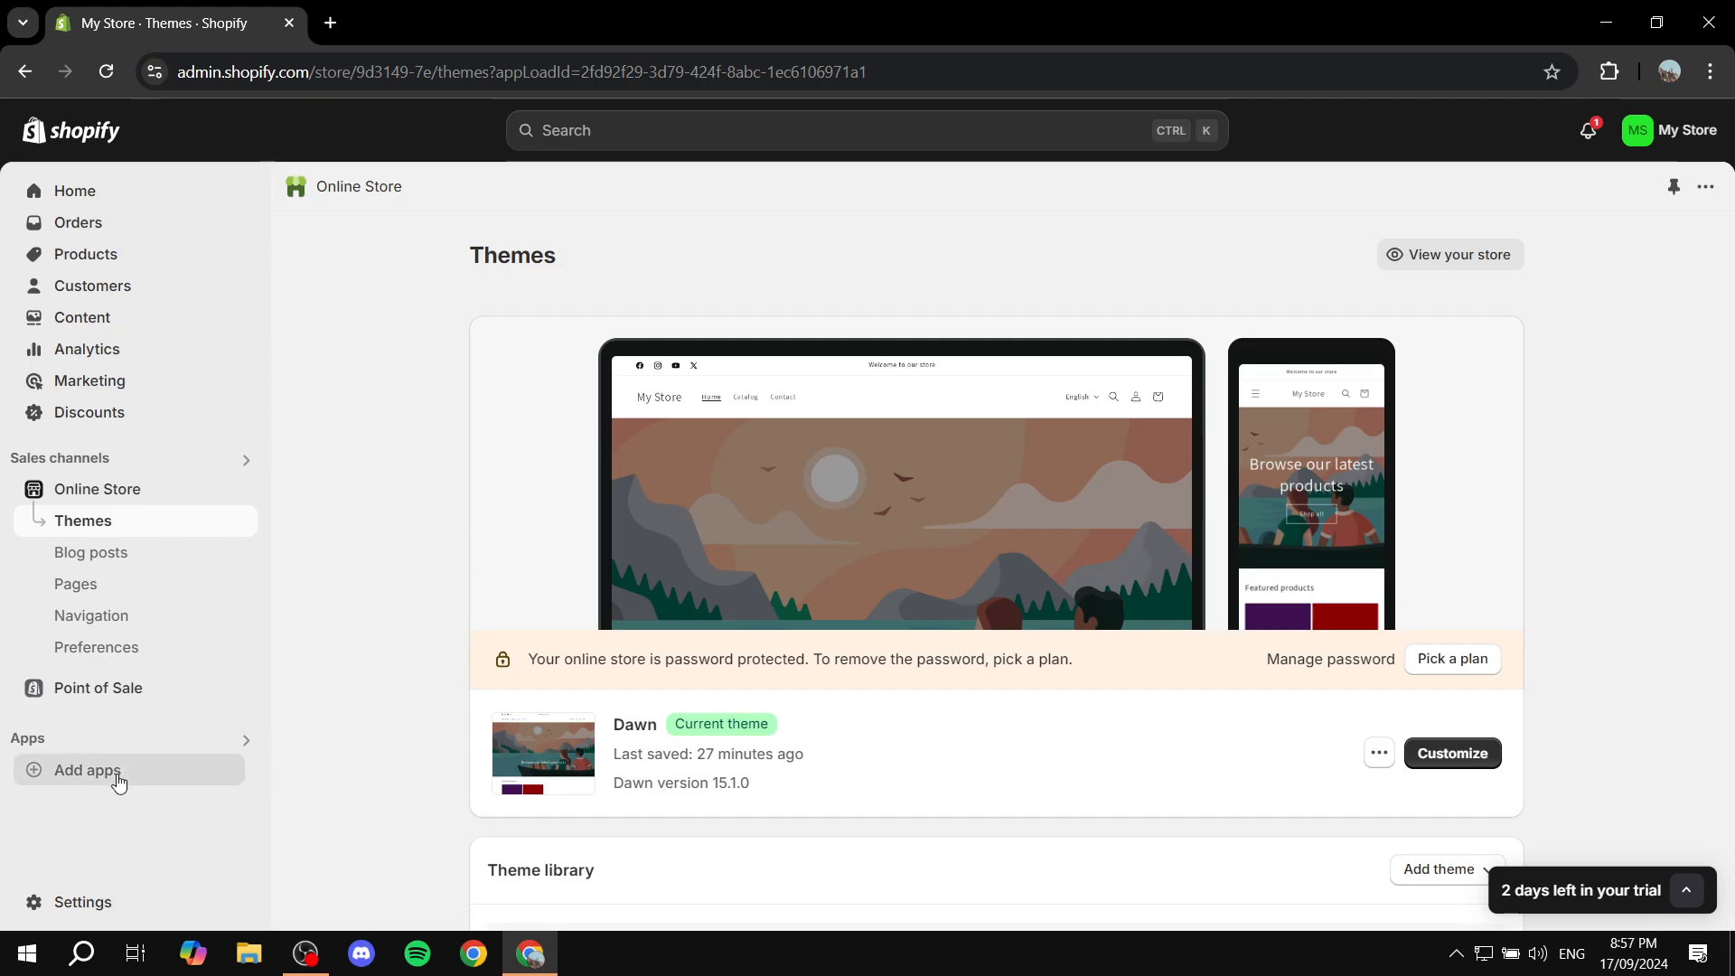
From Add apps, reach the full Shopify App Store in a new tab.
click(86, 770)
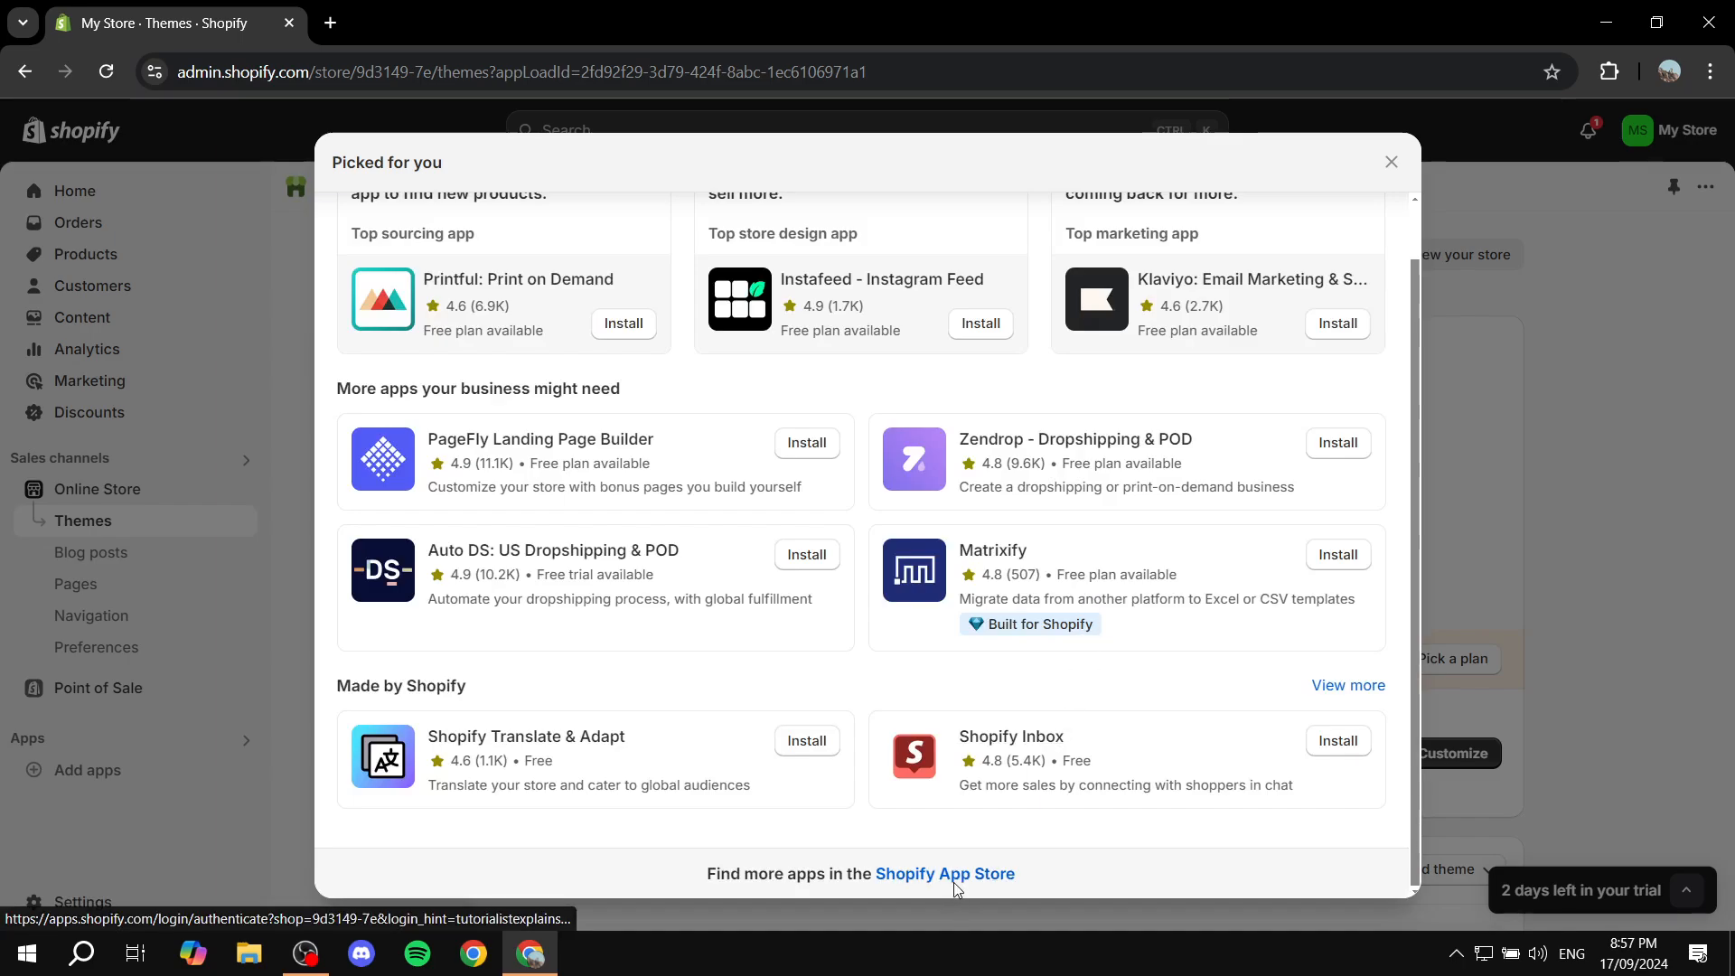
click(943, 873)
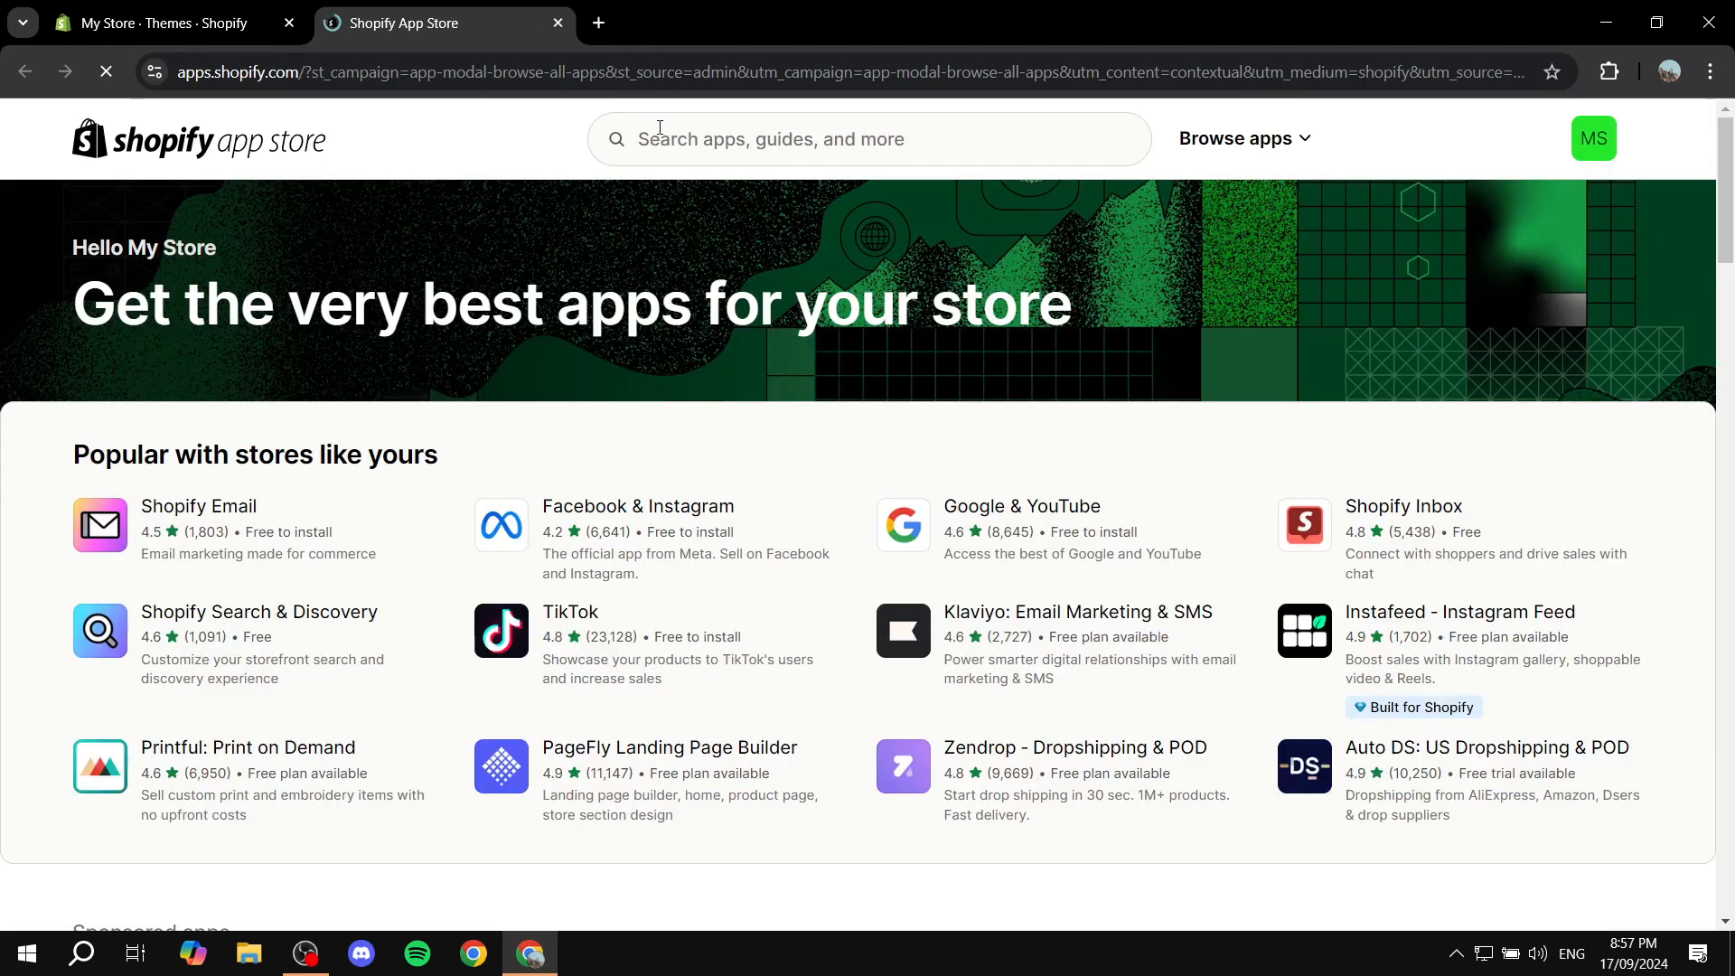
Install the Shopify Email app from its App Store listing.
text(E)
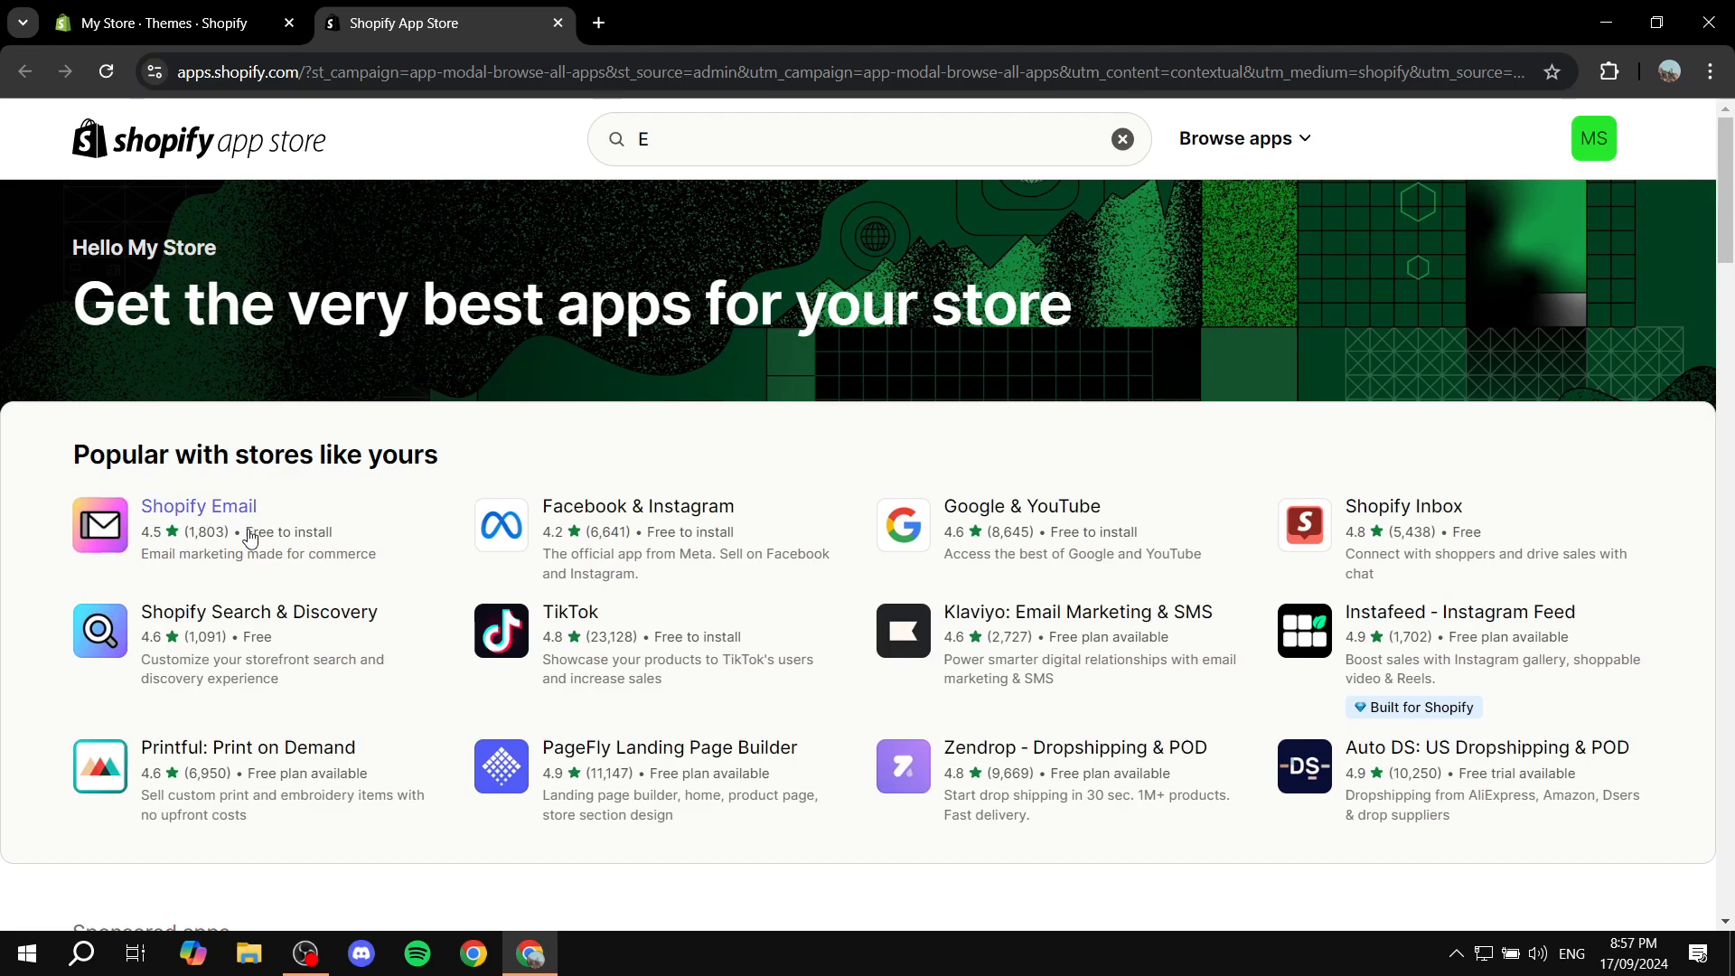
click(198, 506)
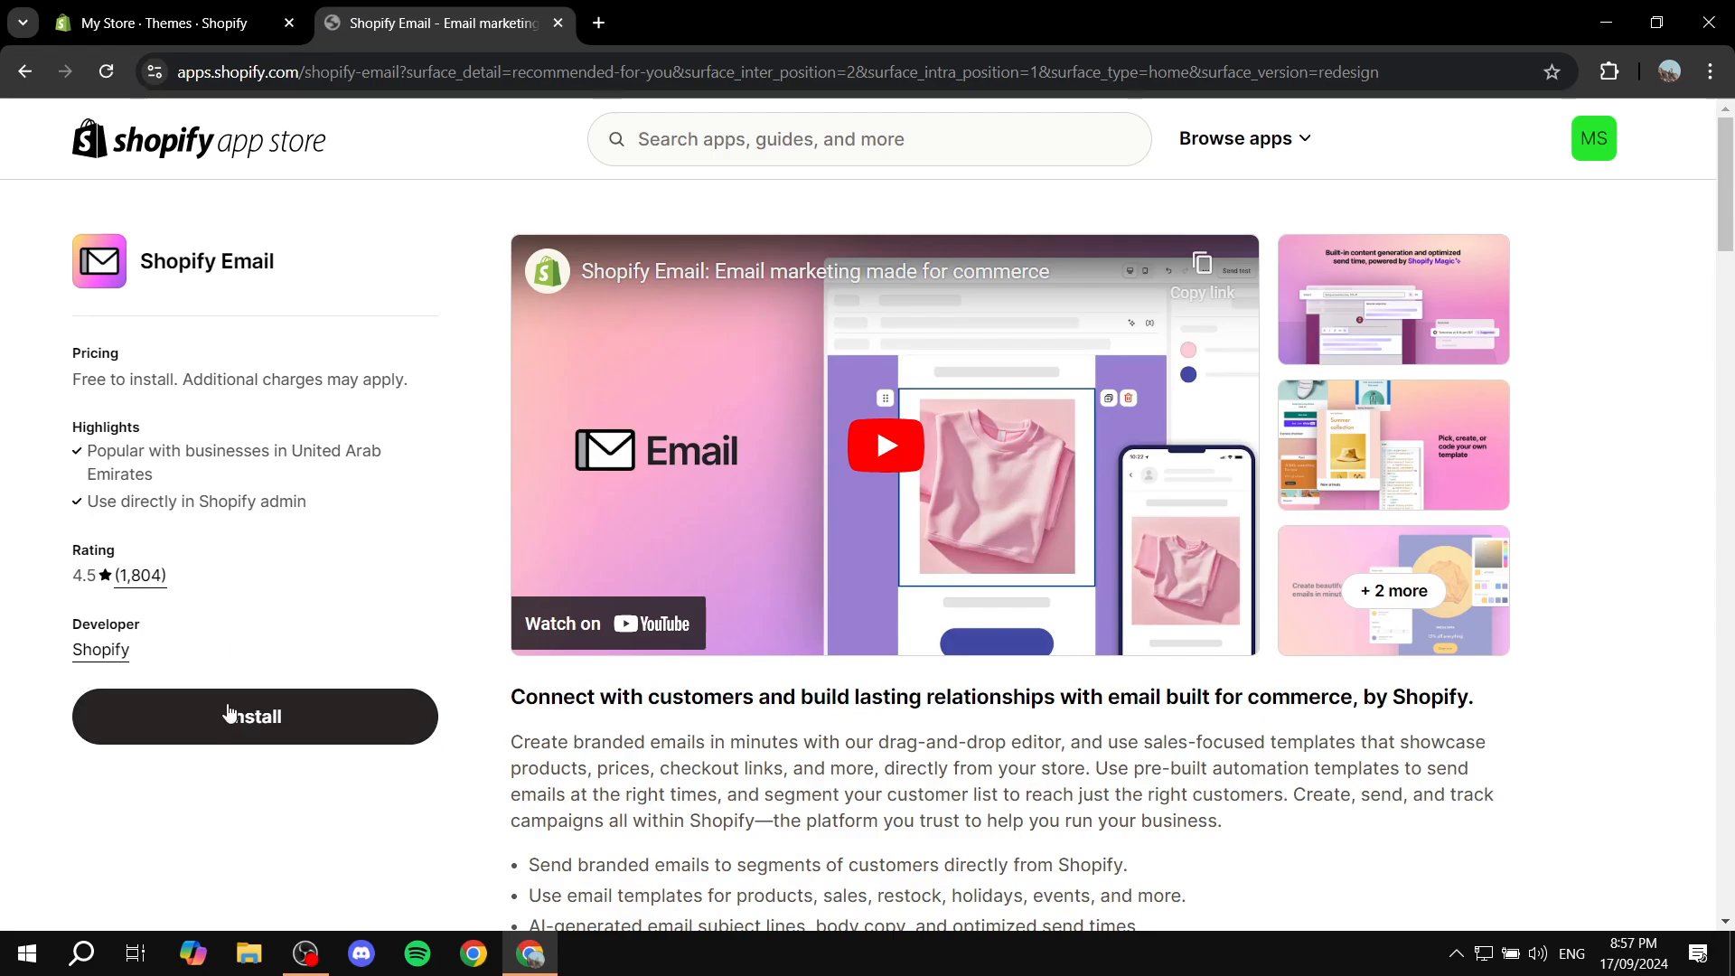
click(255, 716)
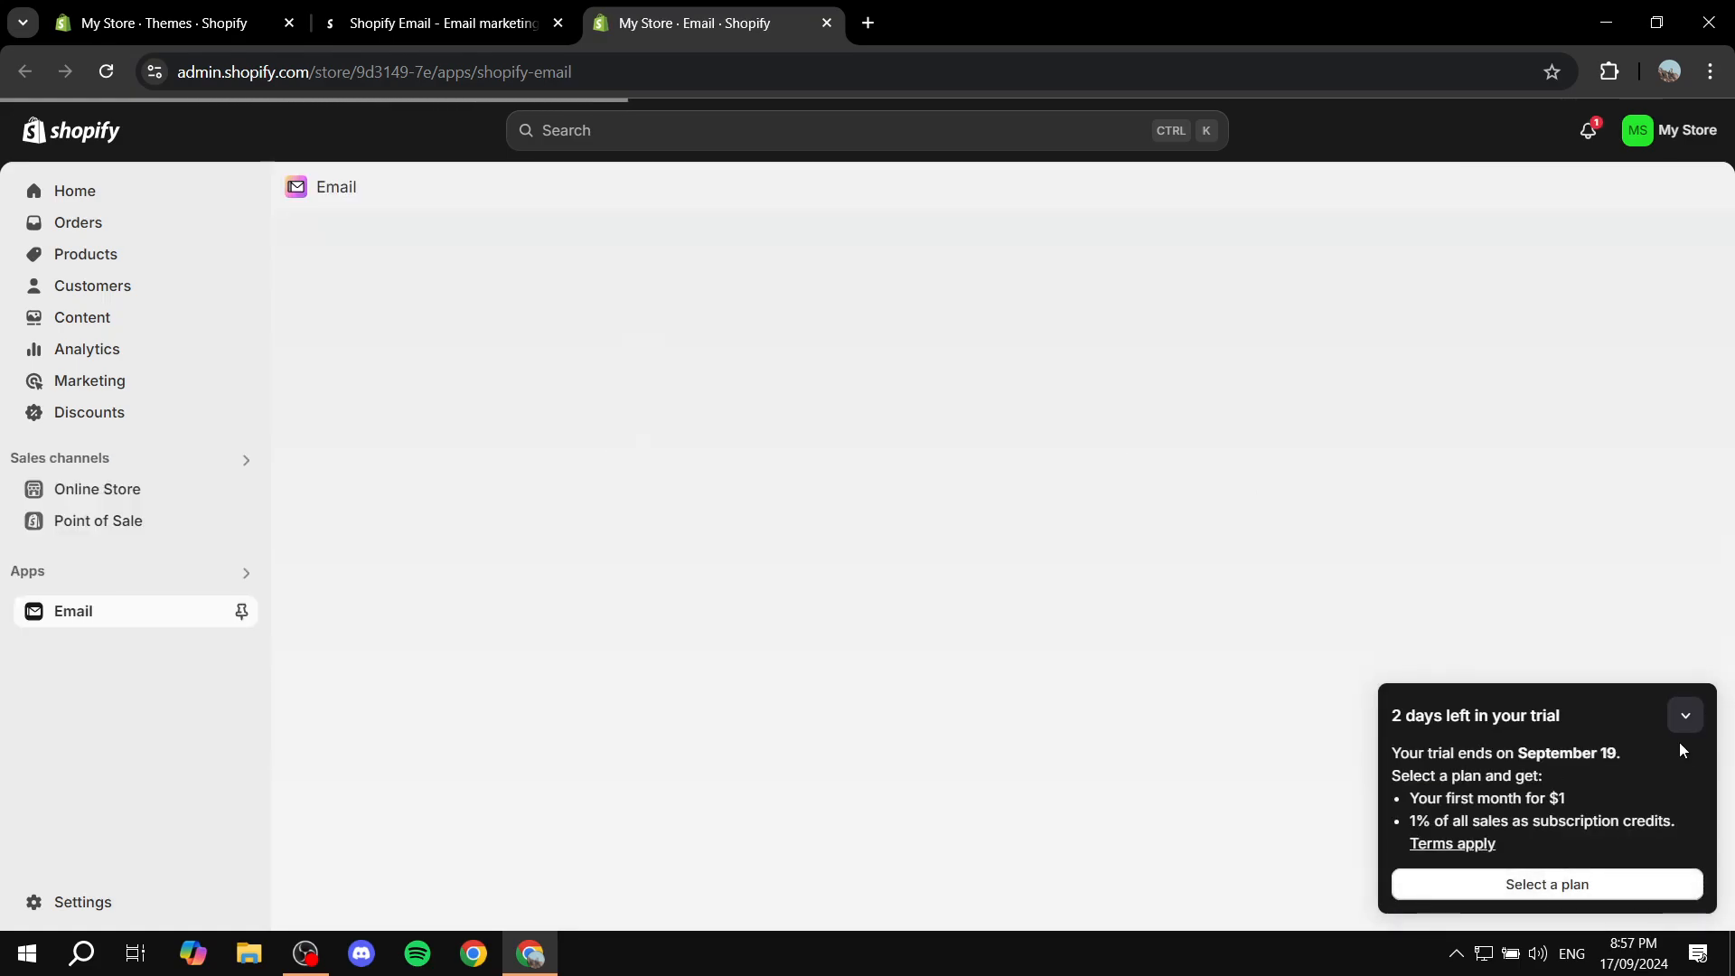
Dismiss the trial panel, close the App Store tab, and start creating an email automation.
click(1685, 715)
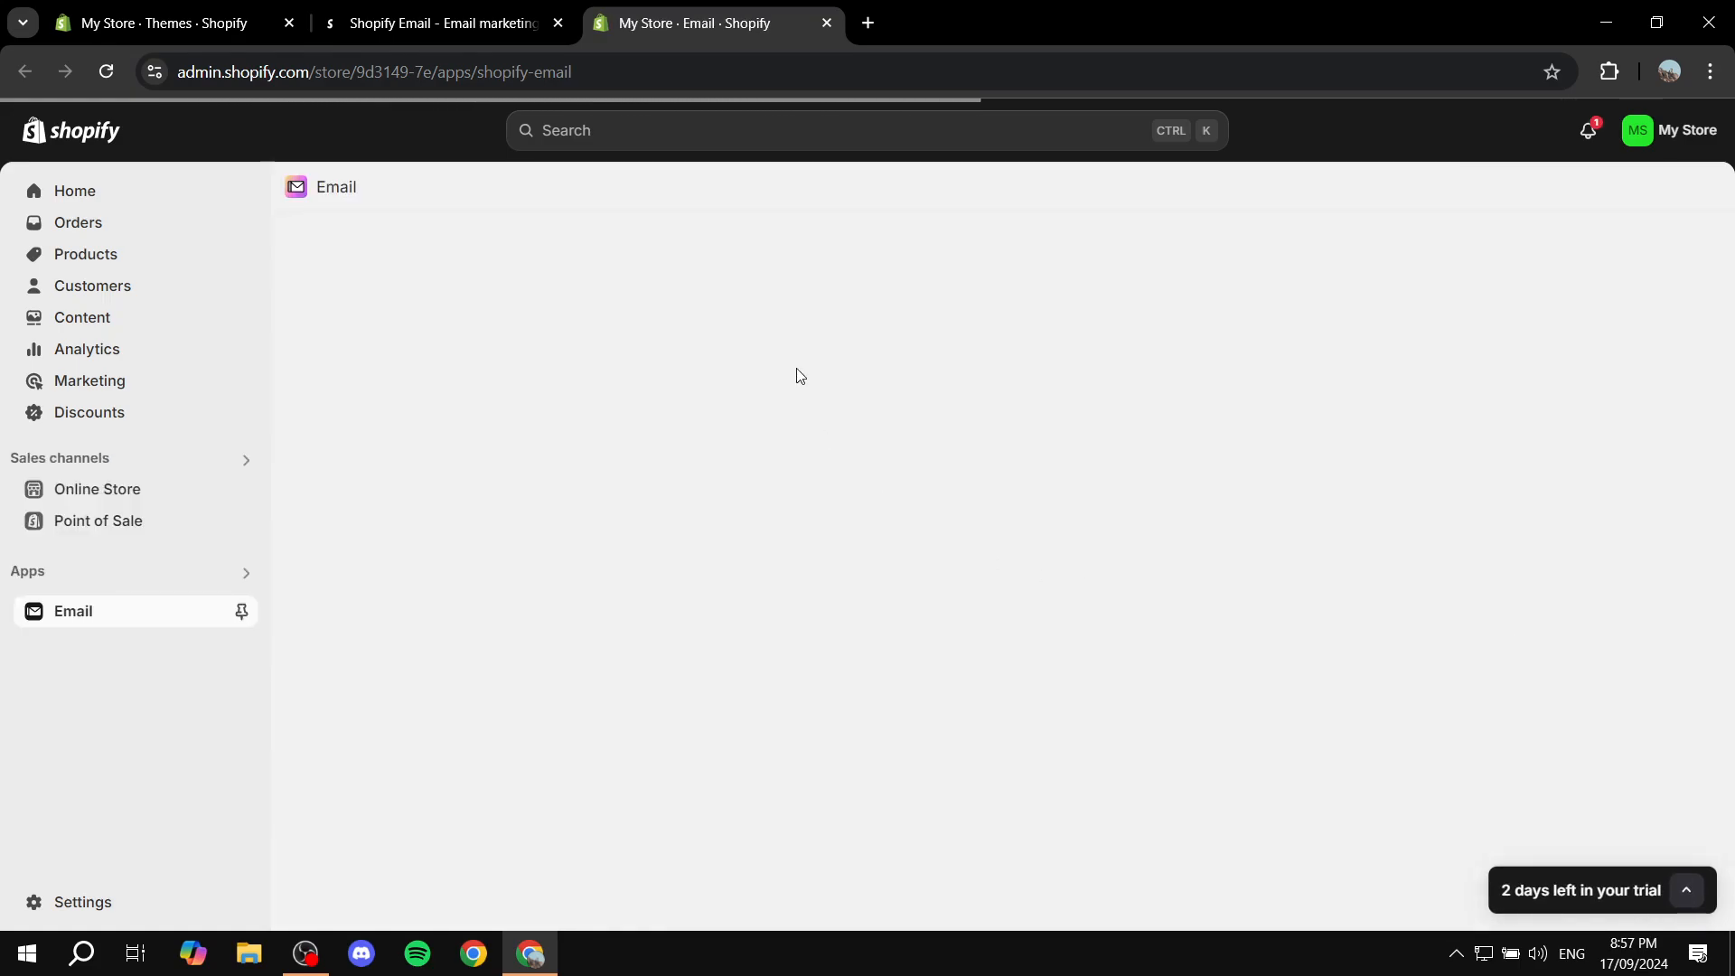
mouse_move(559, 24)
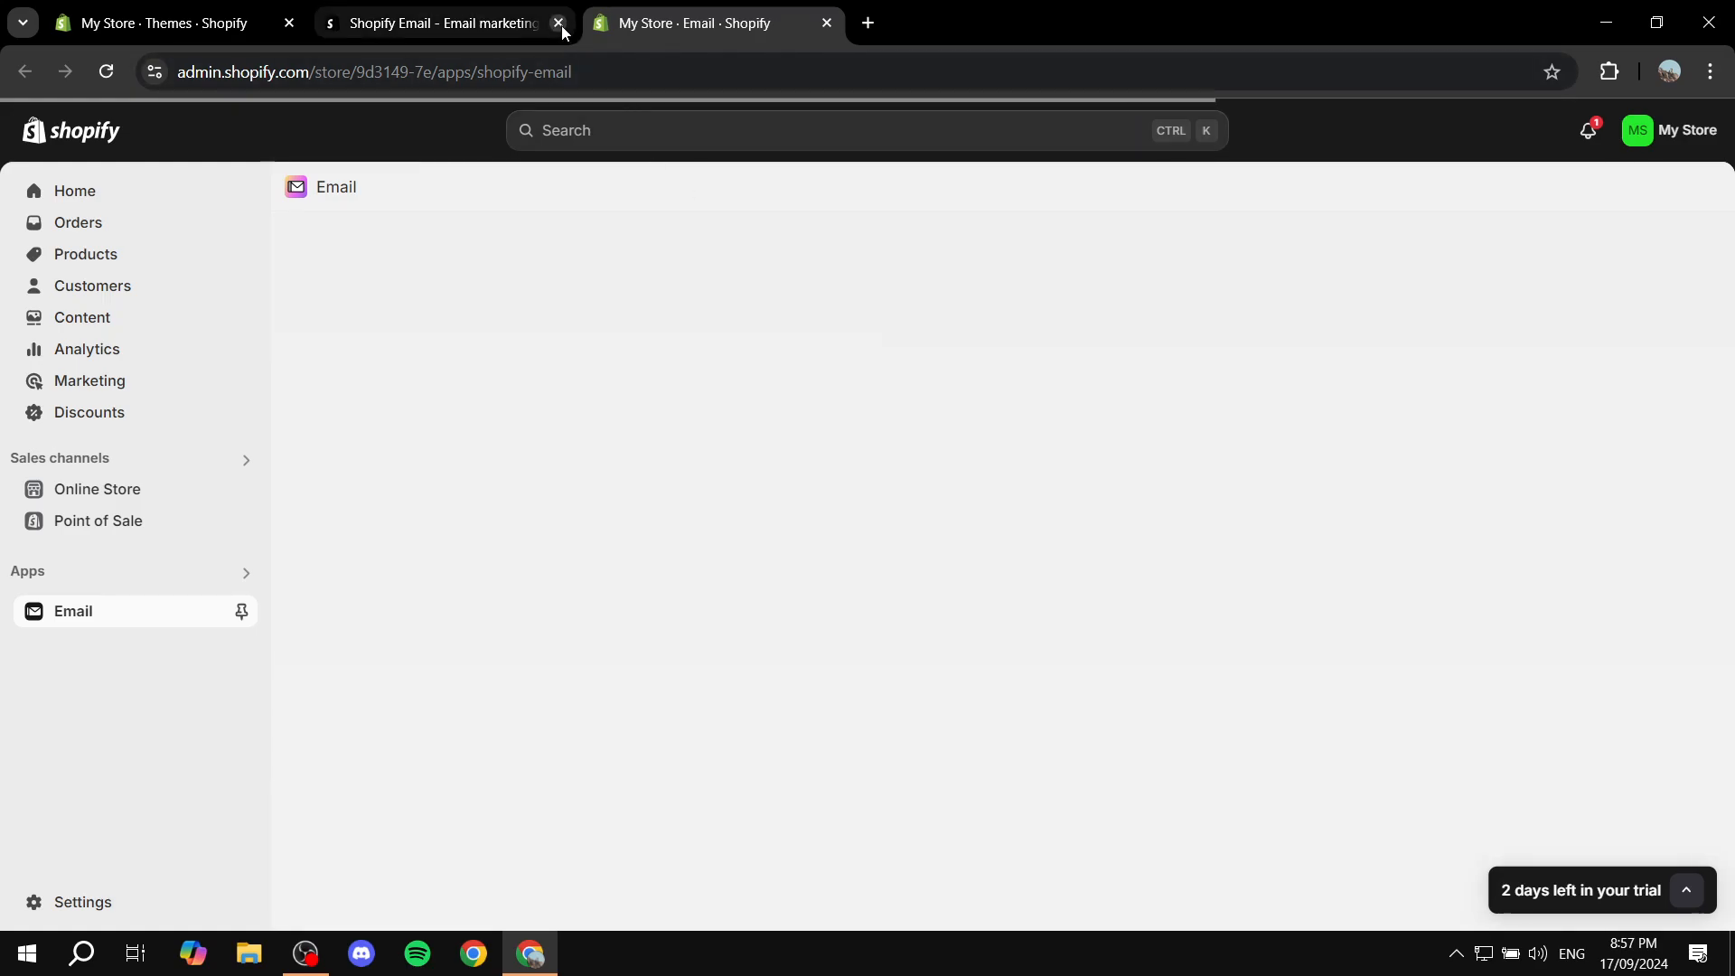
click(559, 21)
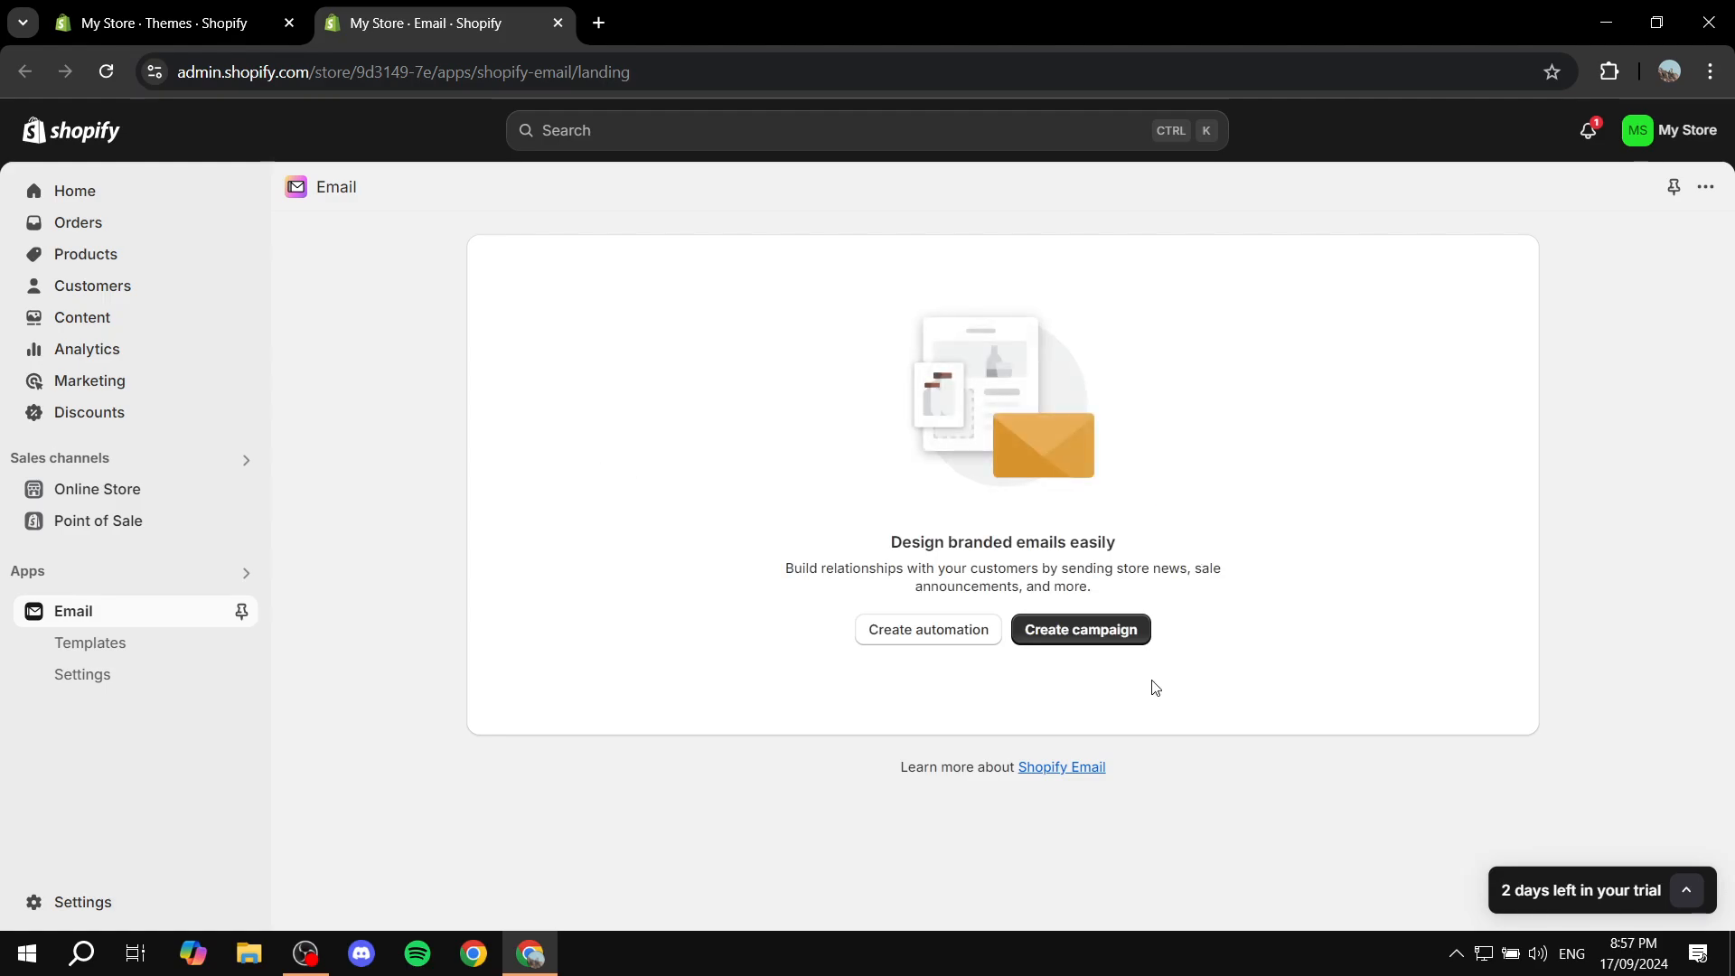
mouse_move(957, 652)
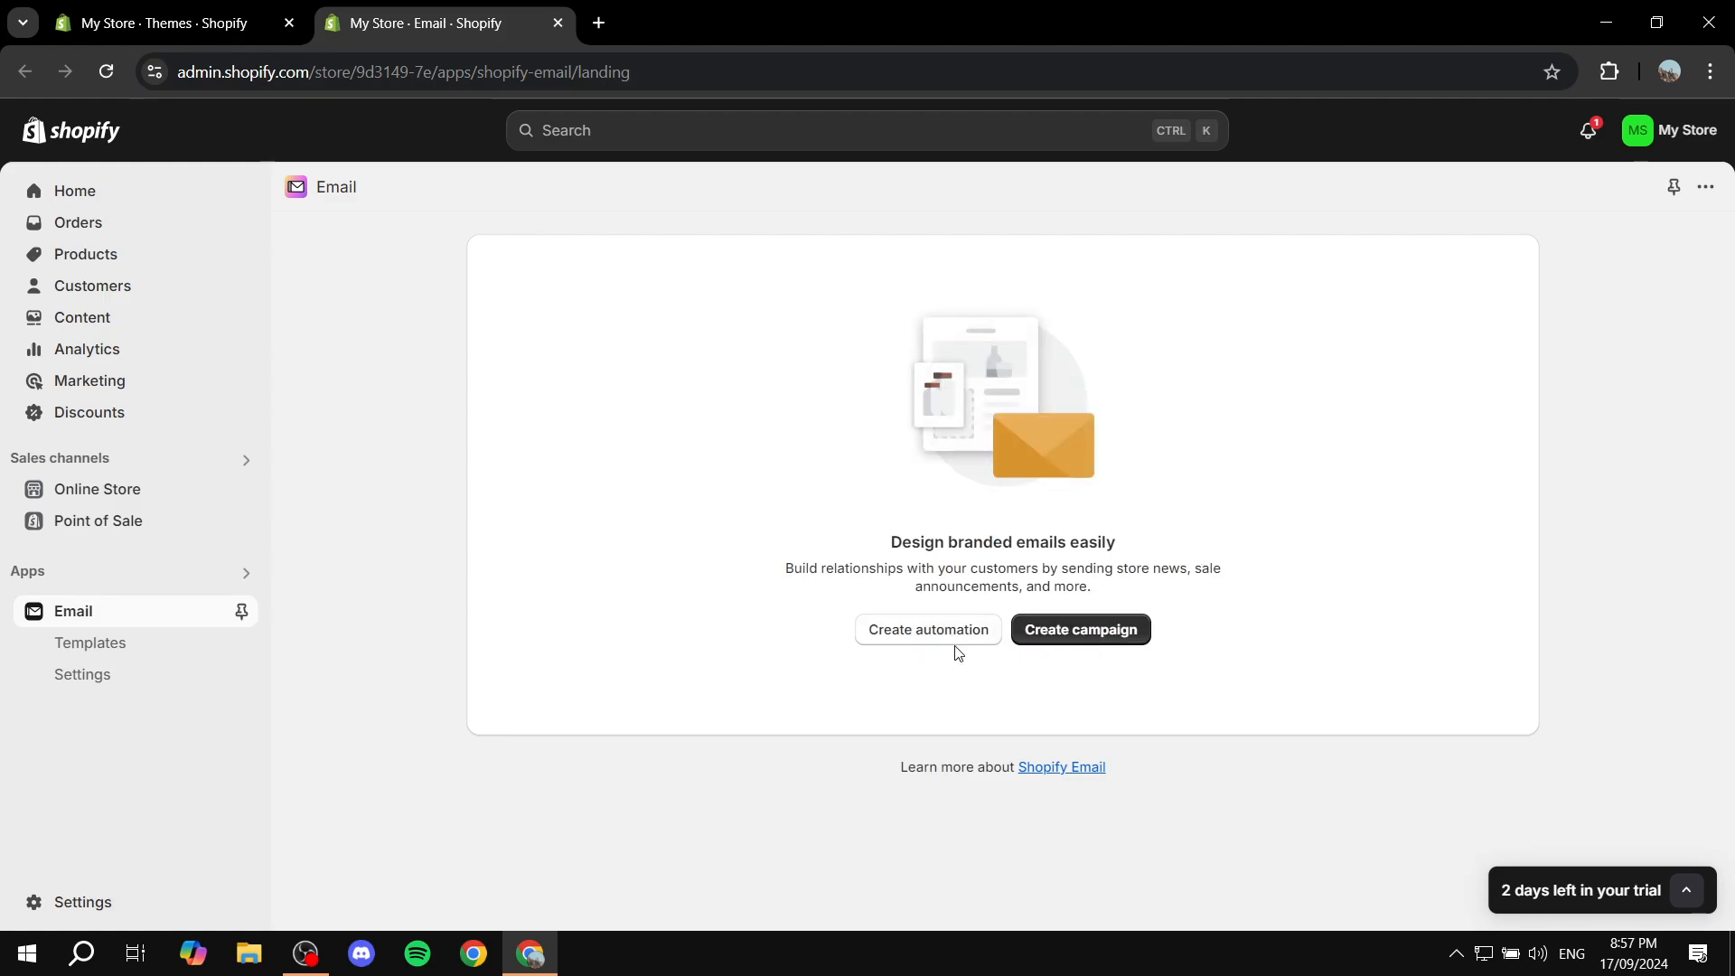
mouse_move(927, 629)
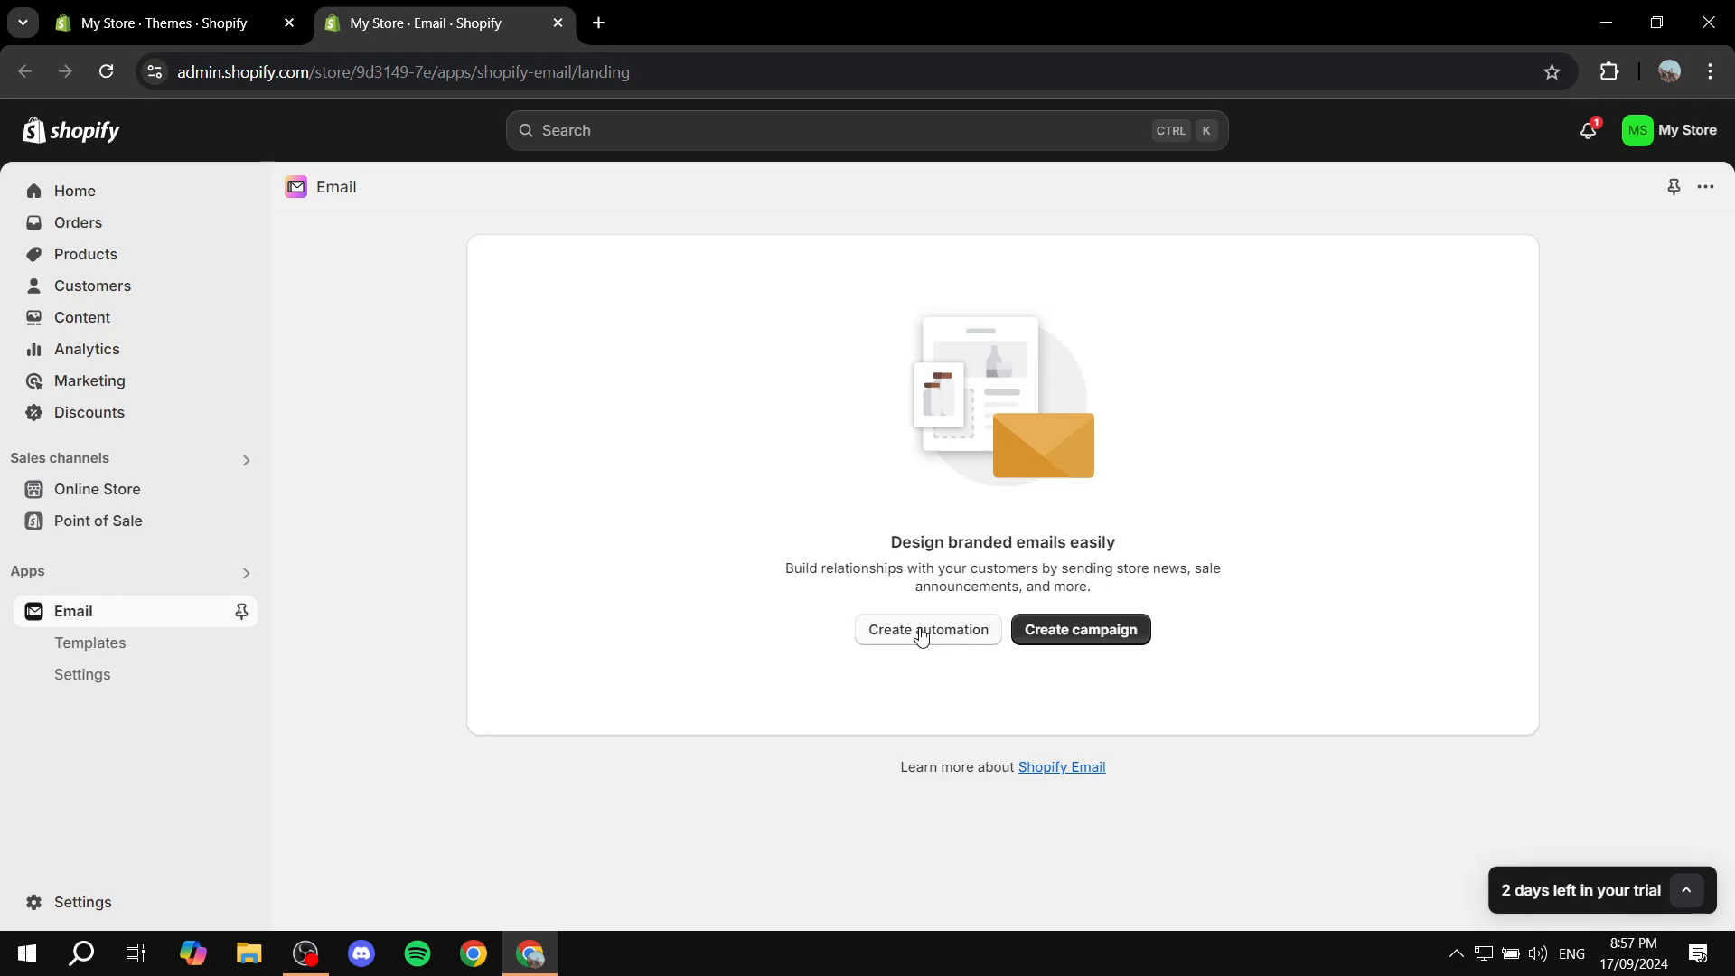
click(926, 629)
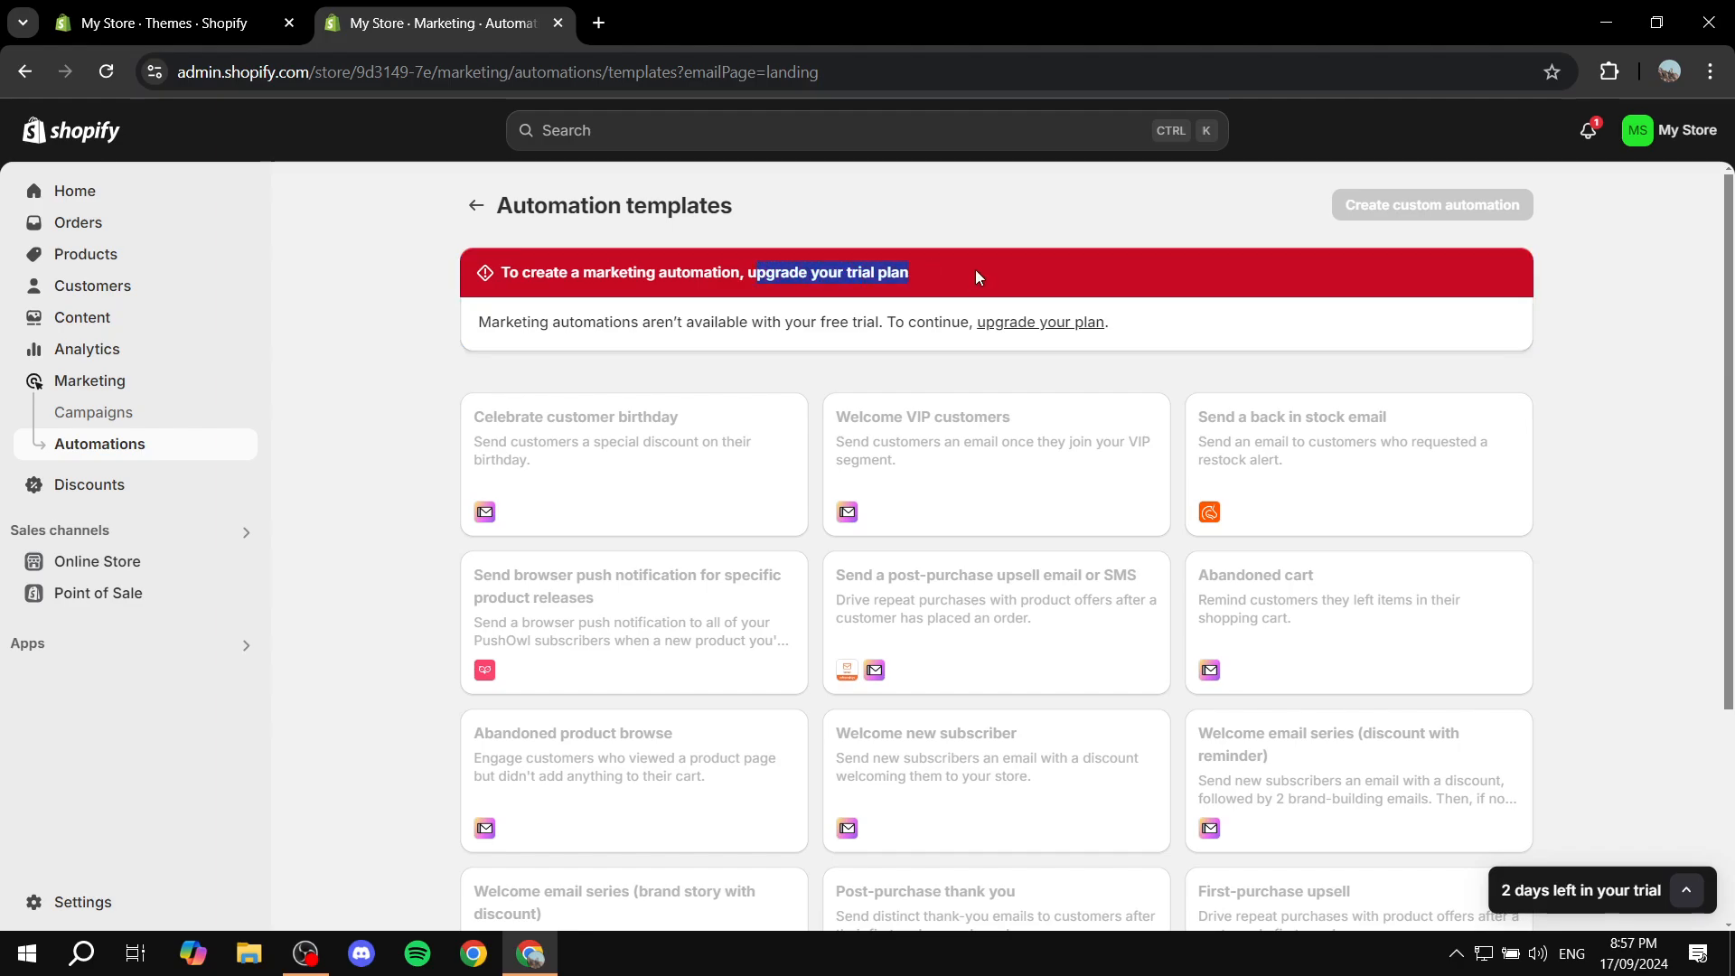
mouse_move(669, 299)
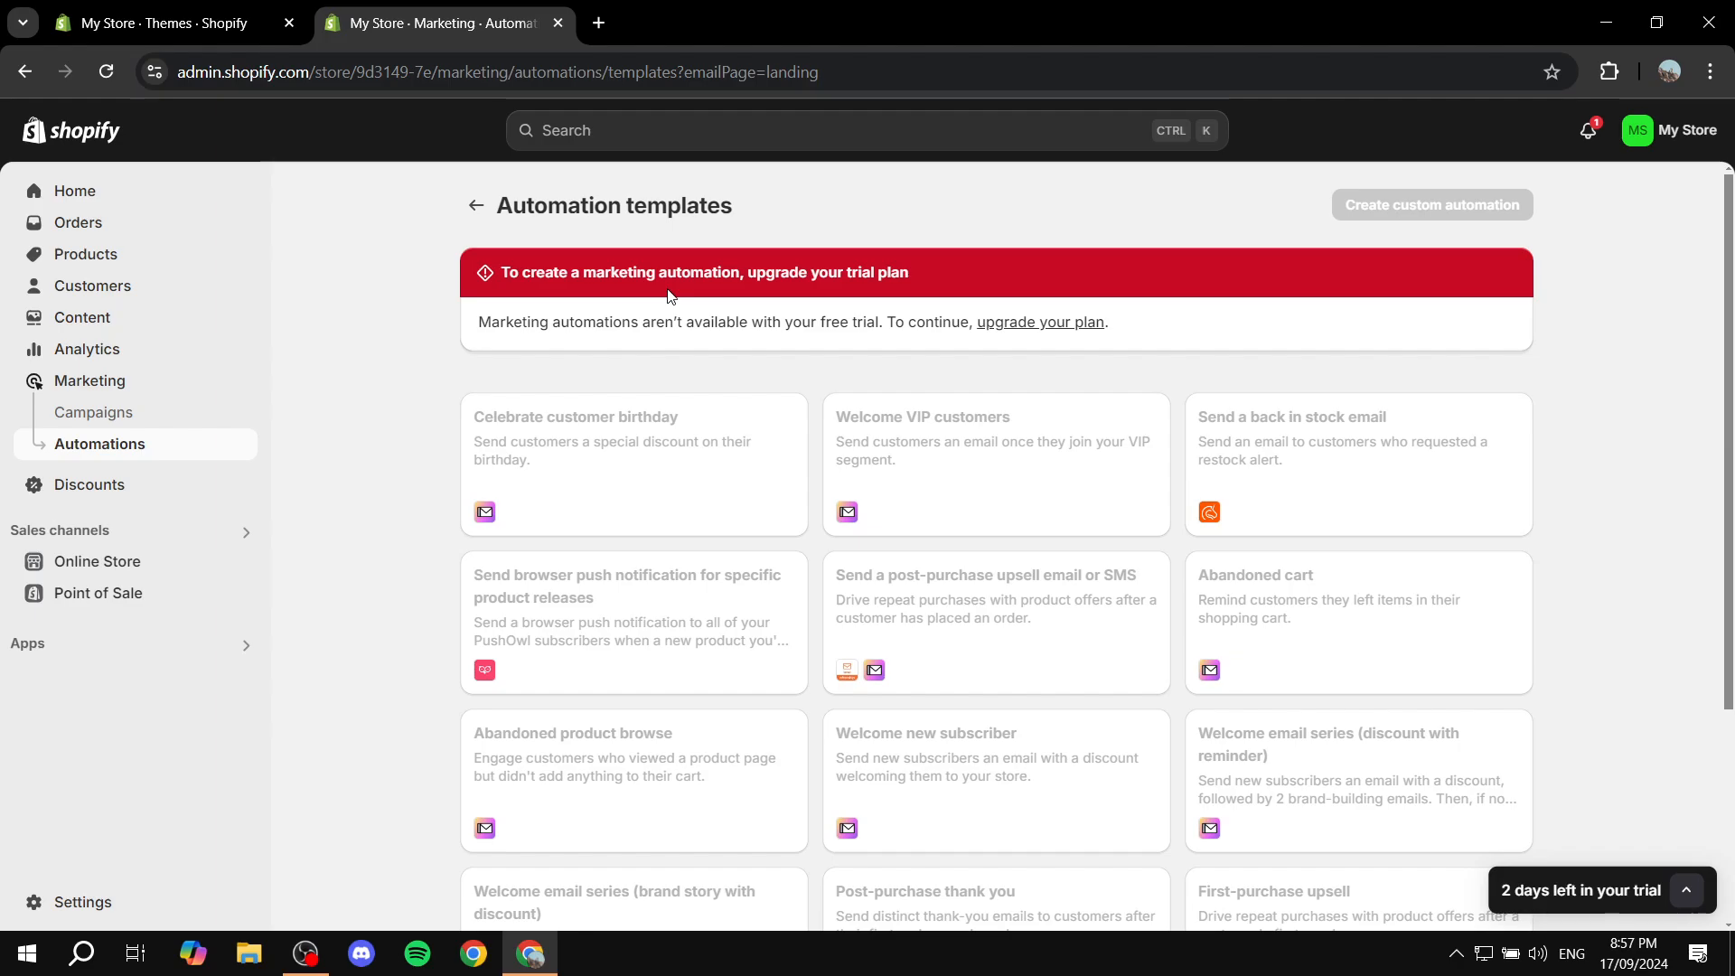
mouse_move(1025, 454)
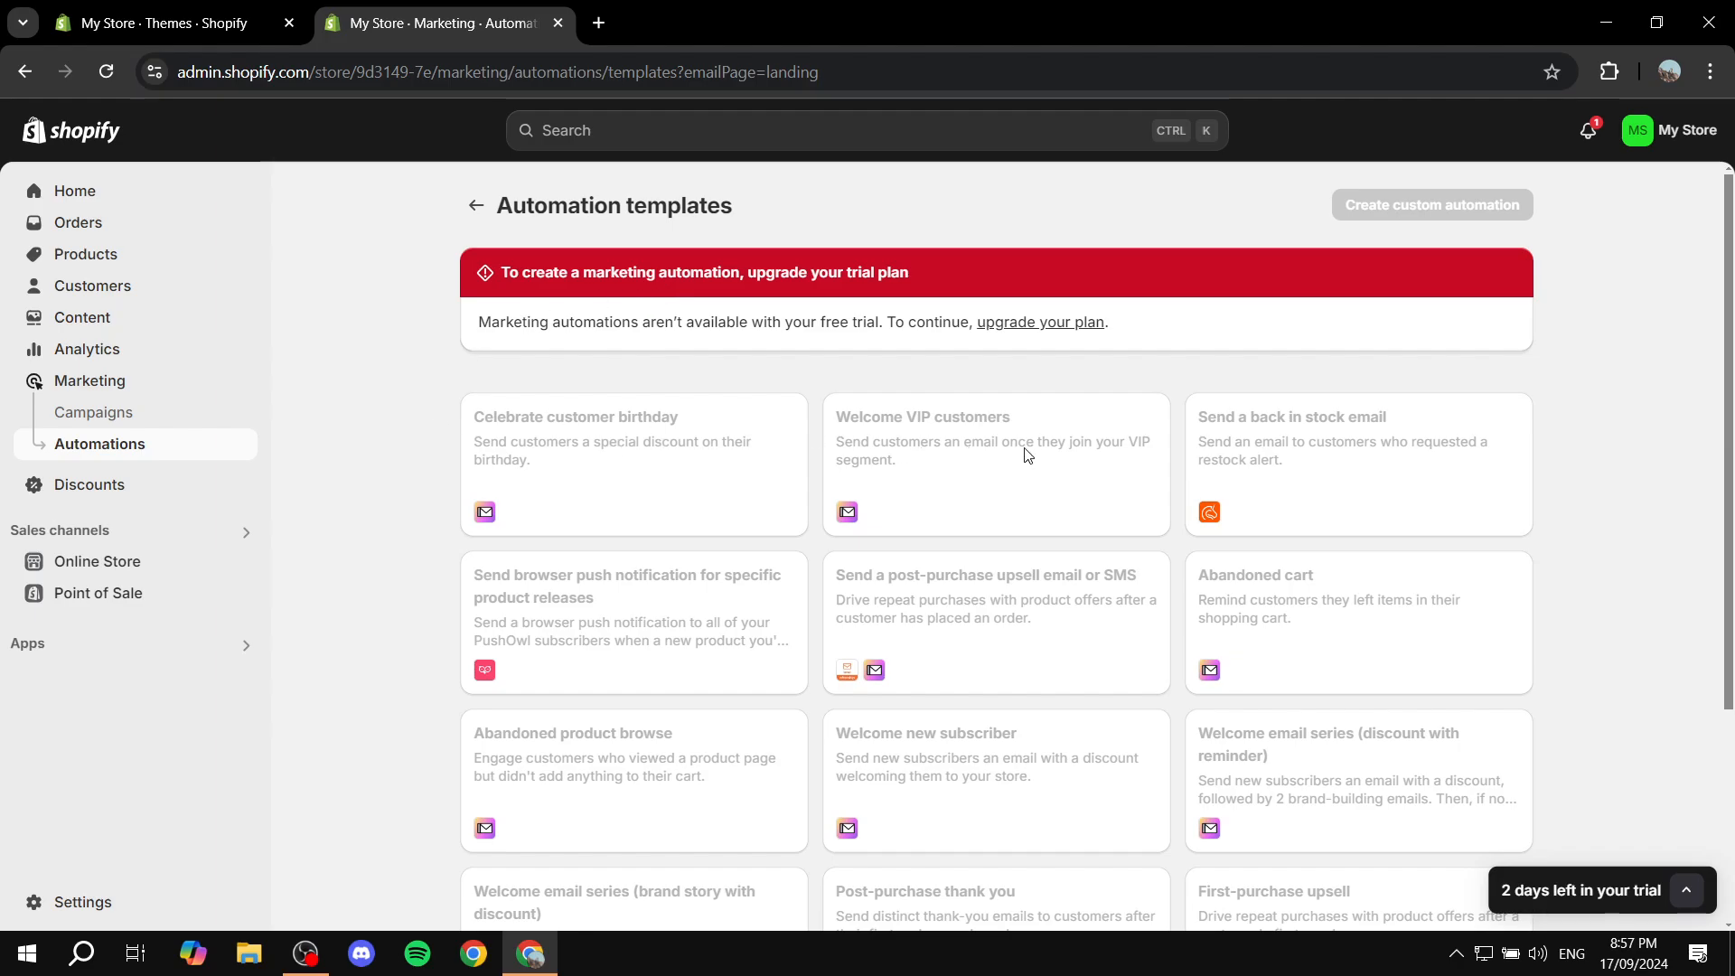
Review the automation templates, including Welcome new subscriber and the brand story welcome series.
scroll(down, 3)
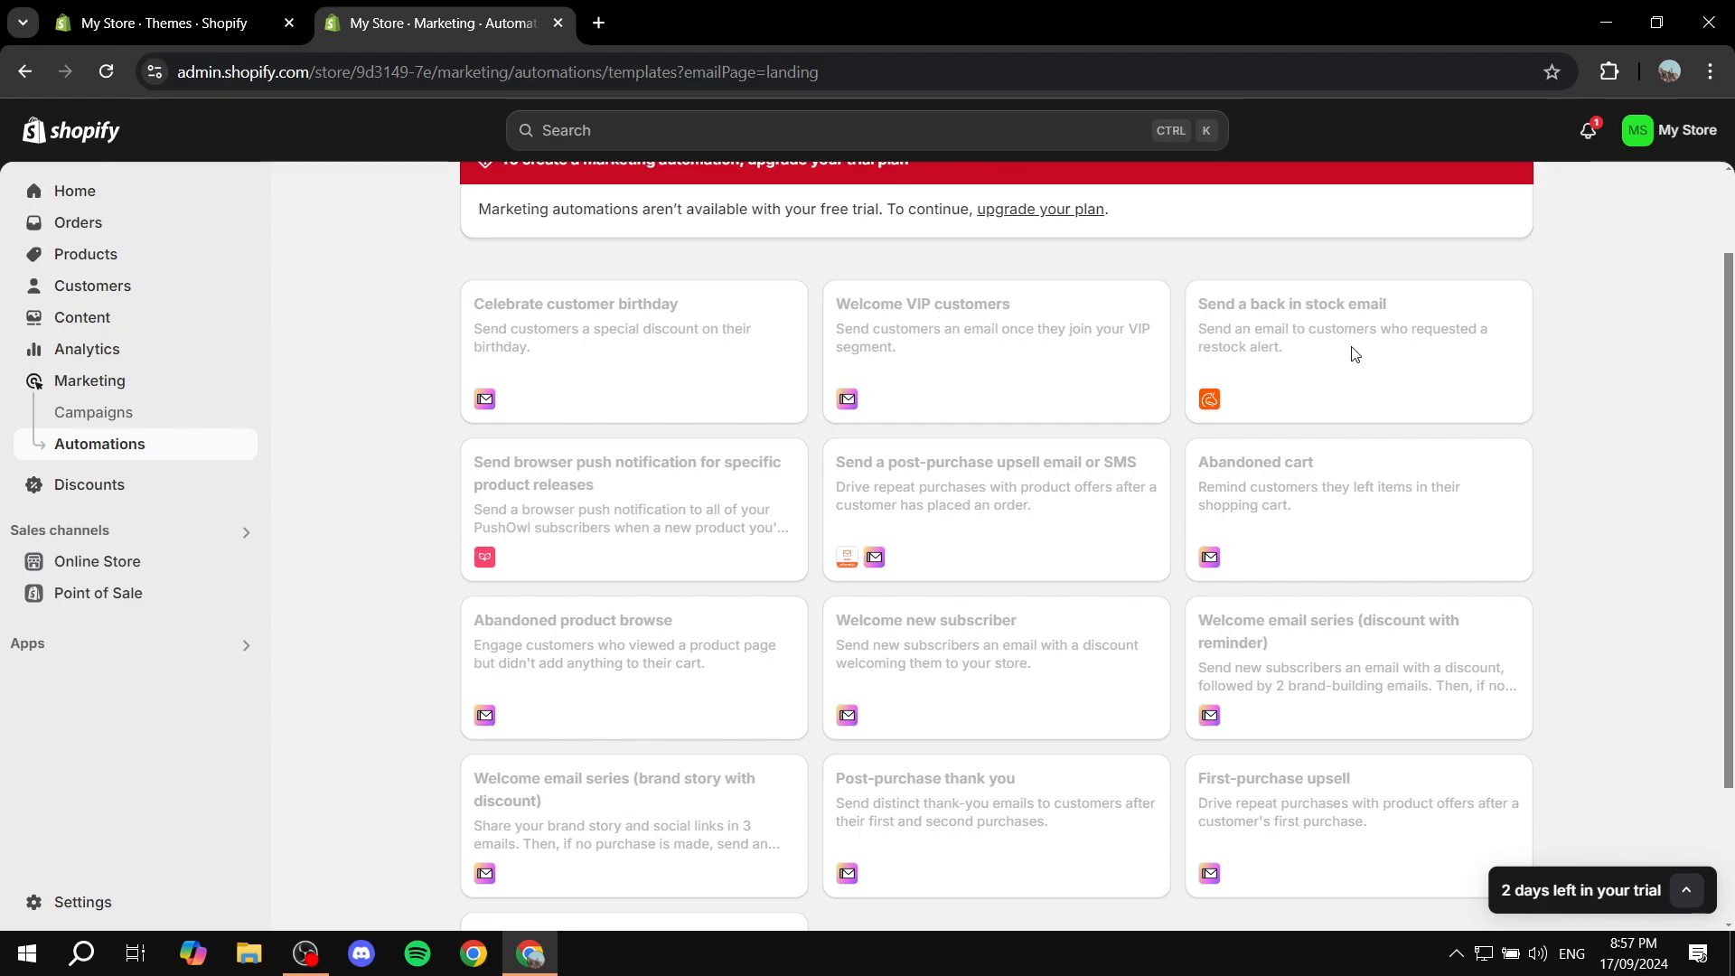
scroll(up, 3)
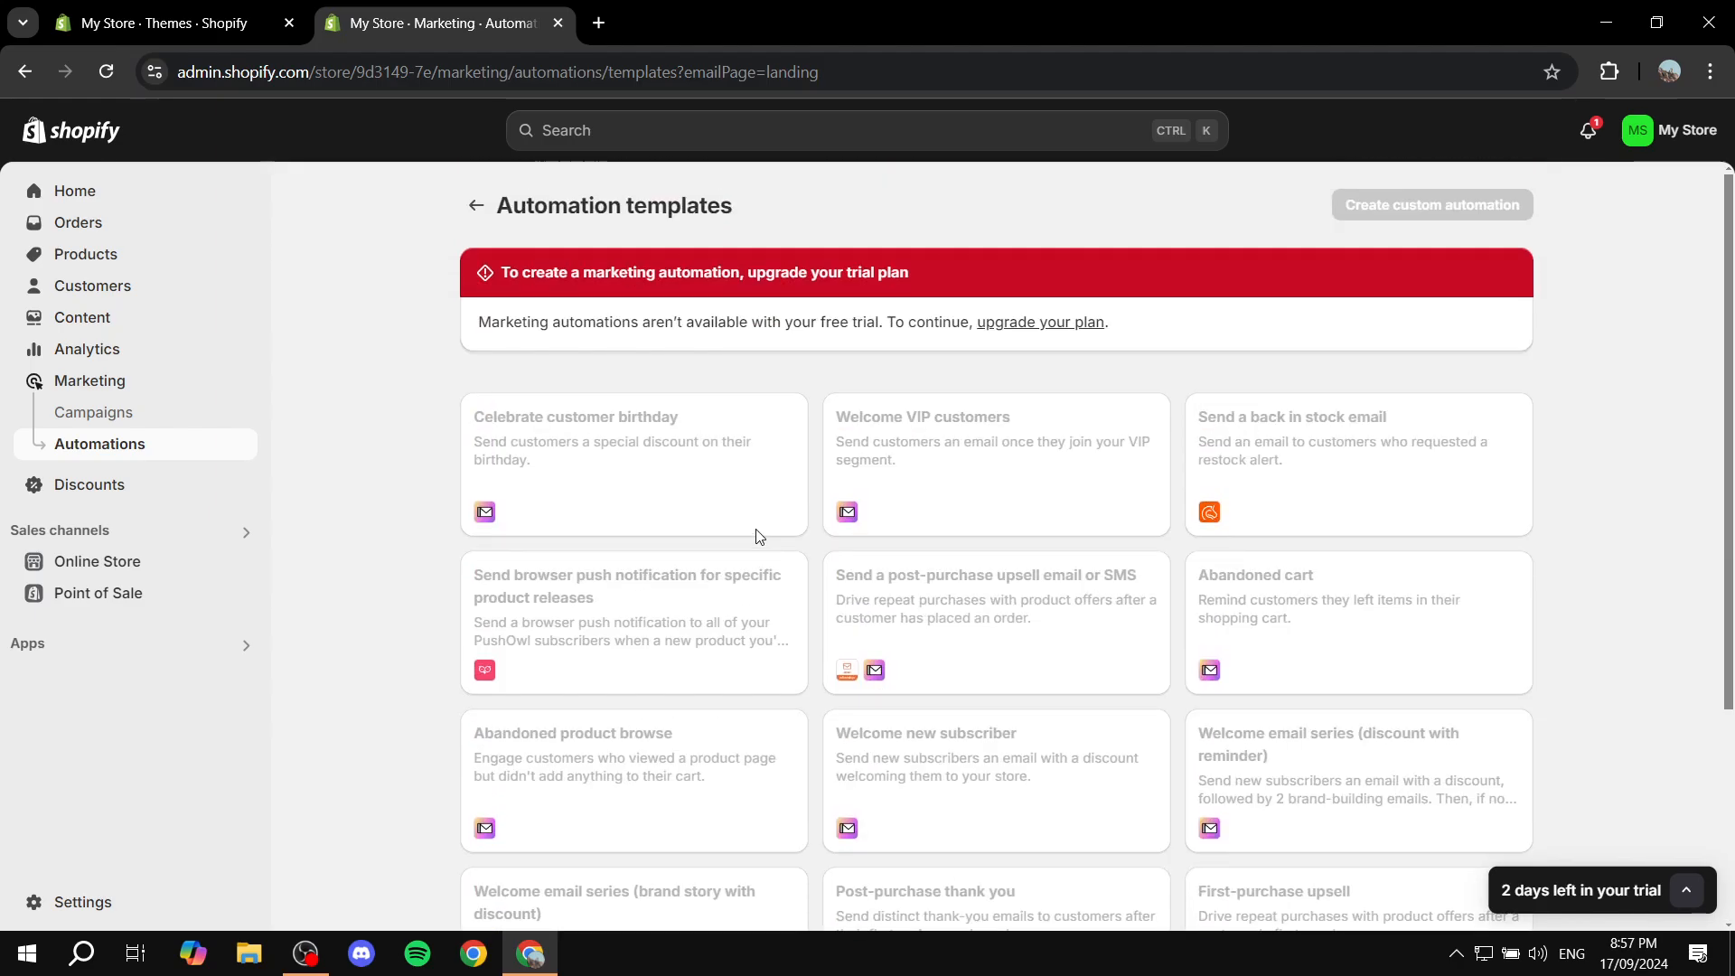
mouse_move(703, 500)
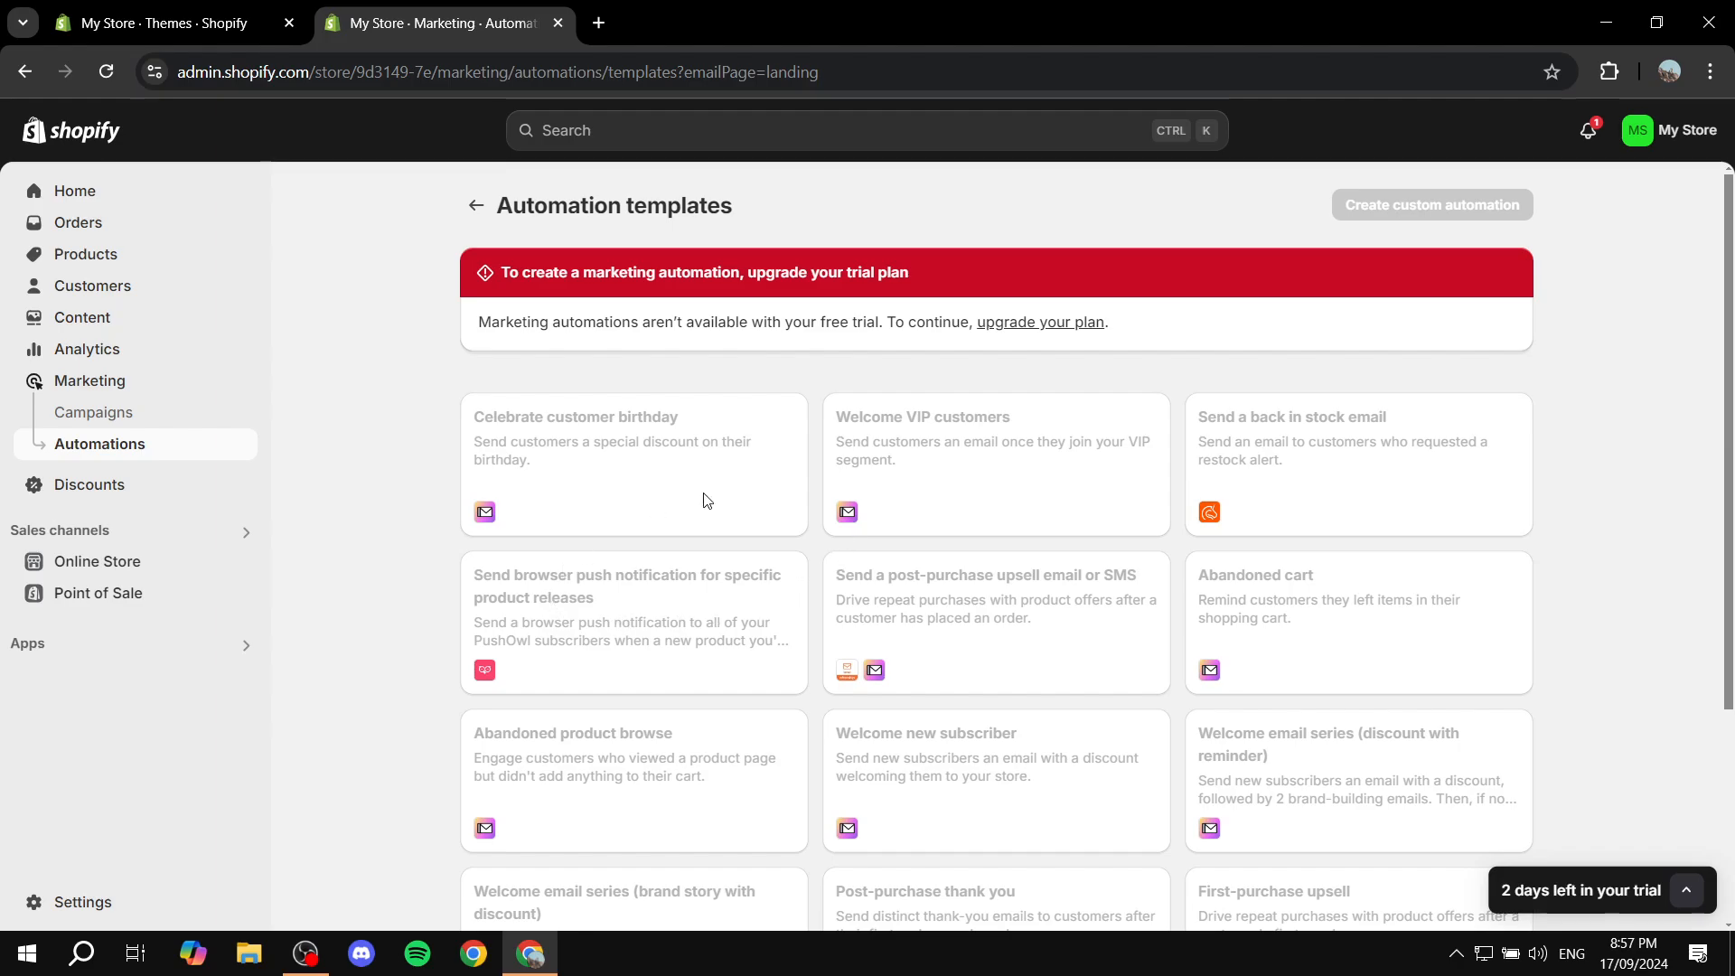
scroll(down, 3)
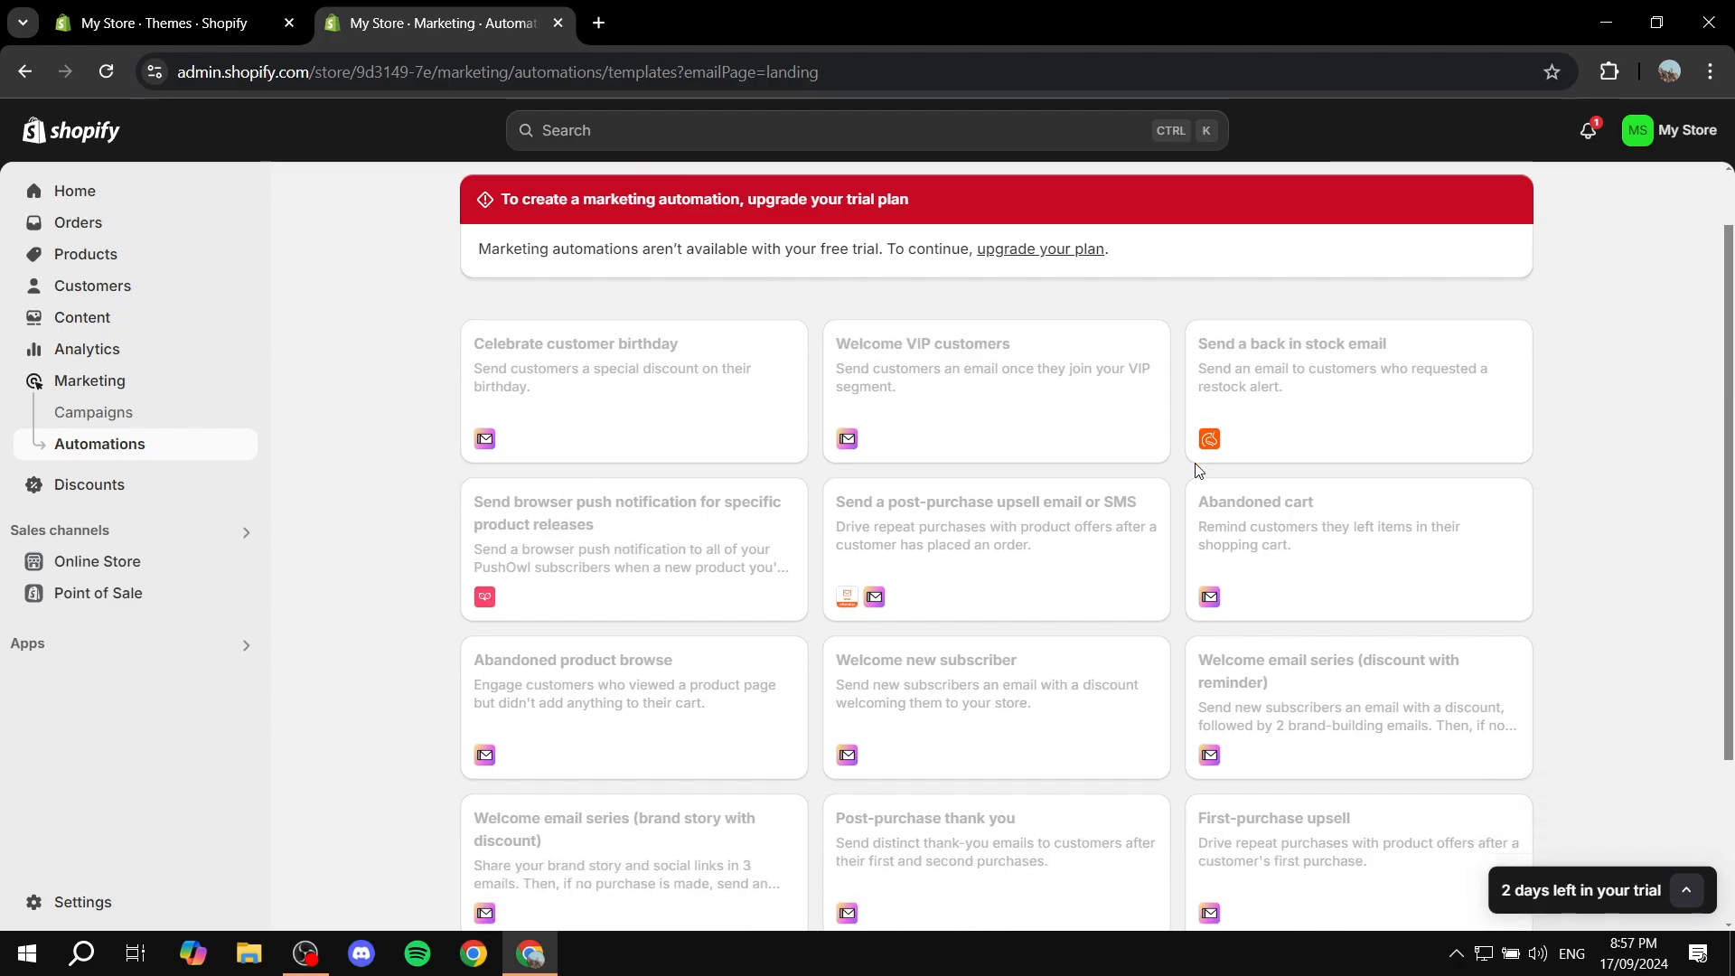
scroll(down, 3)
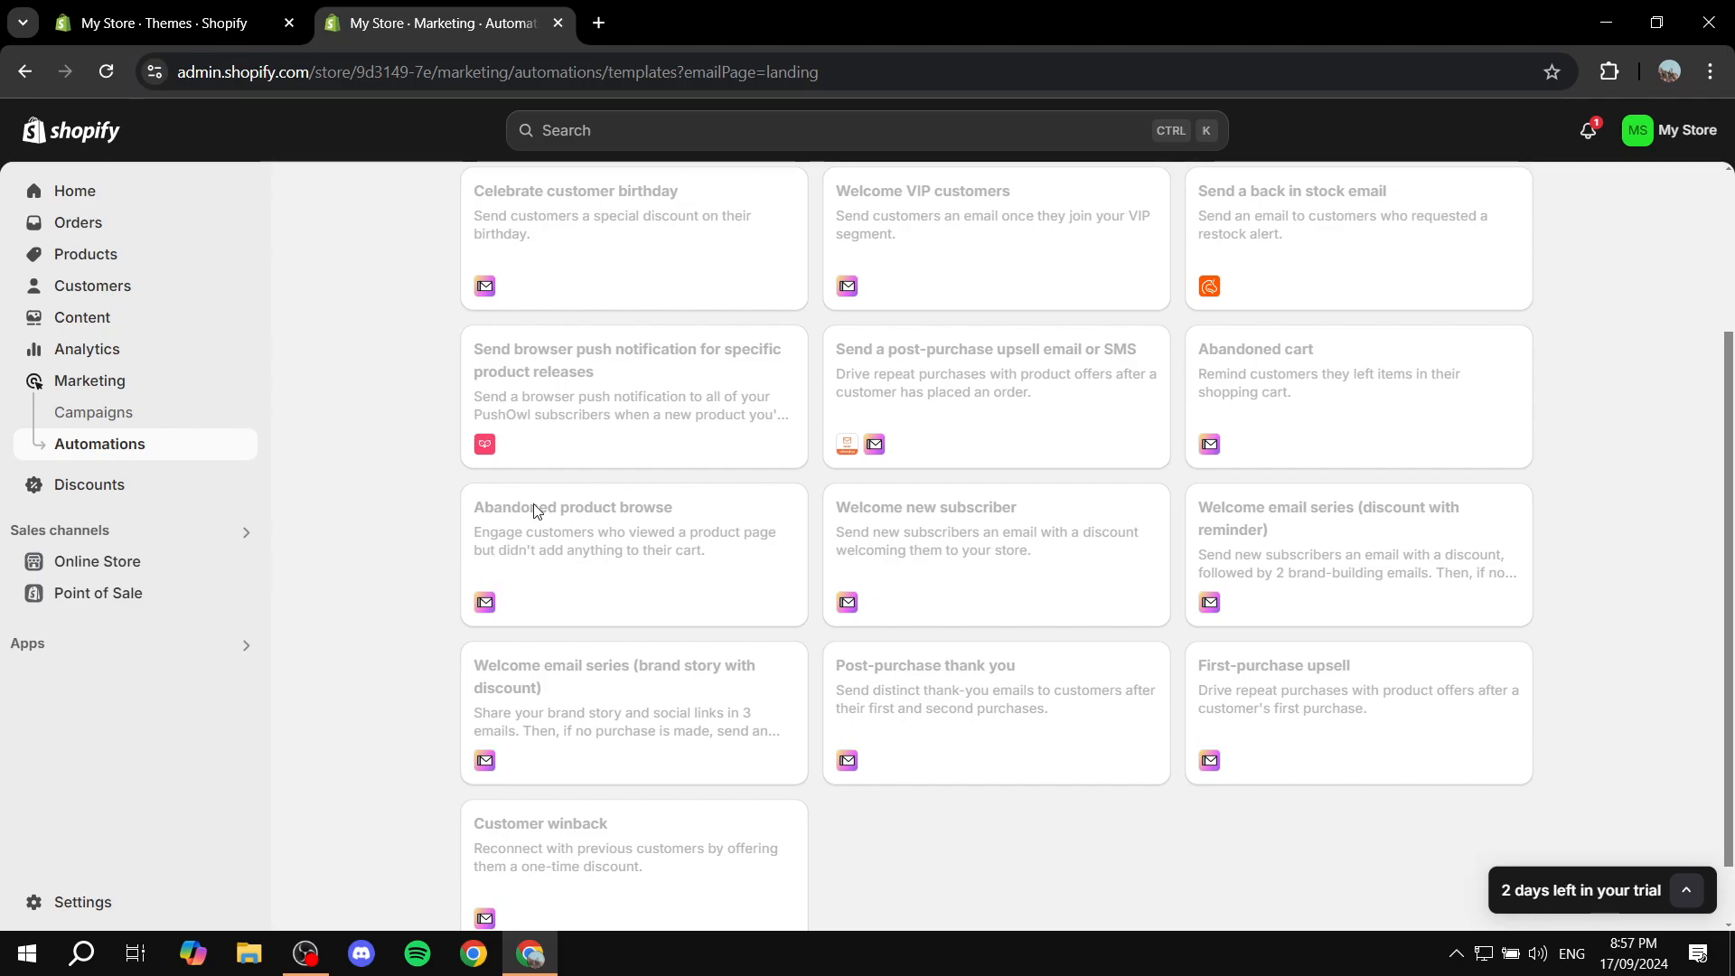
mouse_move(837, 521)
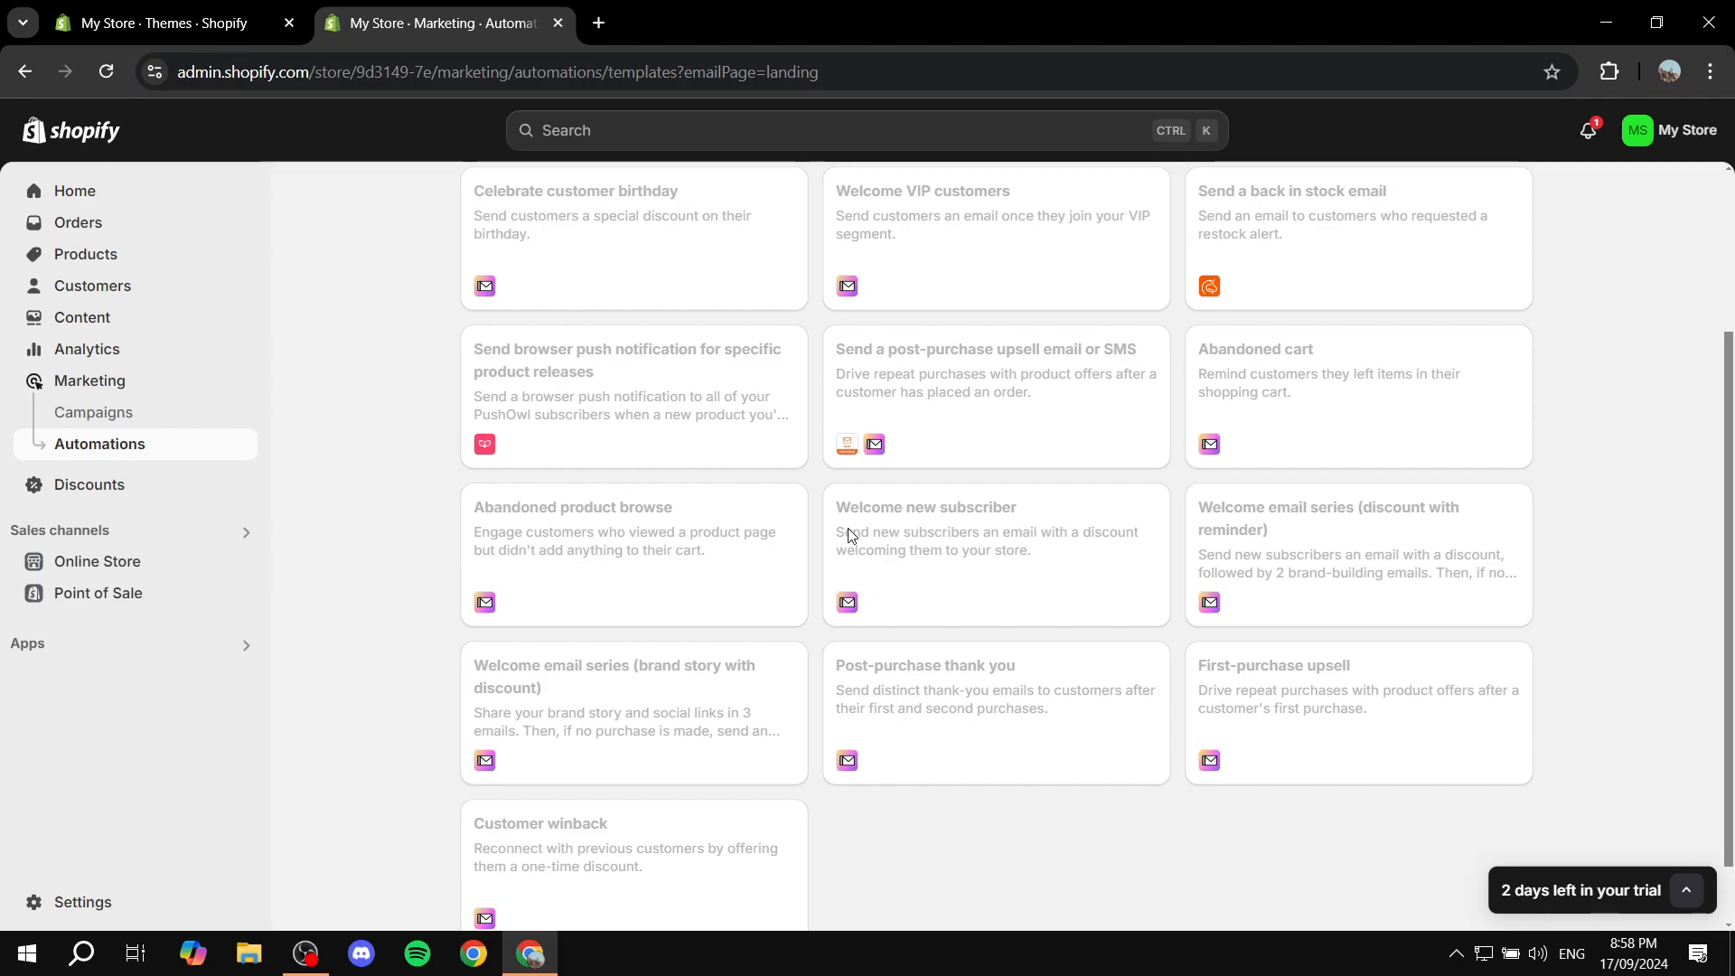
double_click(924, 507)
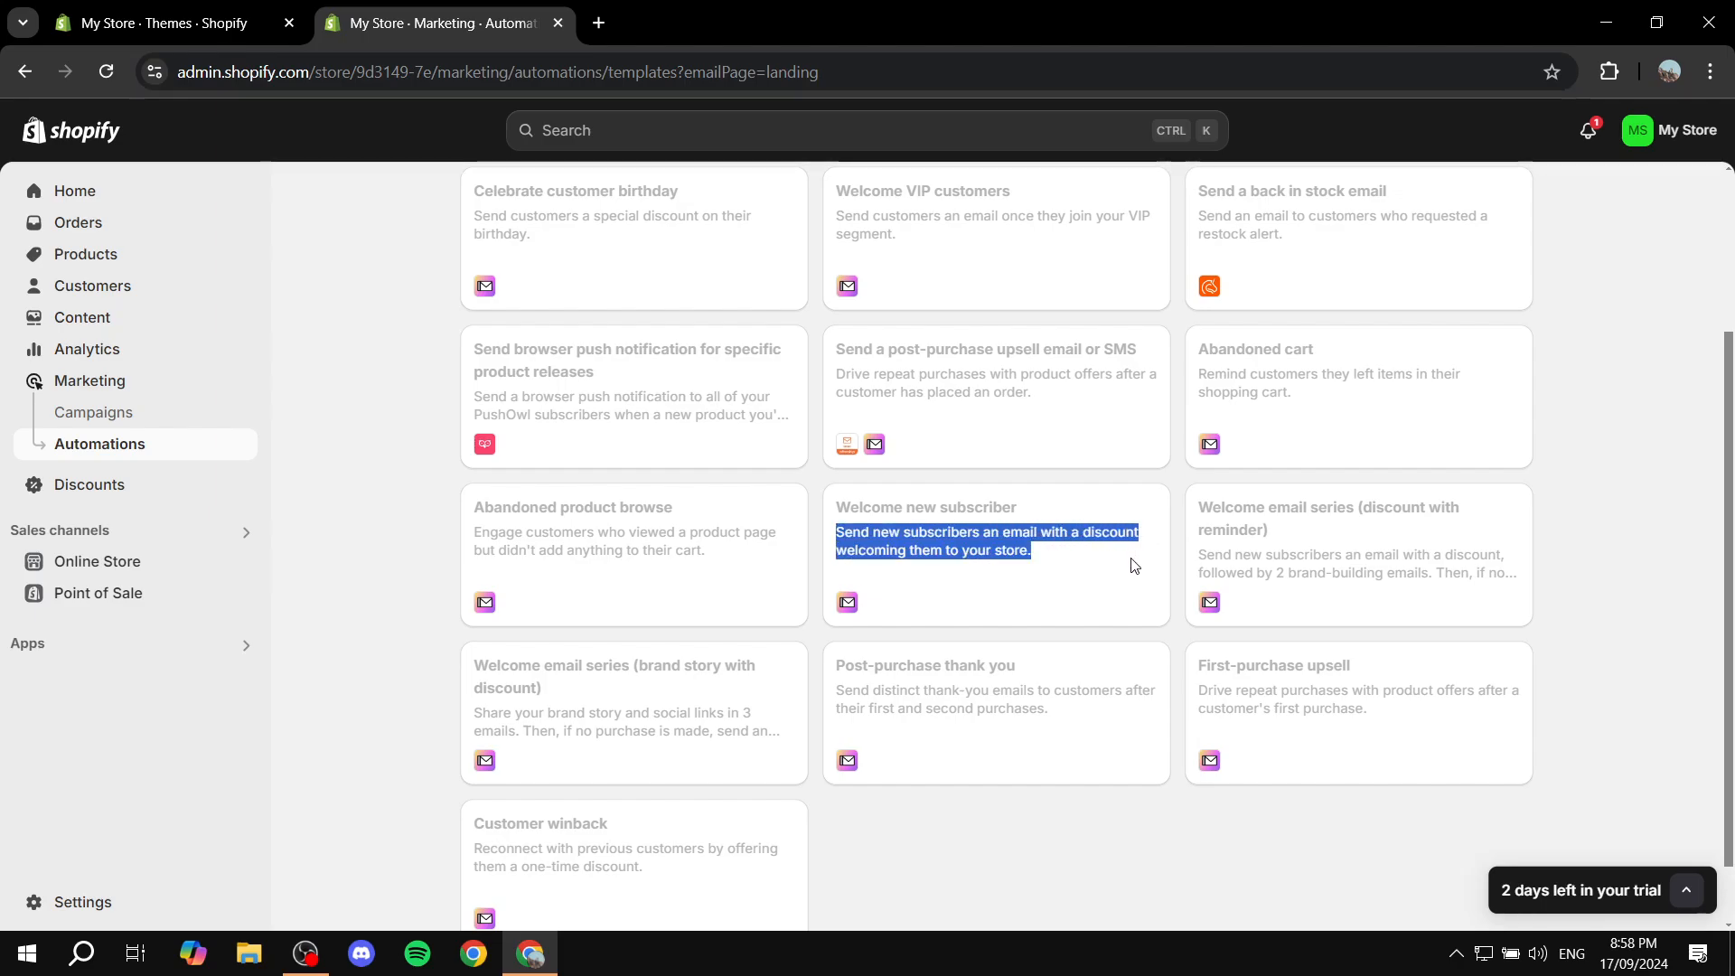
mouse_move(852, 504)
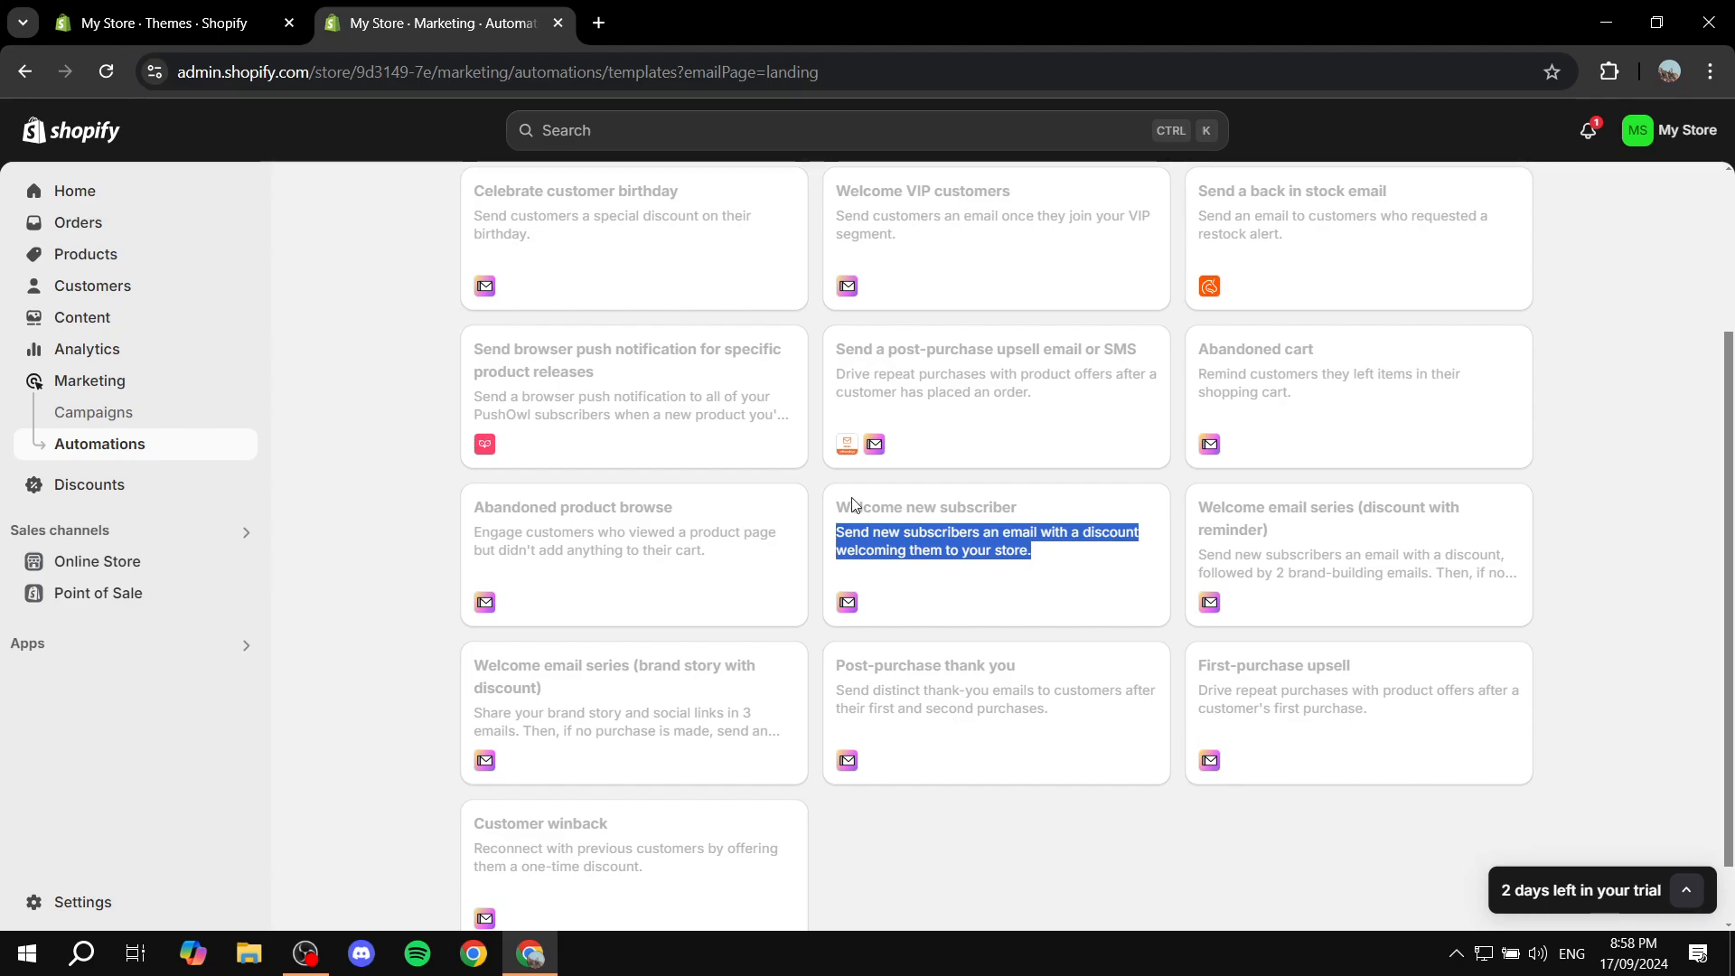
mouse_move(985, 636)
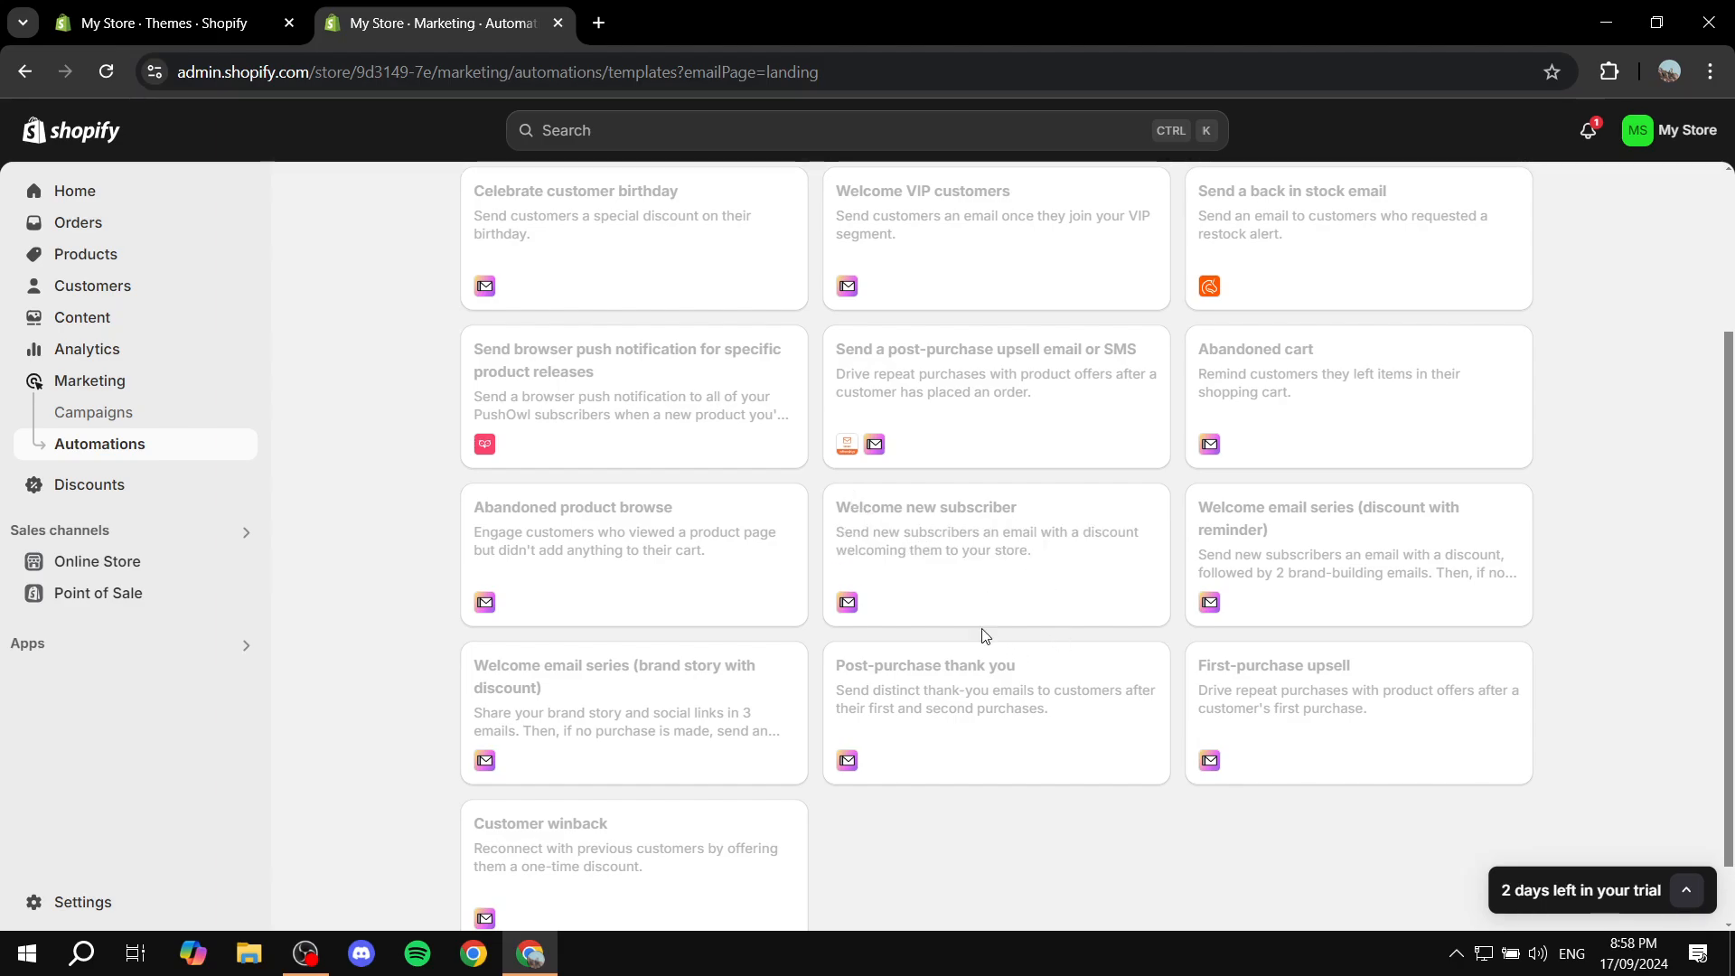
mouse_move(1001, 566)
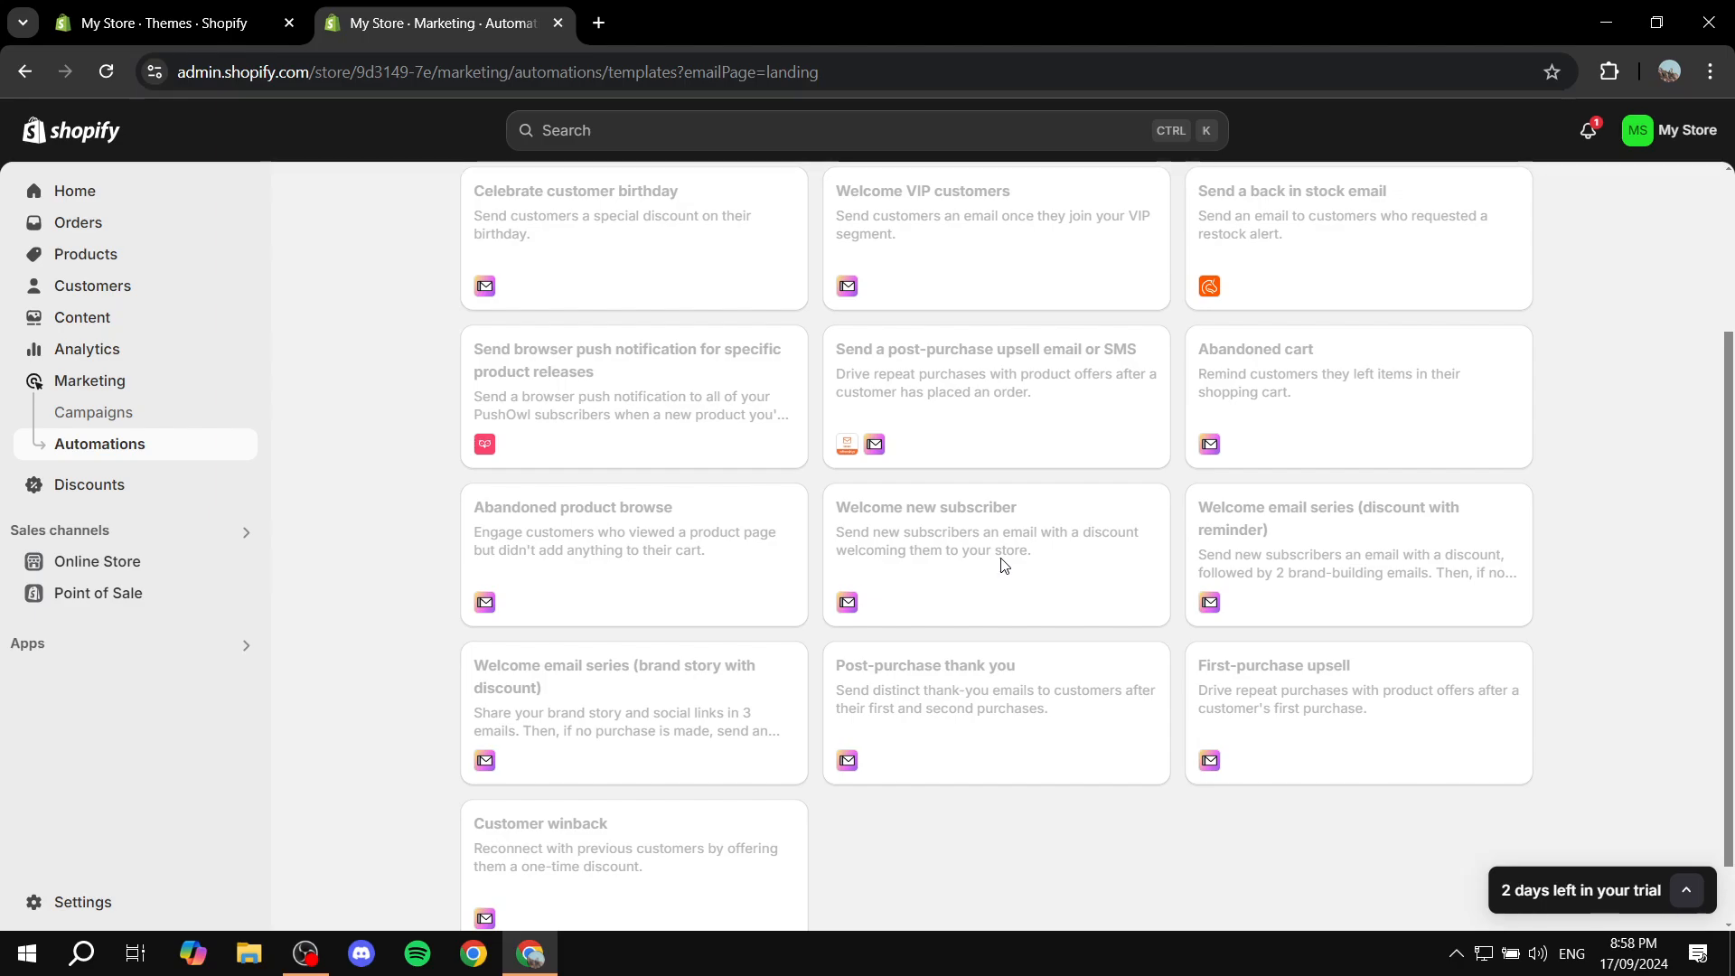
mouse_move(997, 586)
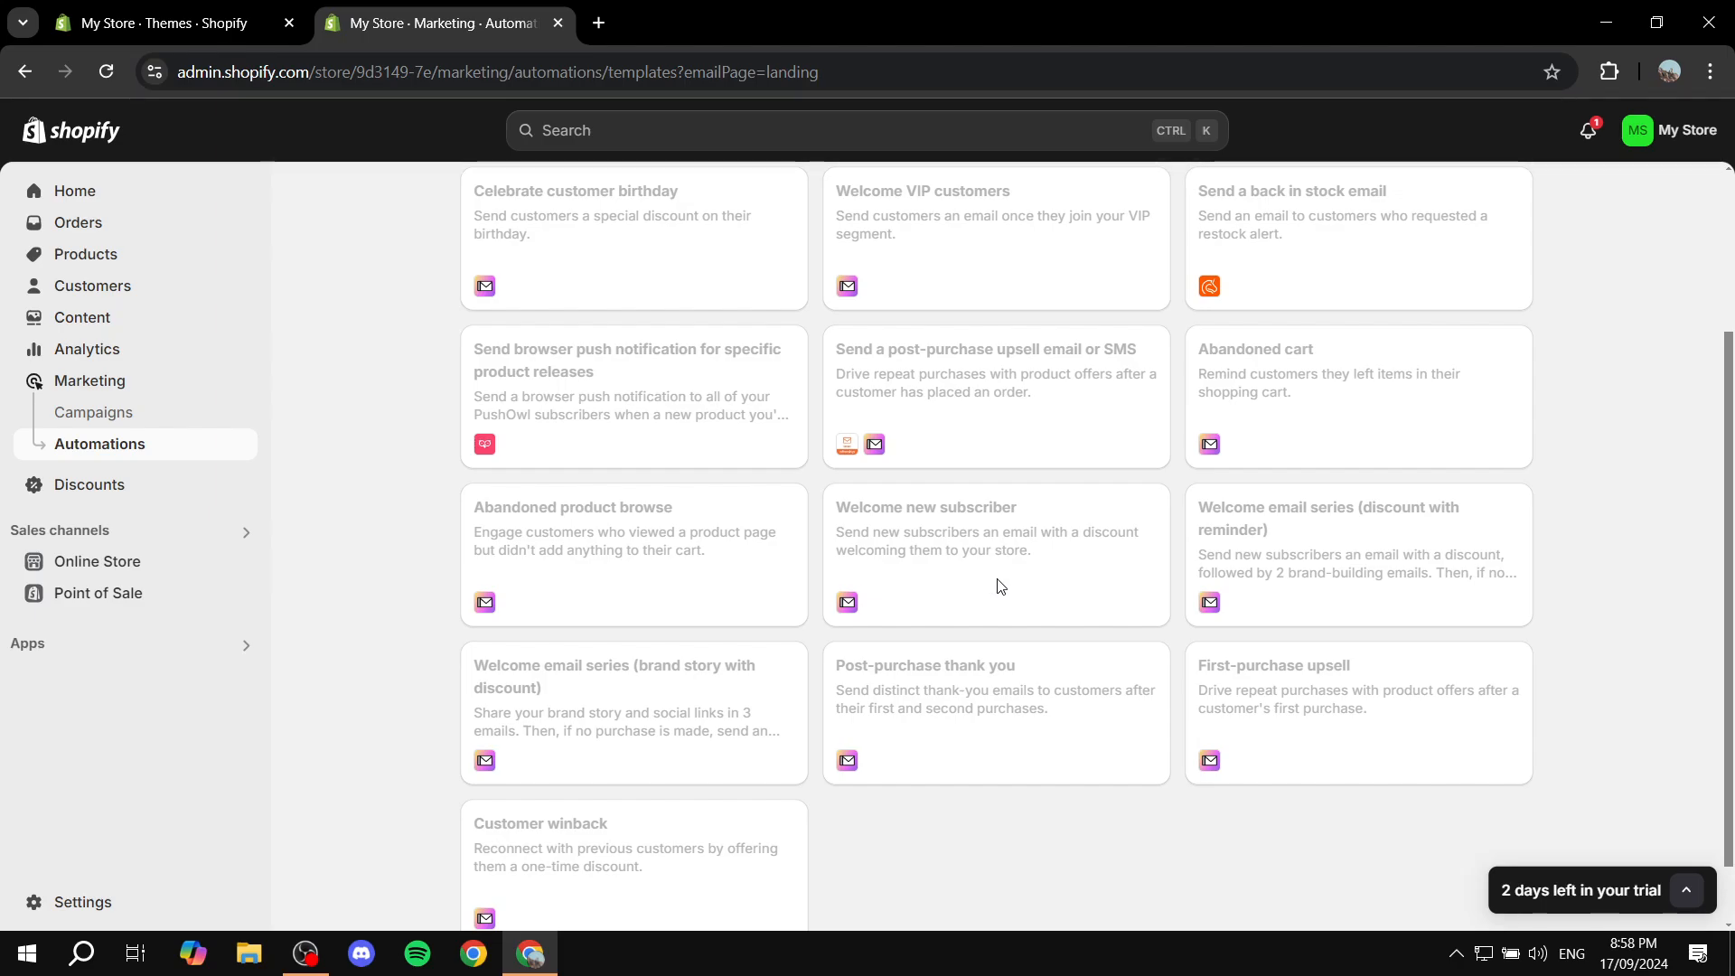
mouse_move(1210, 517)
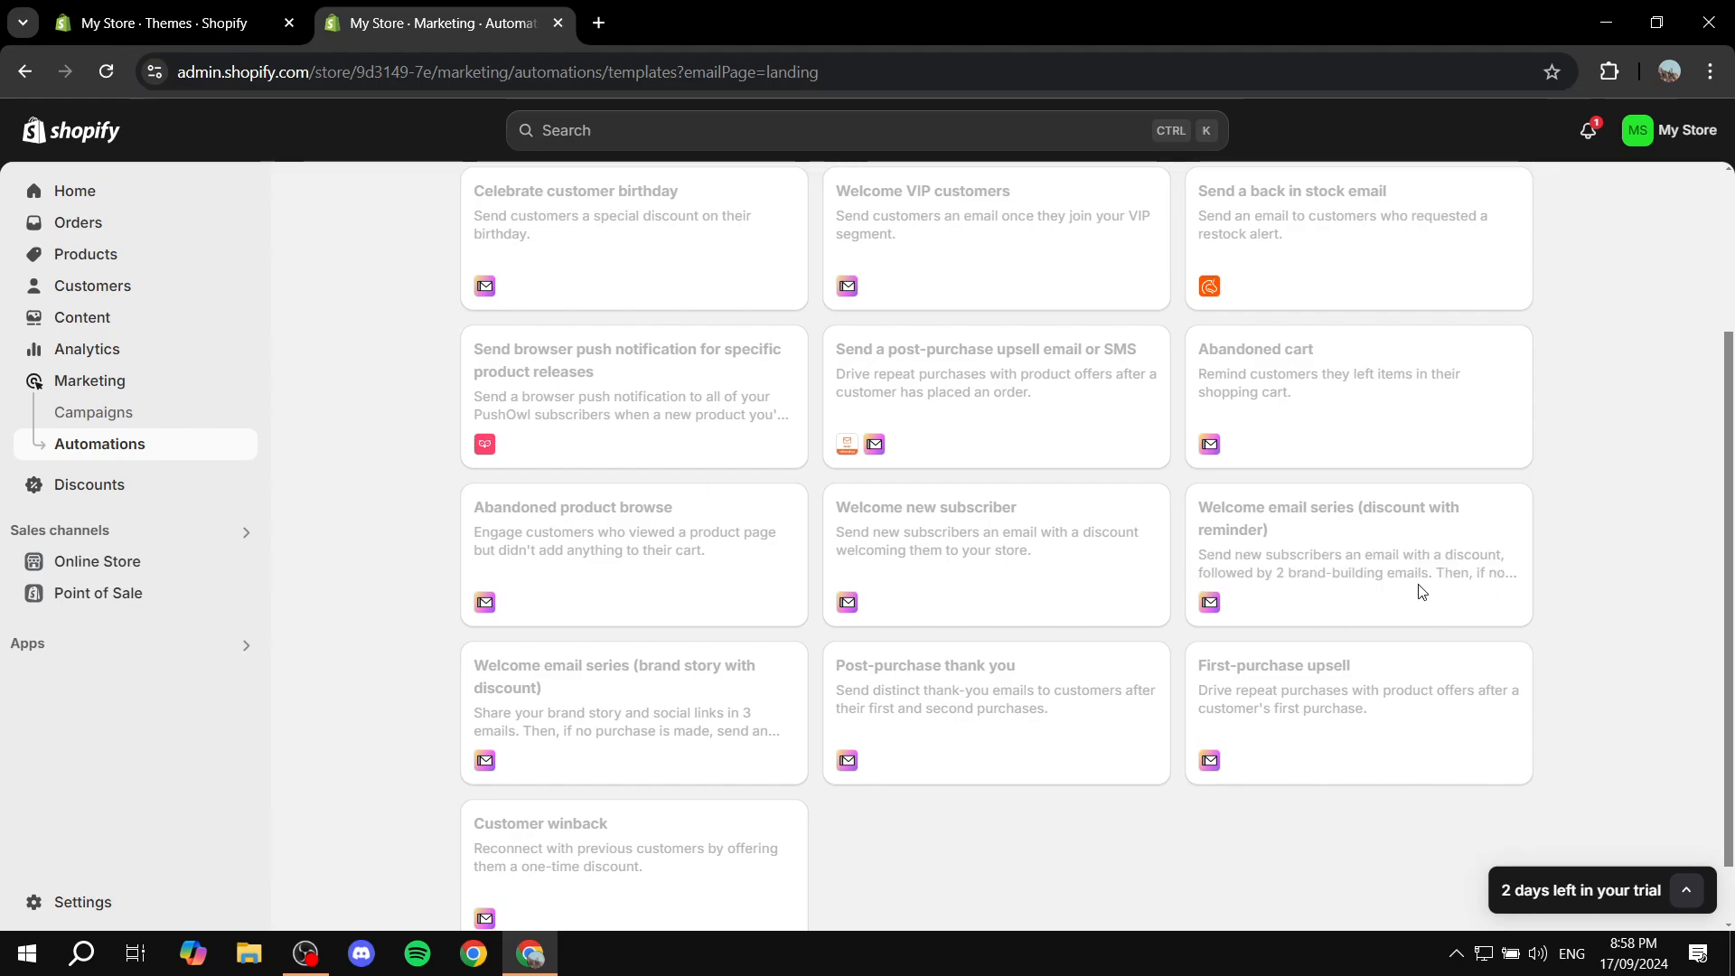
mouse_move(842, 570)
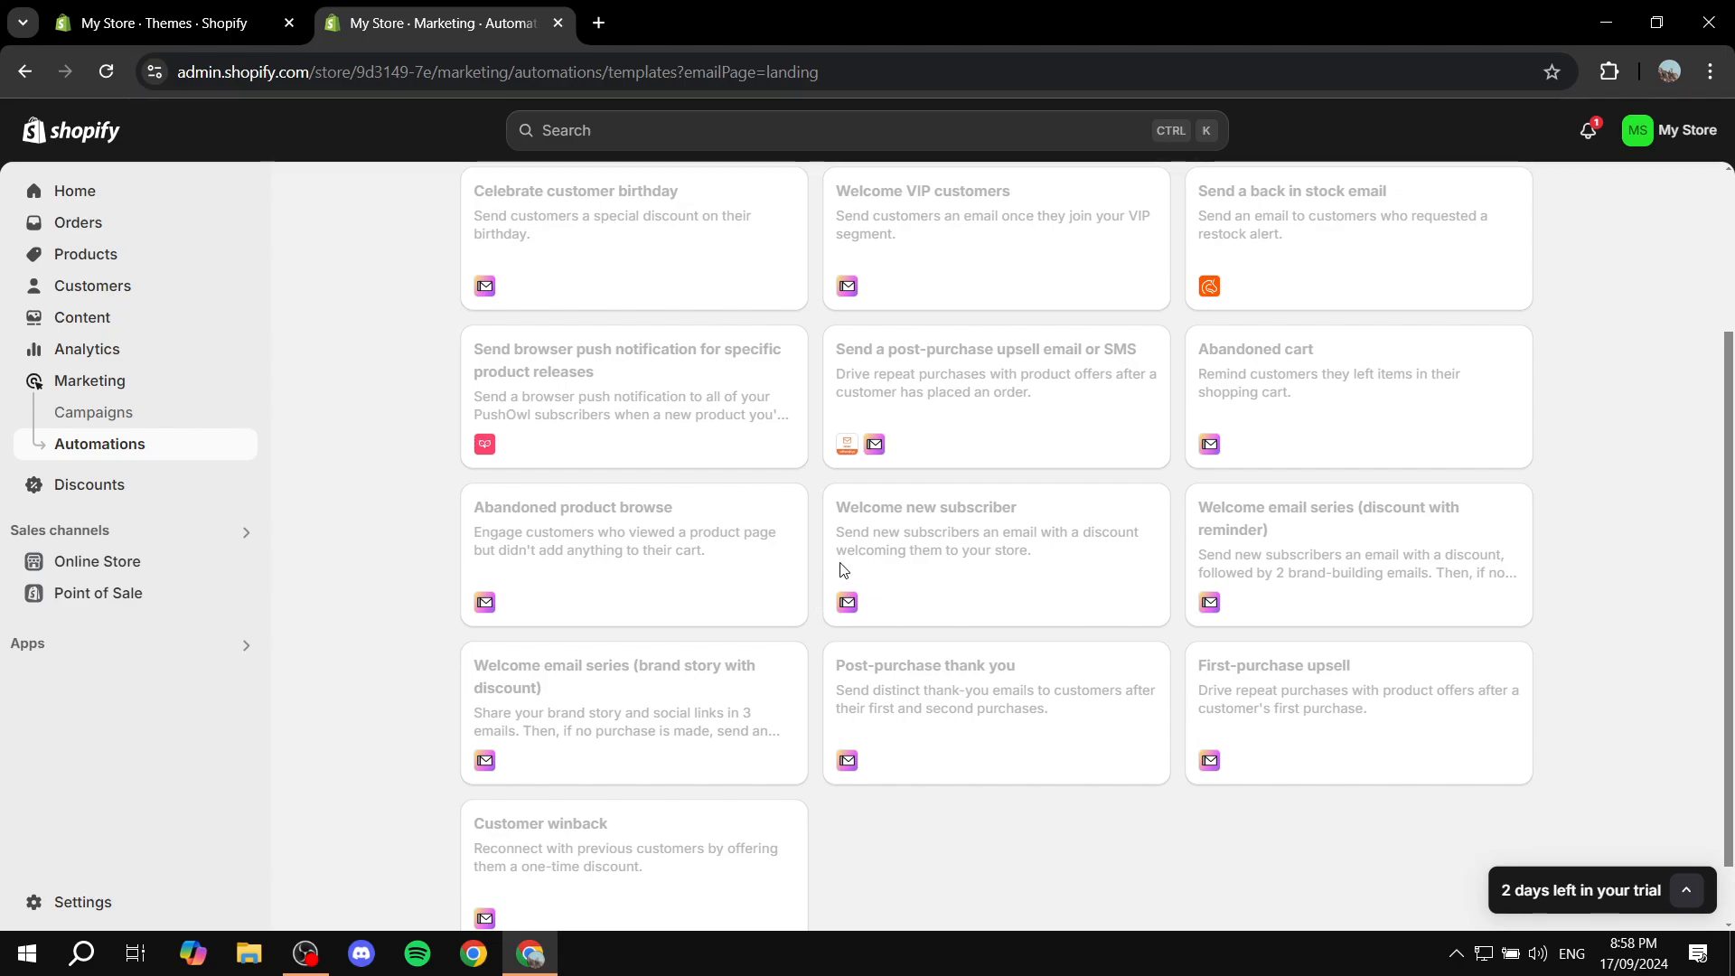
double_click(614, 675)
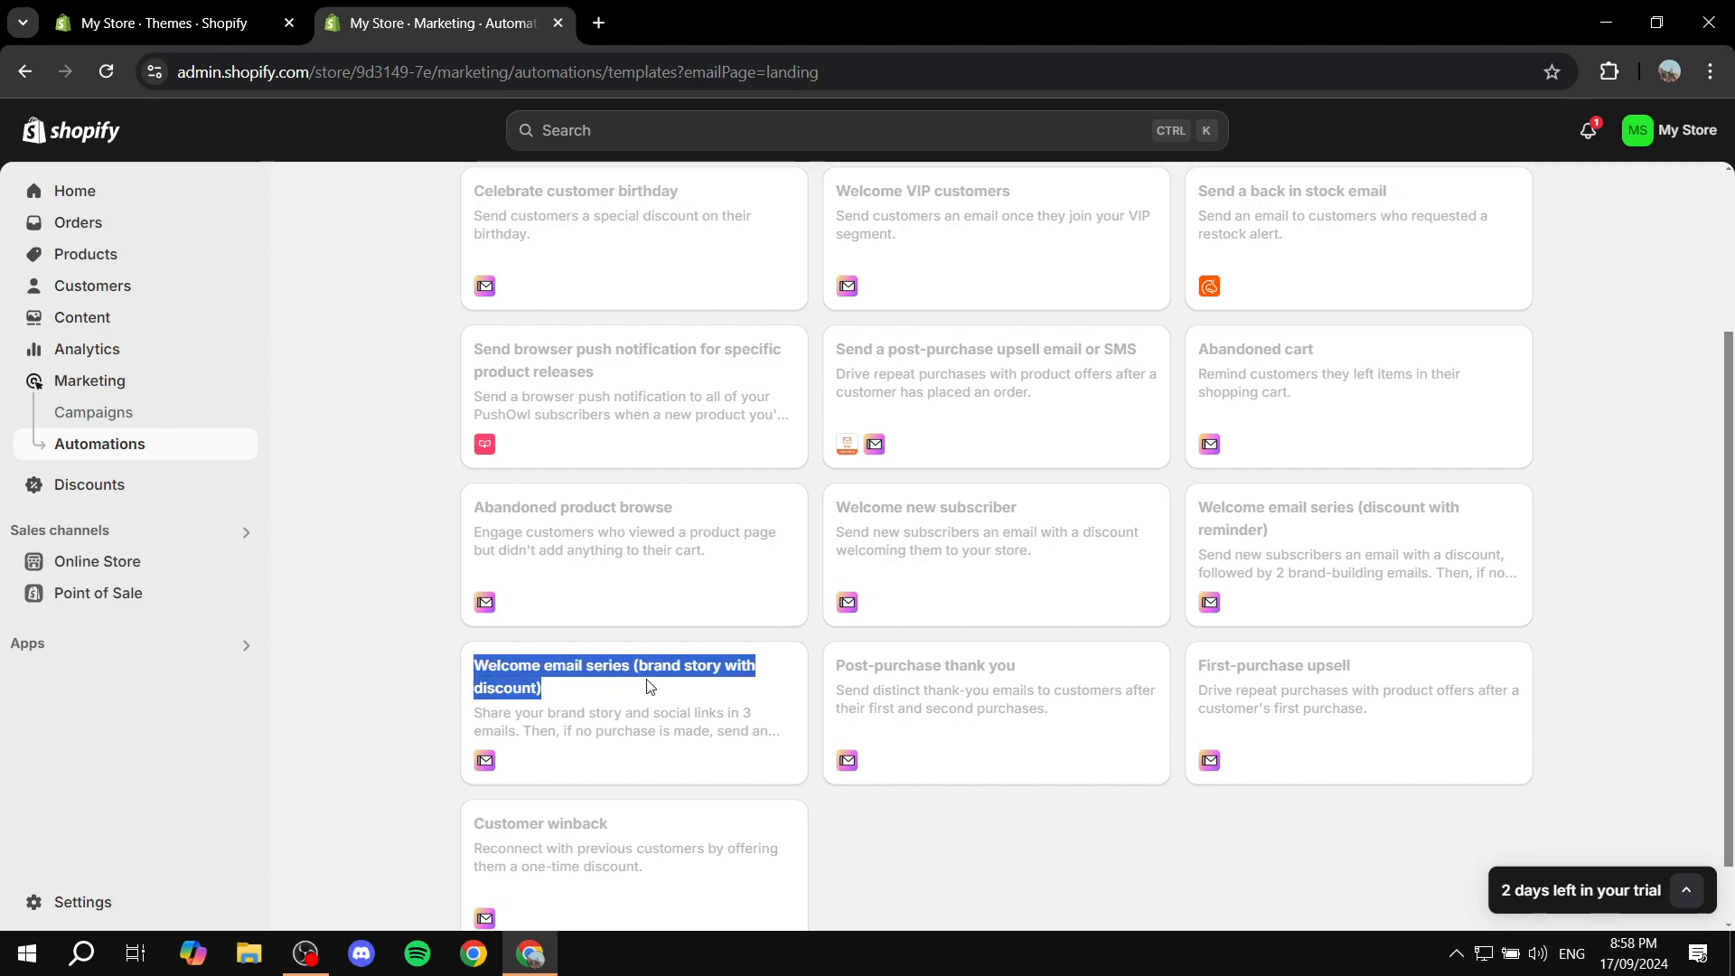
mouse_move(614, 694)
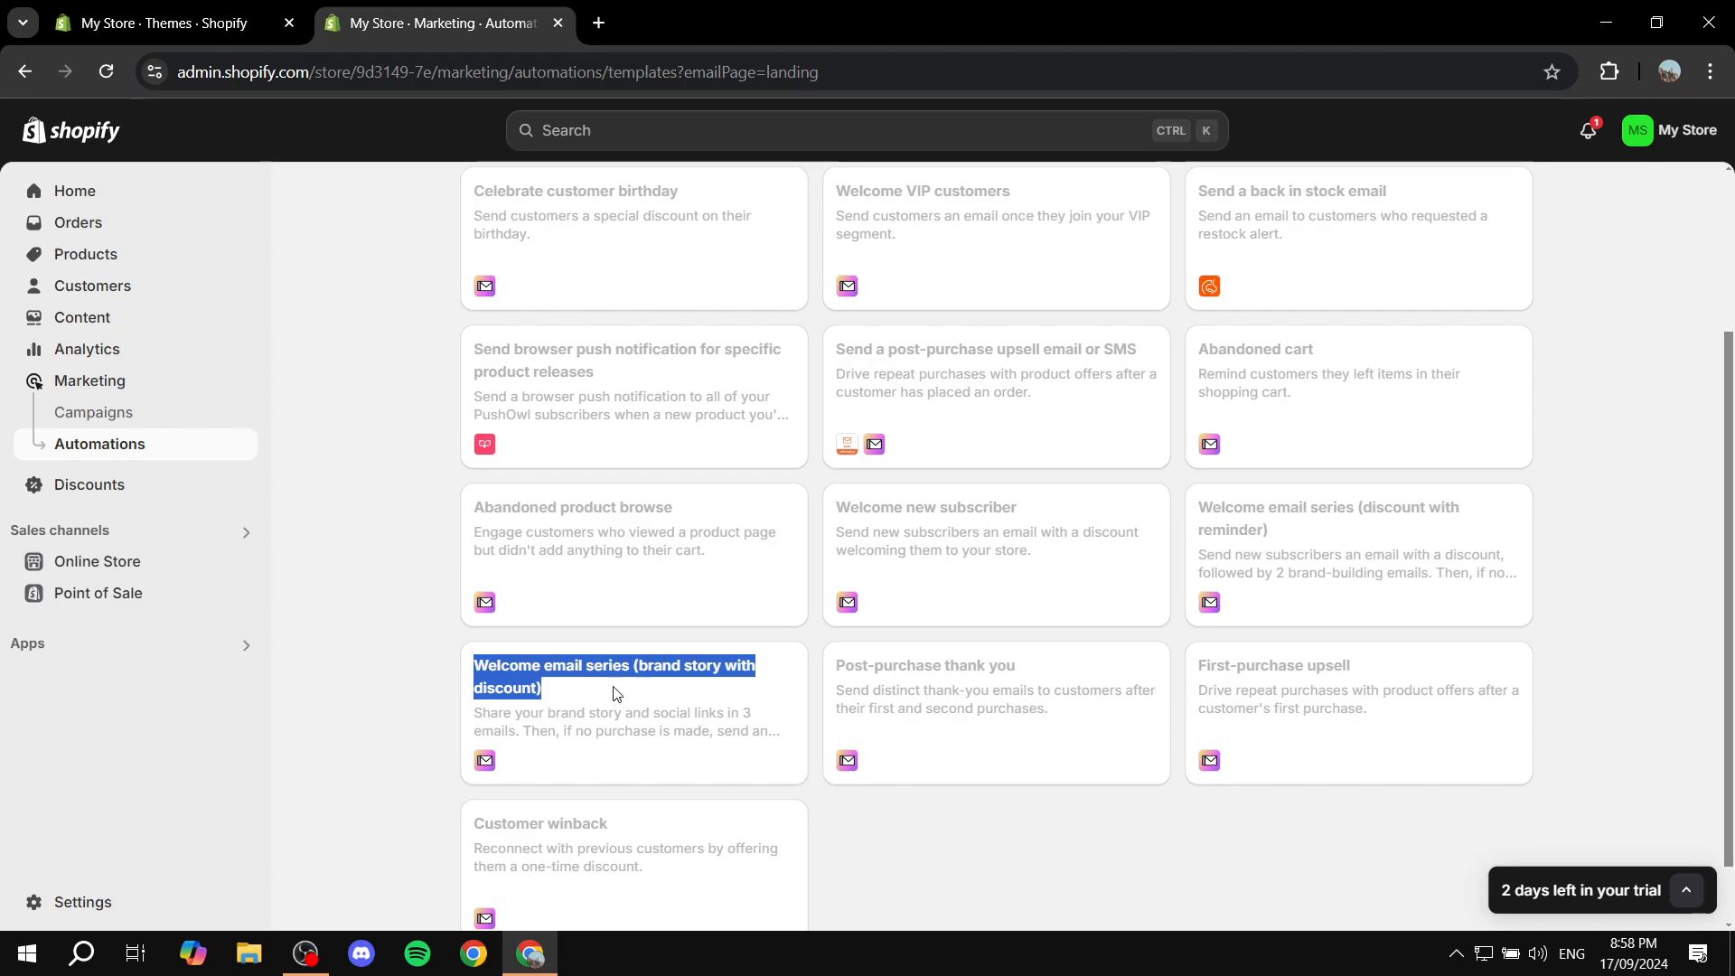
mouse_move(1113, 590)
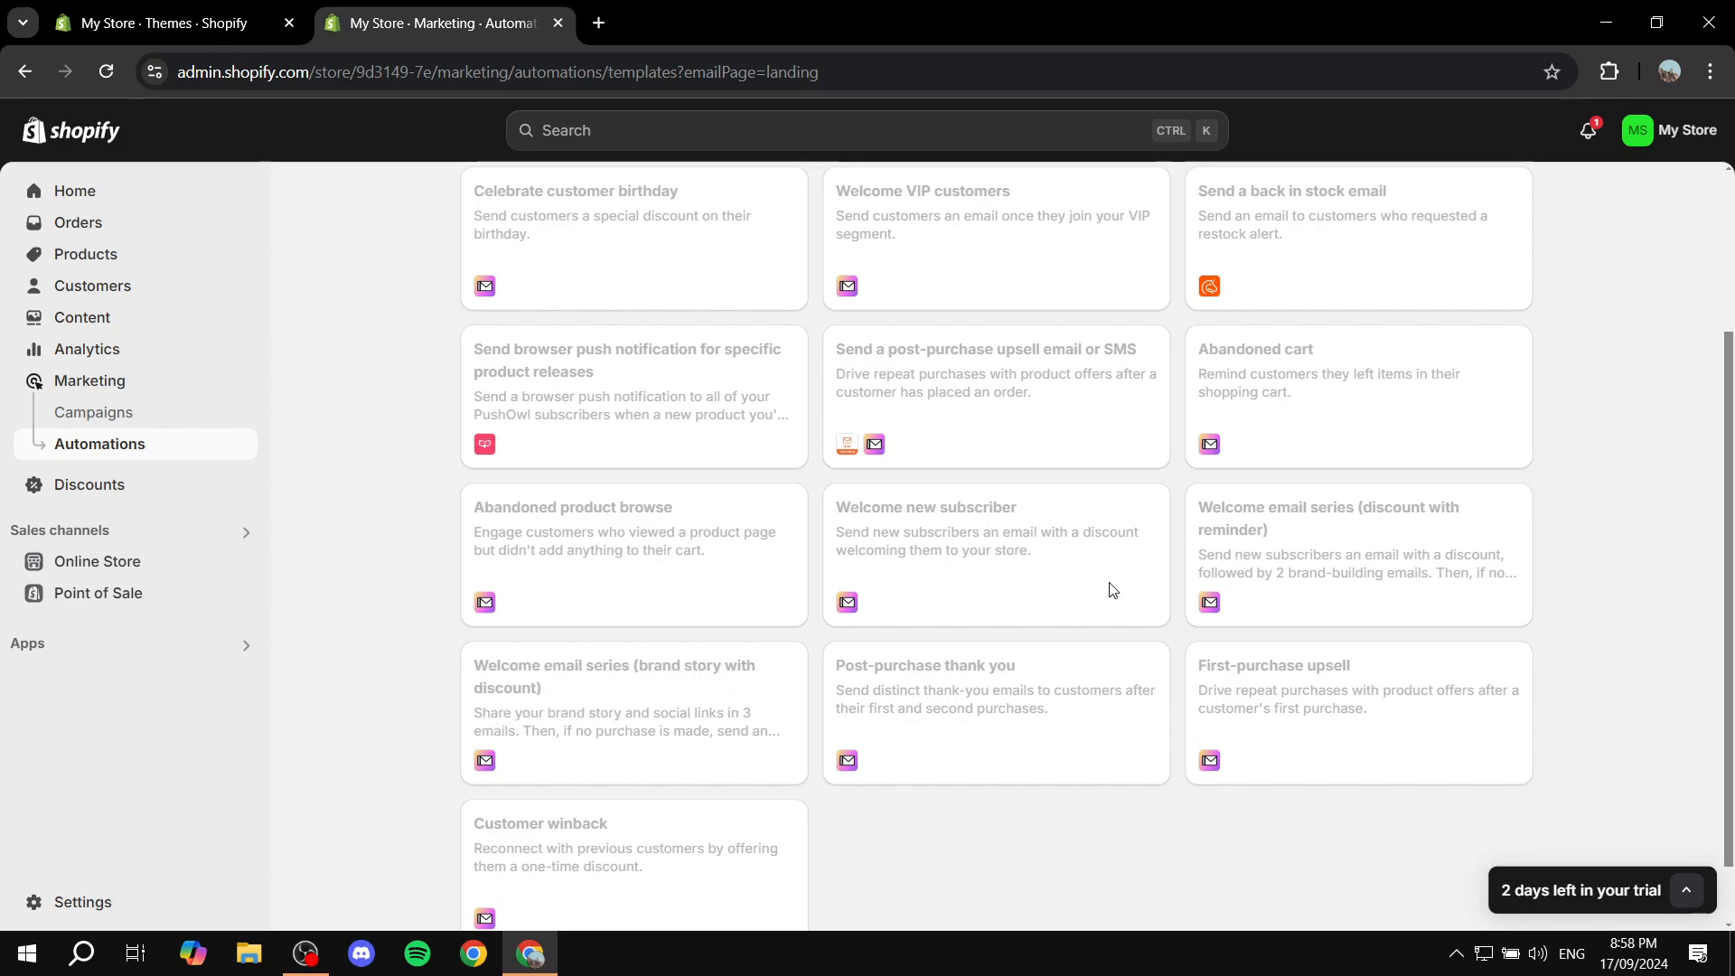
mouse_move(1287, 592)
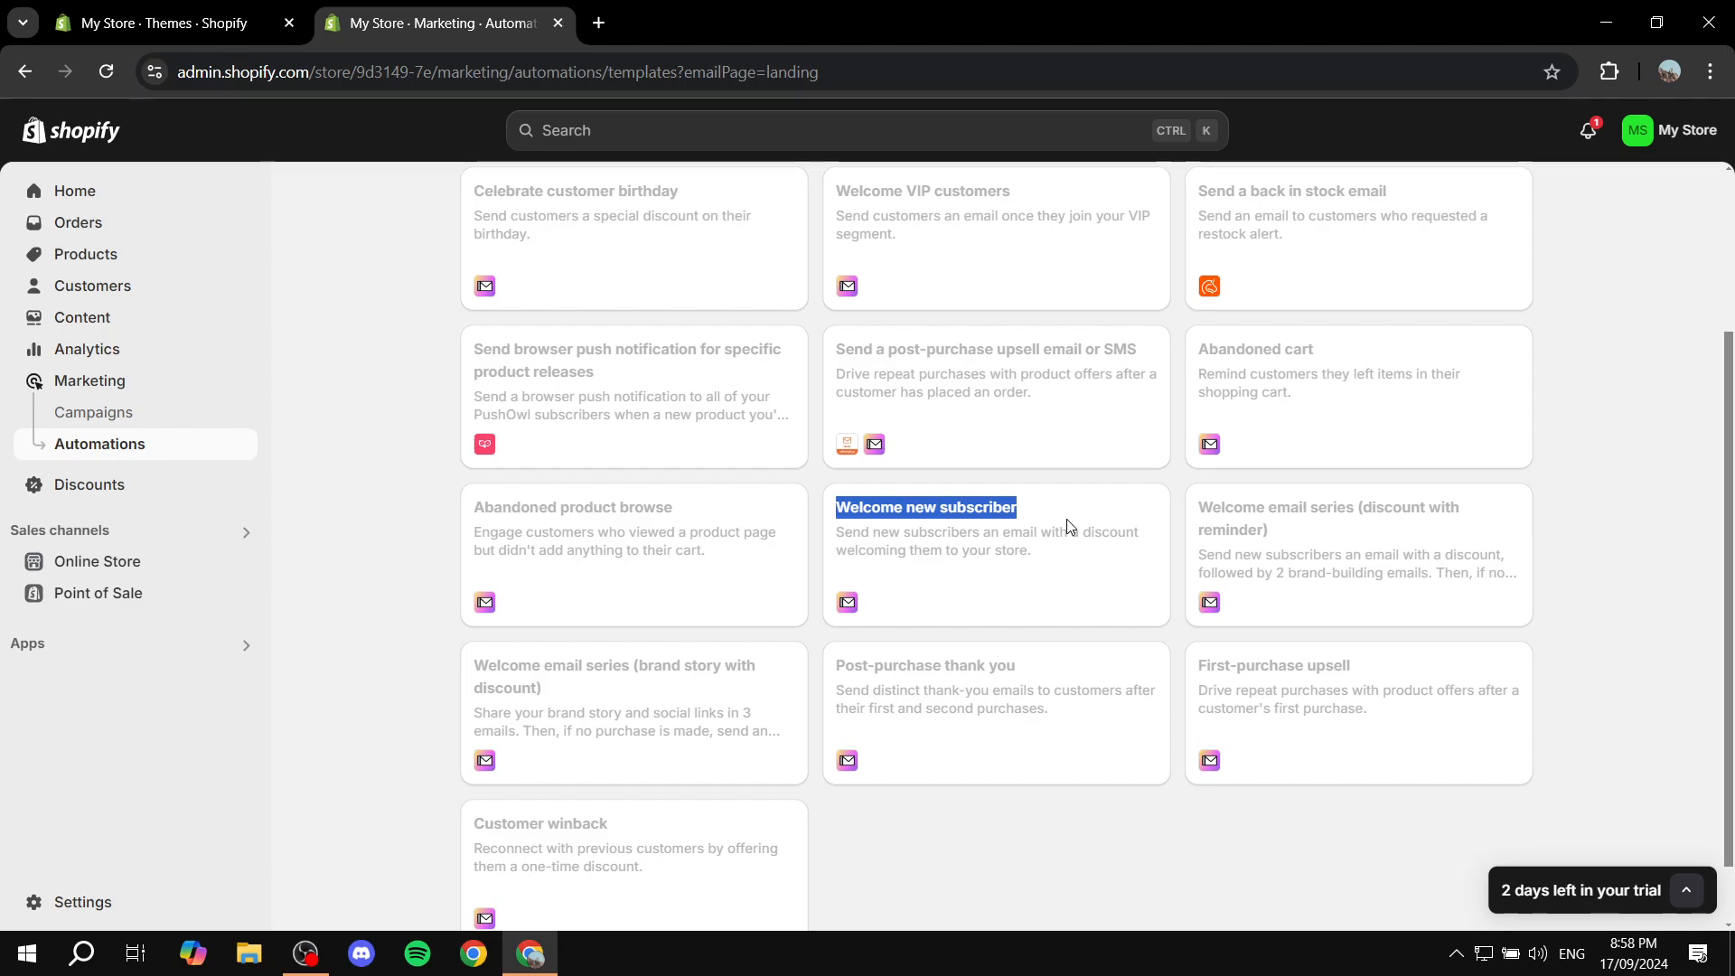
mouse_move(1028, 530)
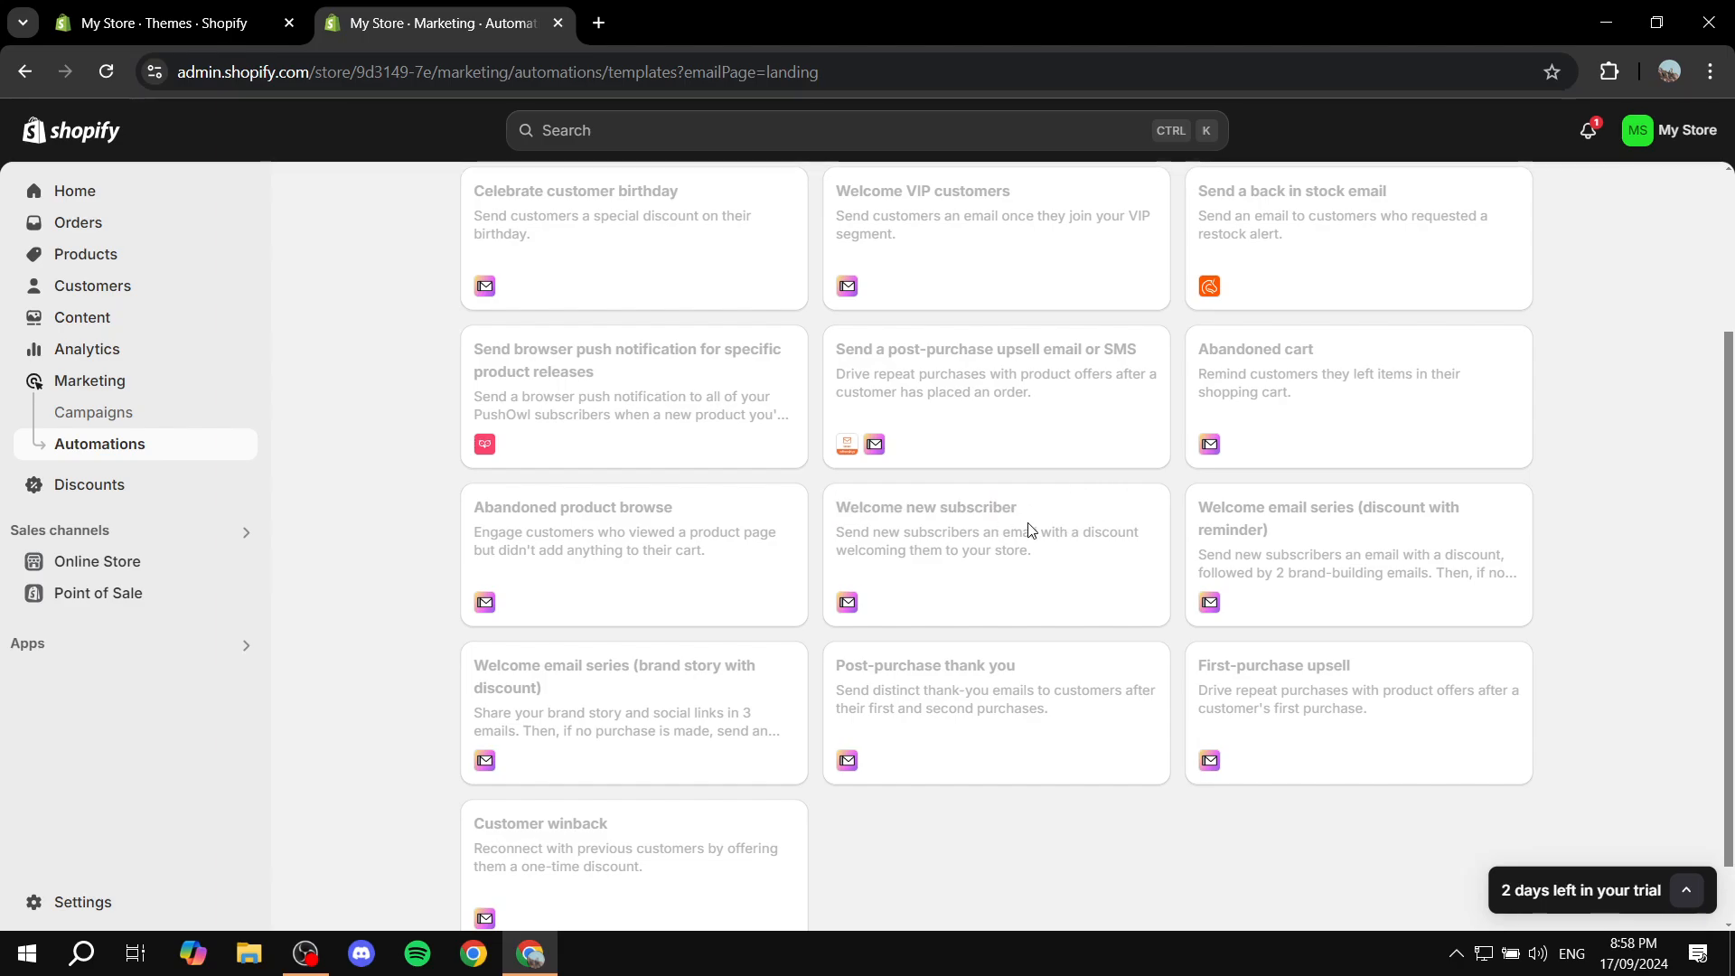
scroll(up, 3)
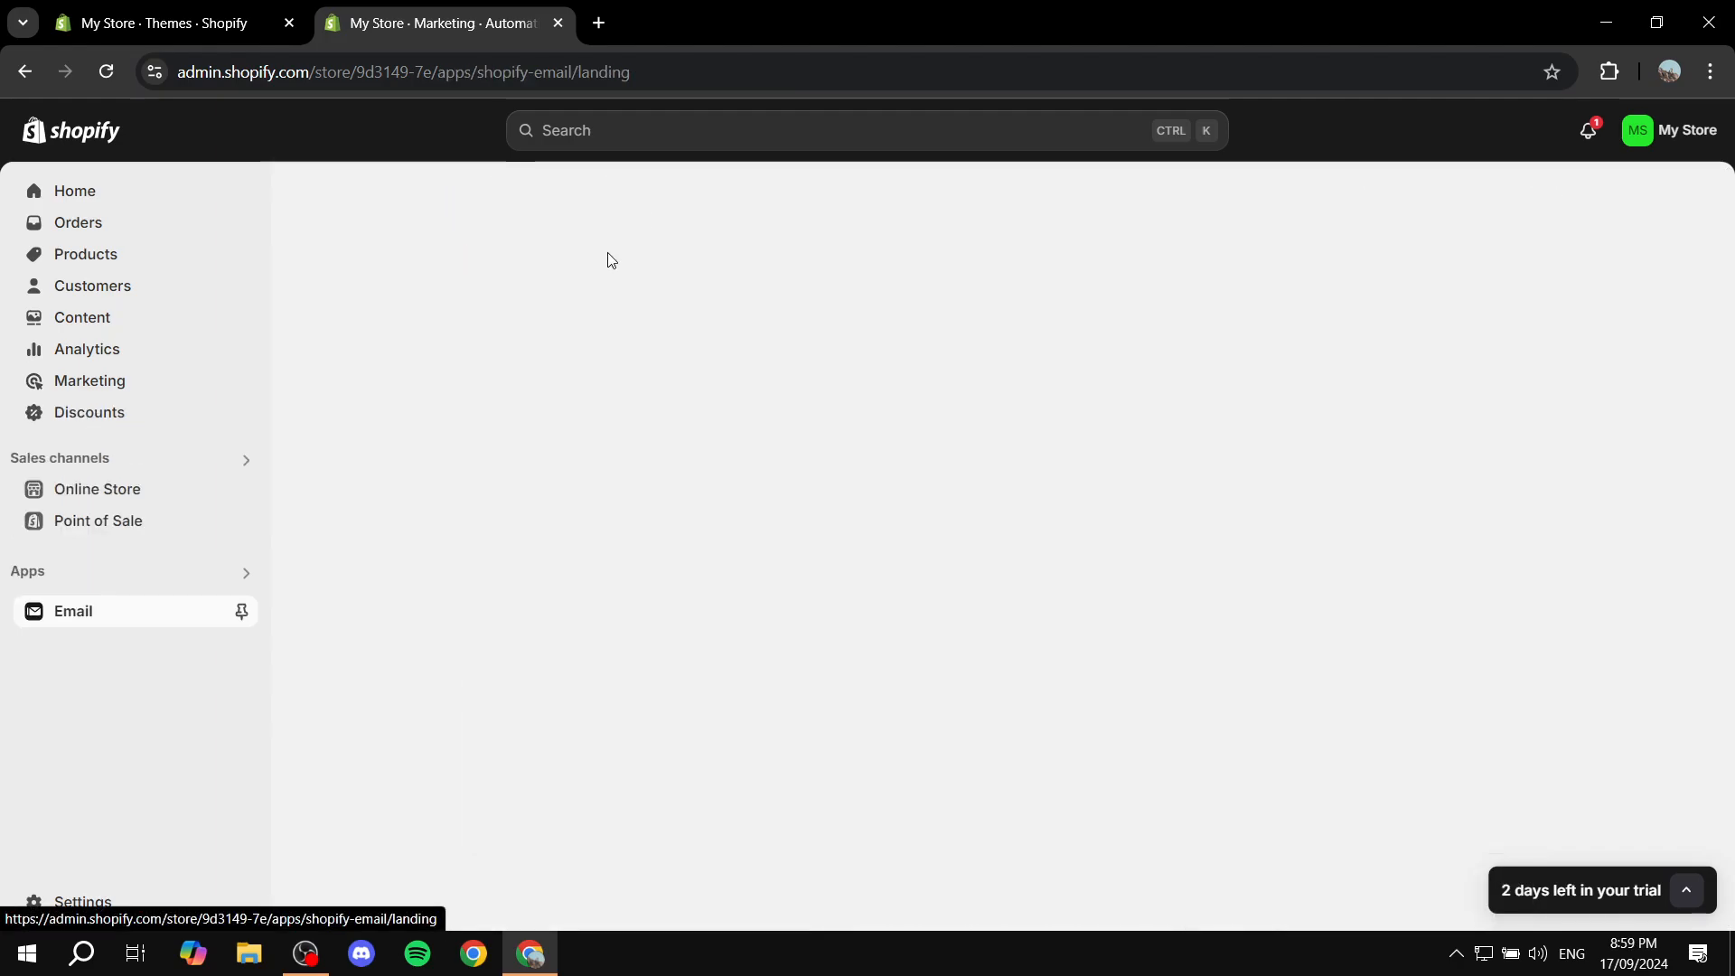
From the Email app page, reach the App Store via All recommended apps.
click(73, 610)
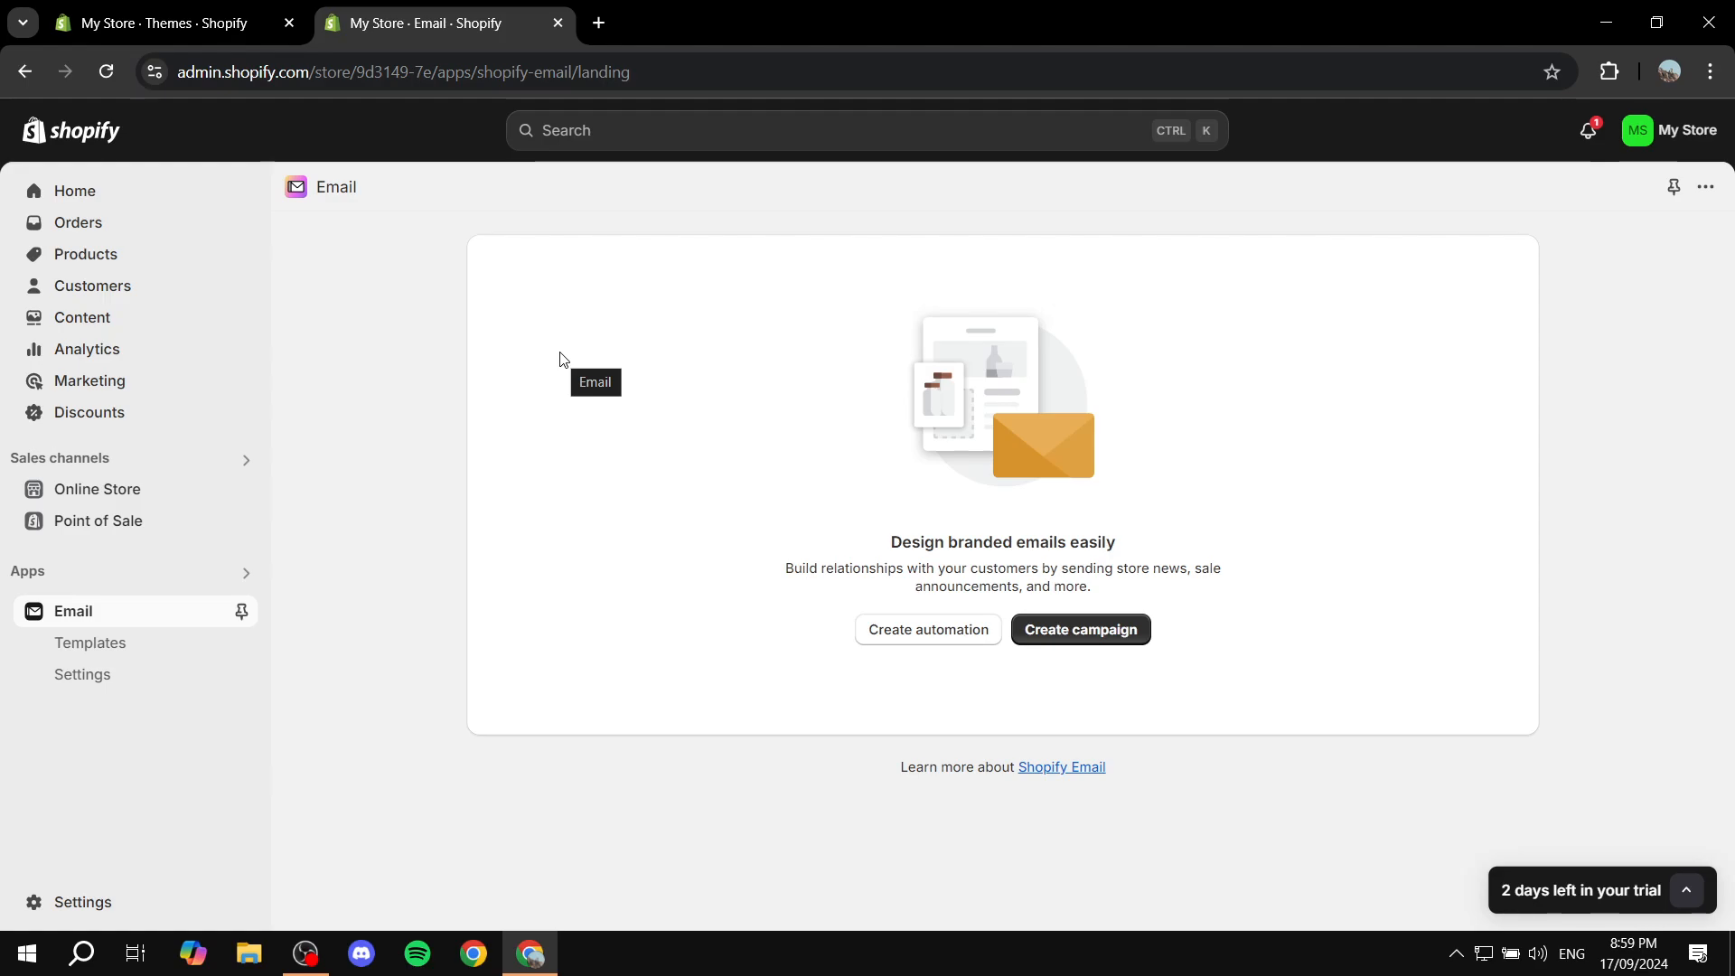
mouse_move(66, 591)
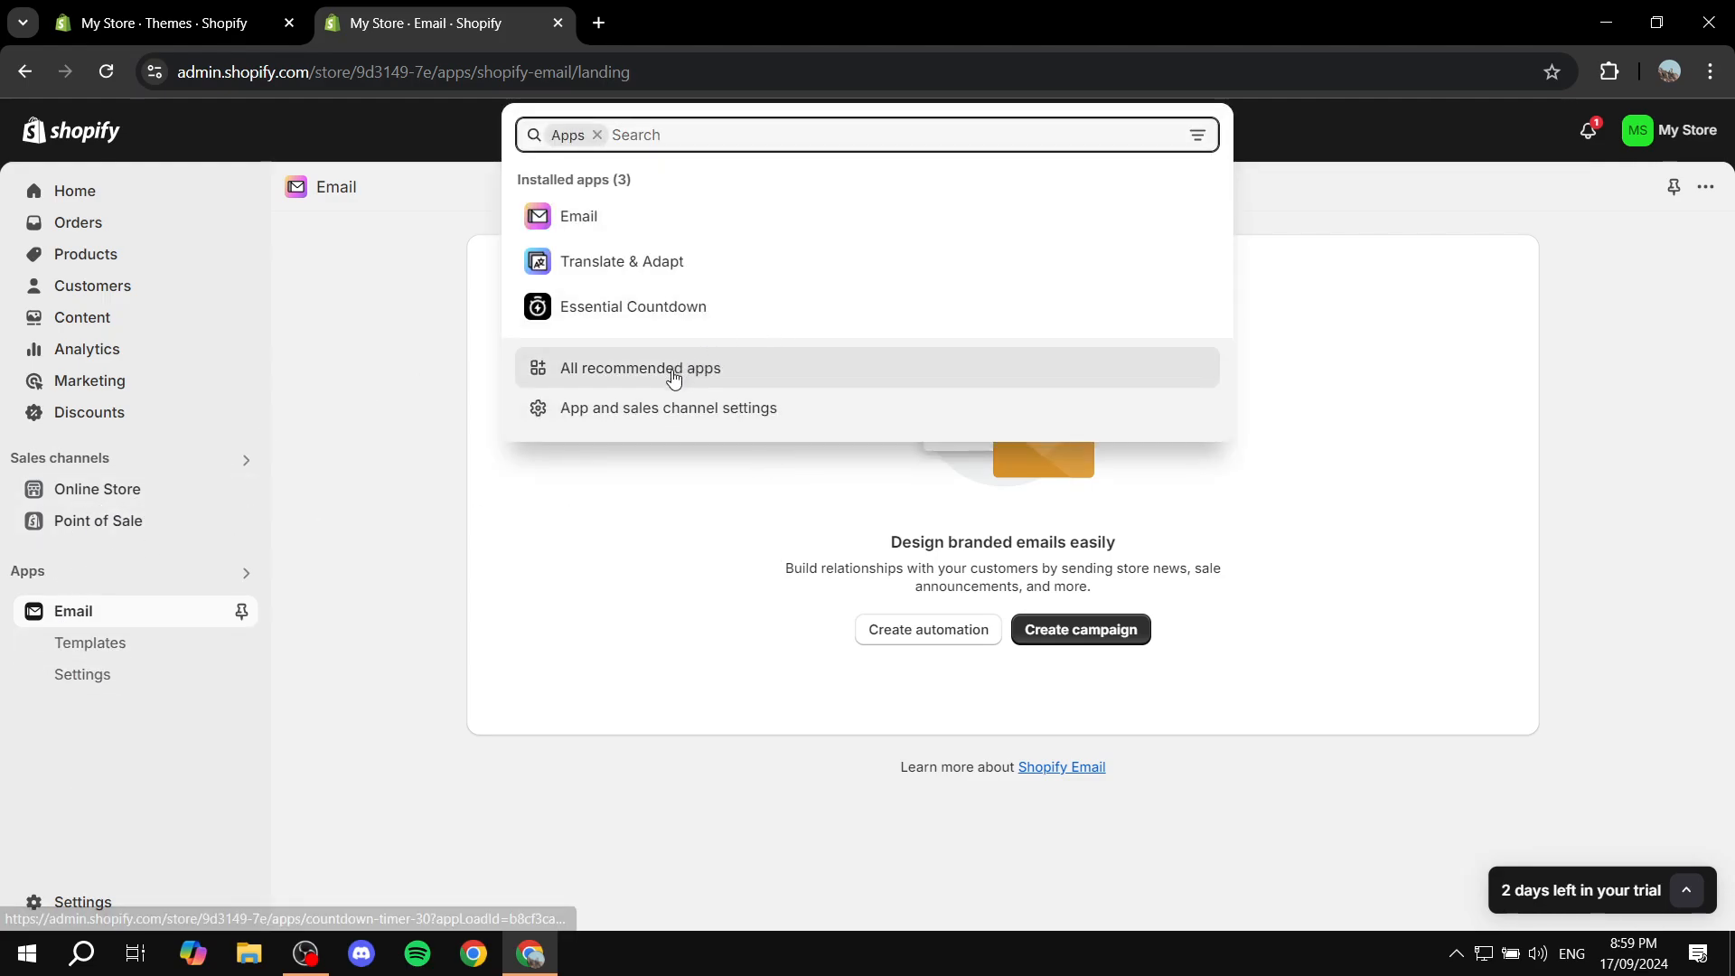
click(640, 368)
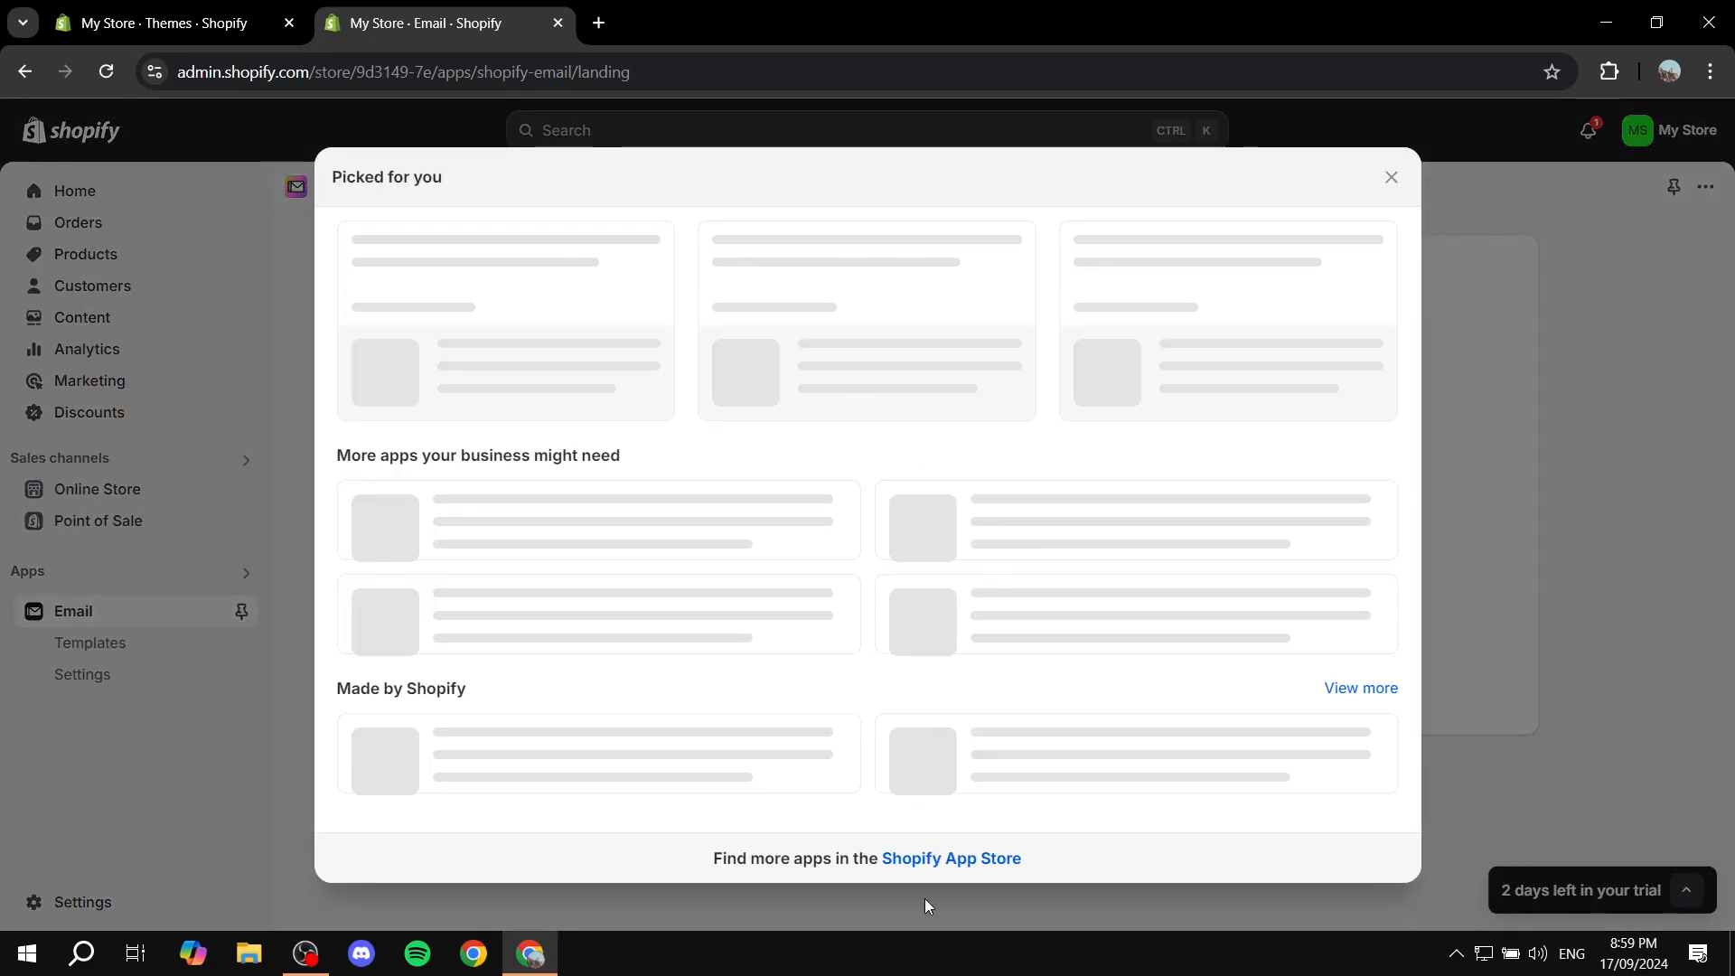
click(949, 857)
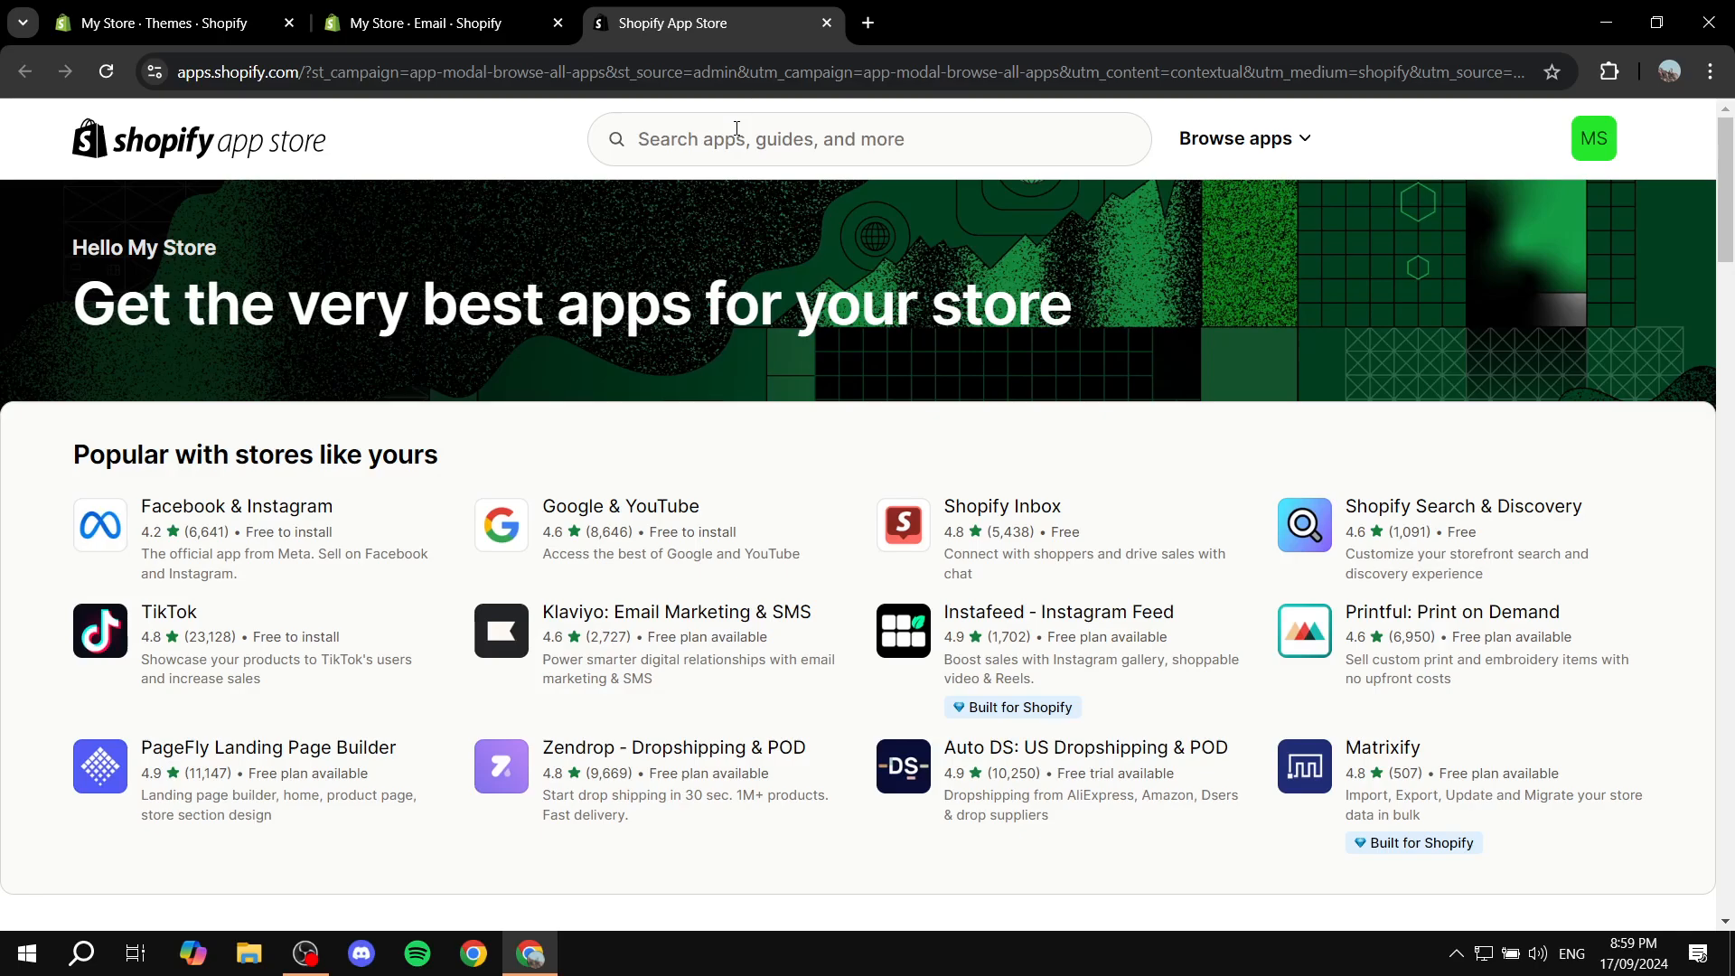
mouse_move(1031, 617)
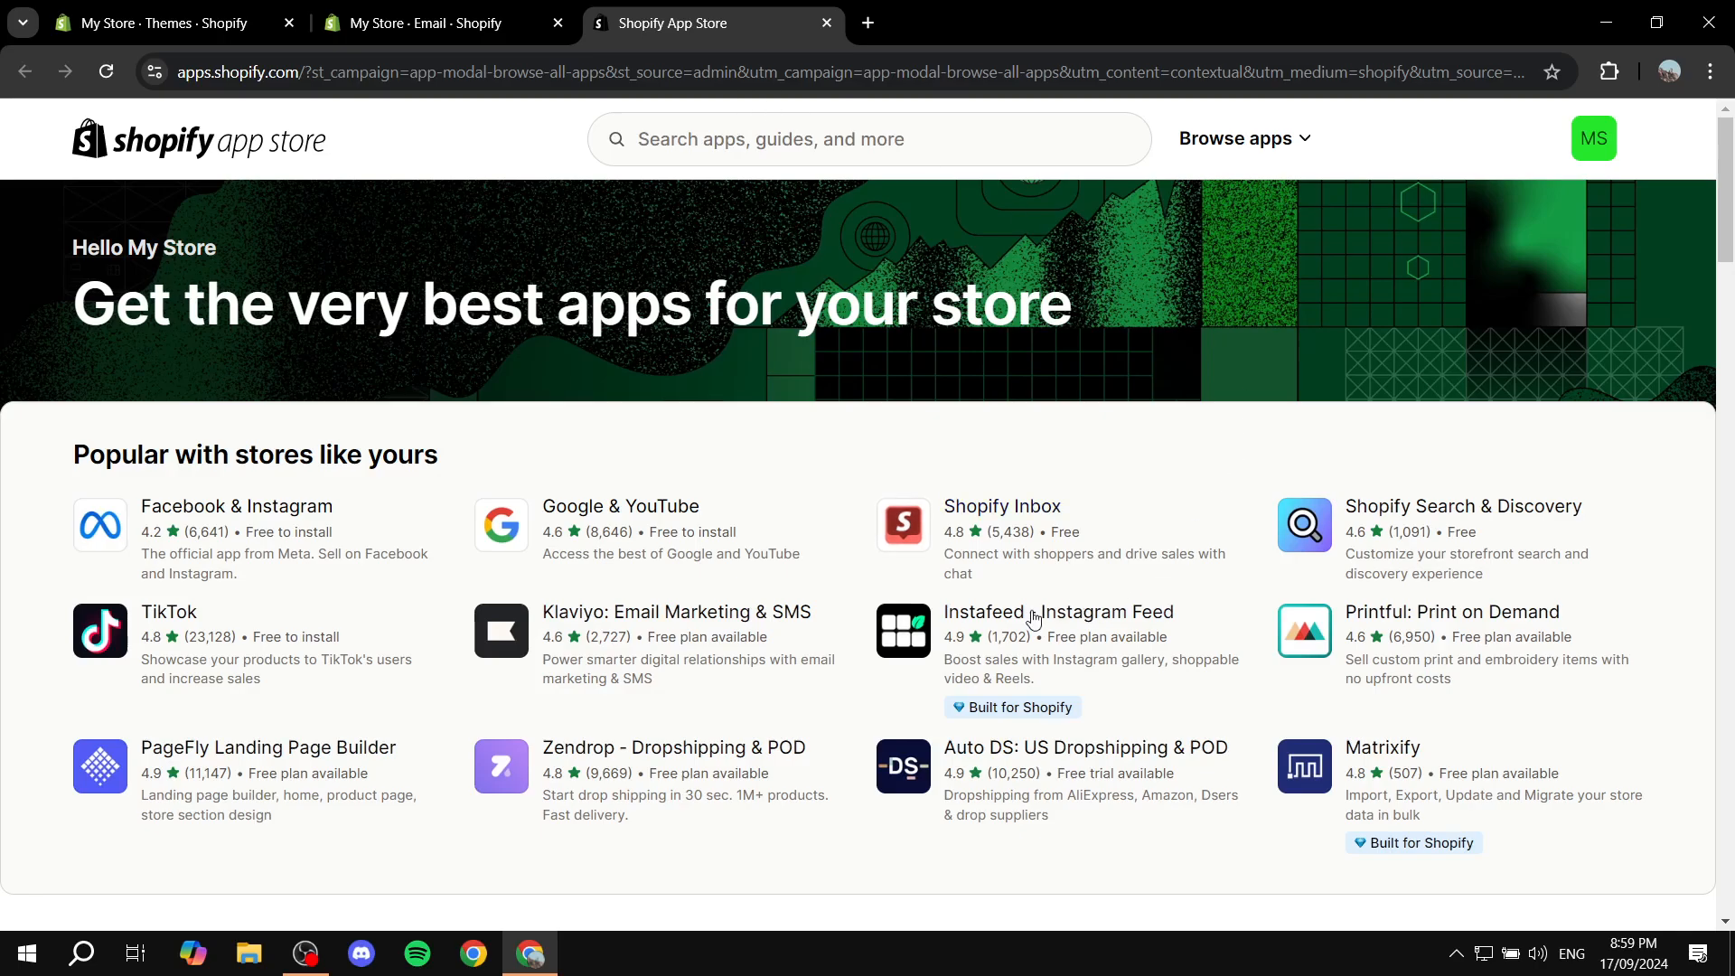
mouse_move(676, 612)
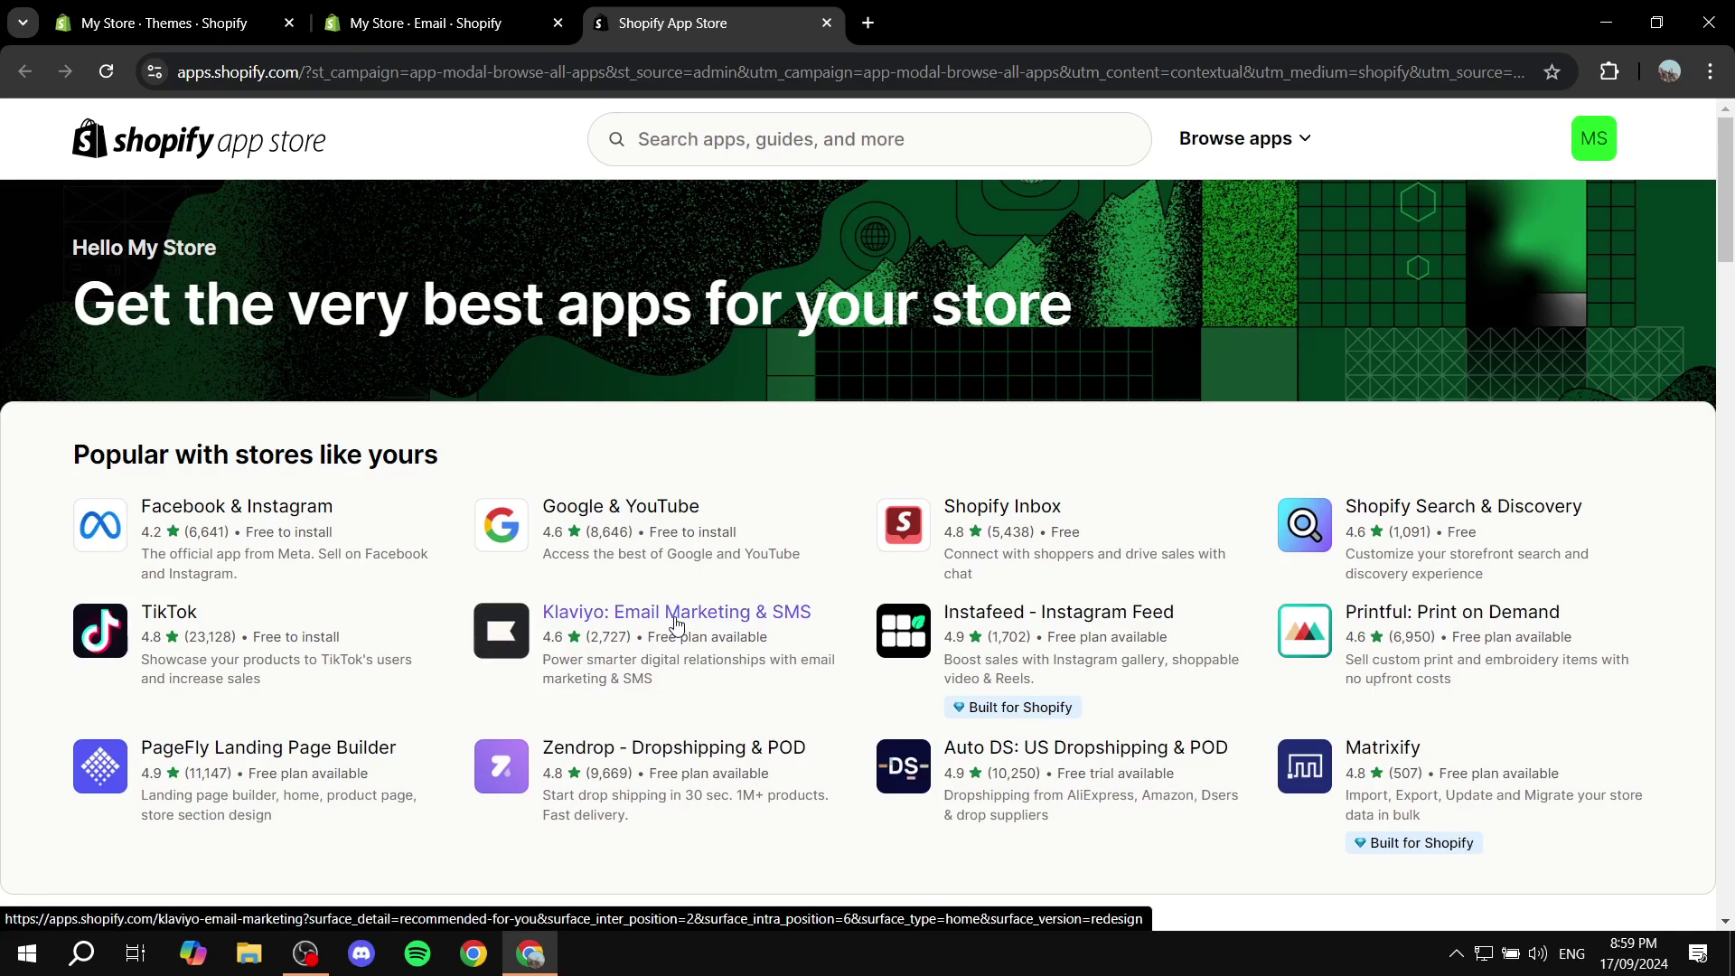
Review the Klaviyo: Email Marketing & SMS listing's features and pricing.
click(675, 611)
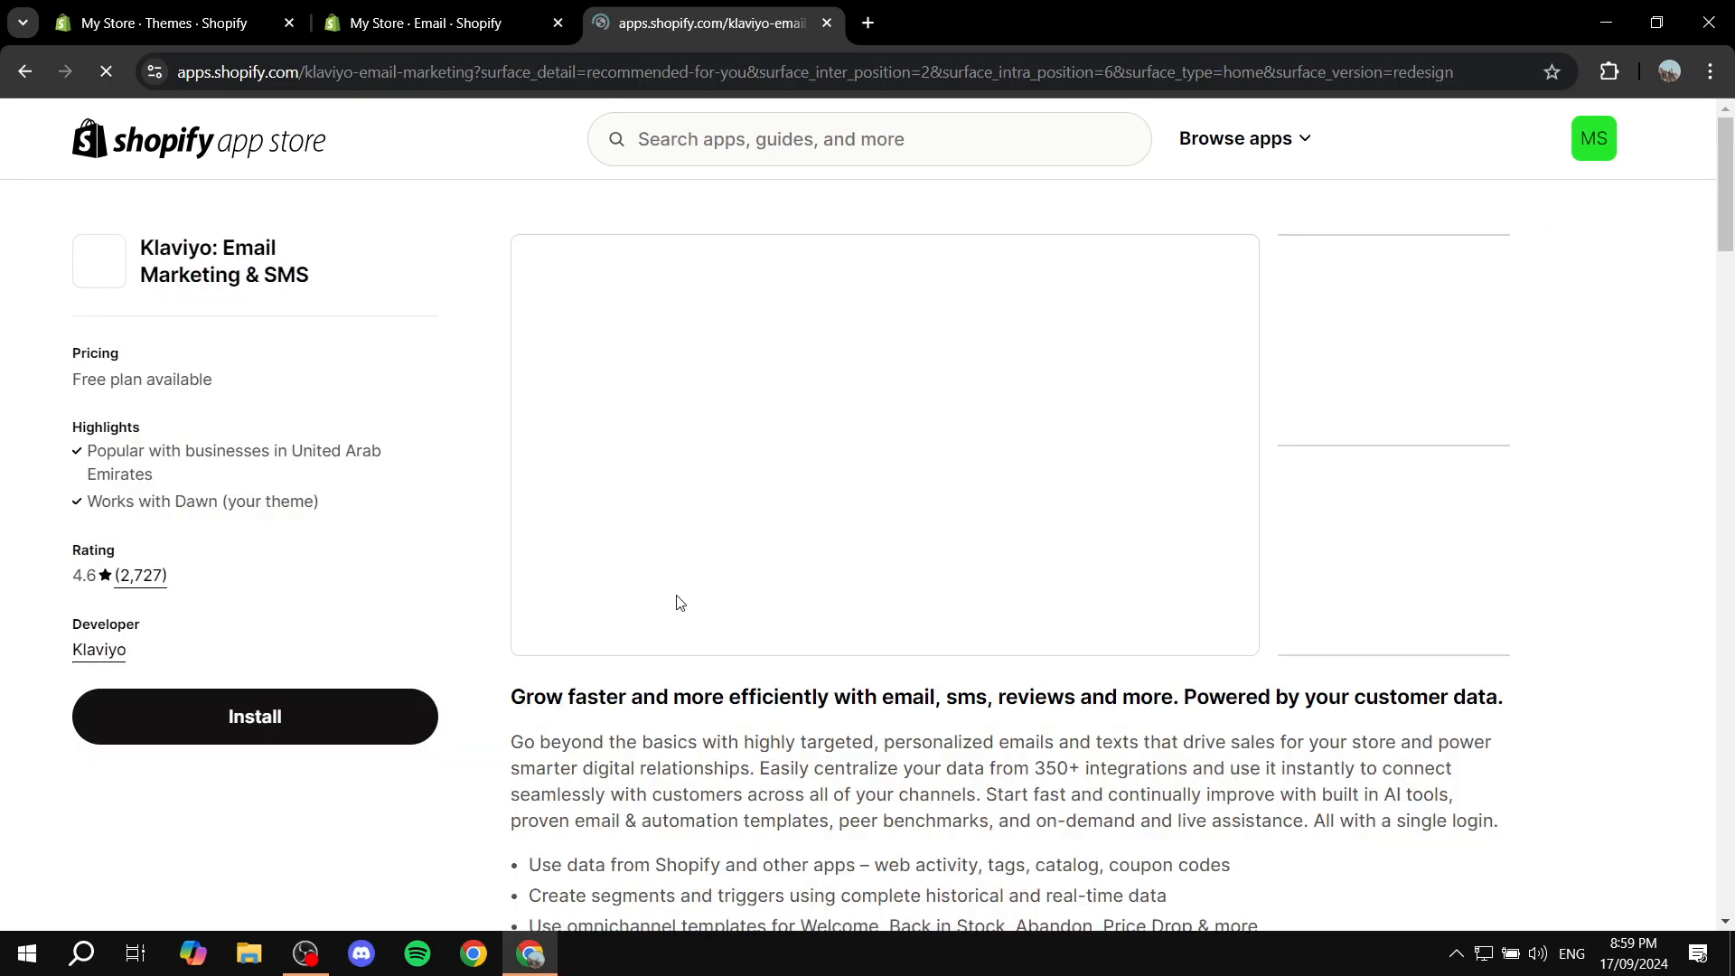
scroll(down, 3)
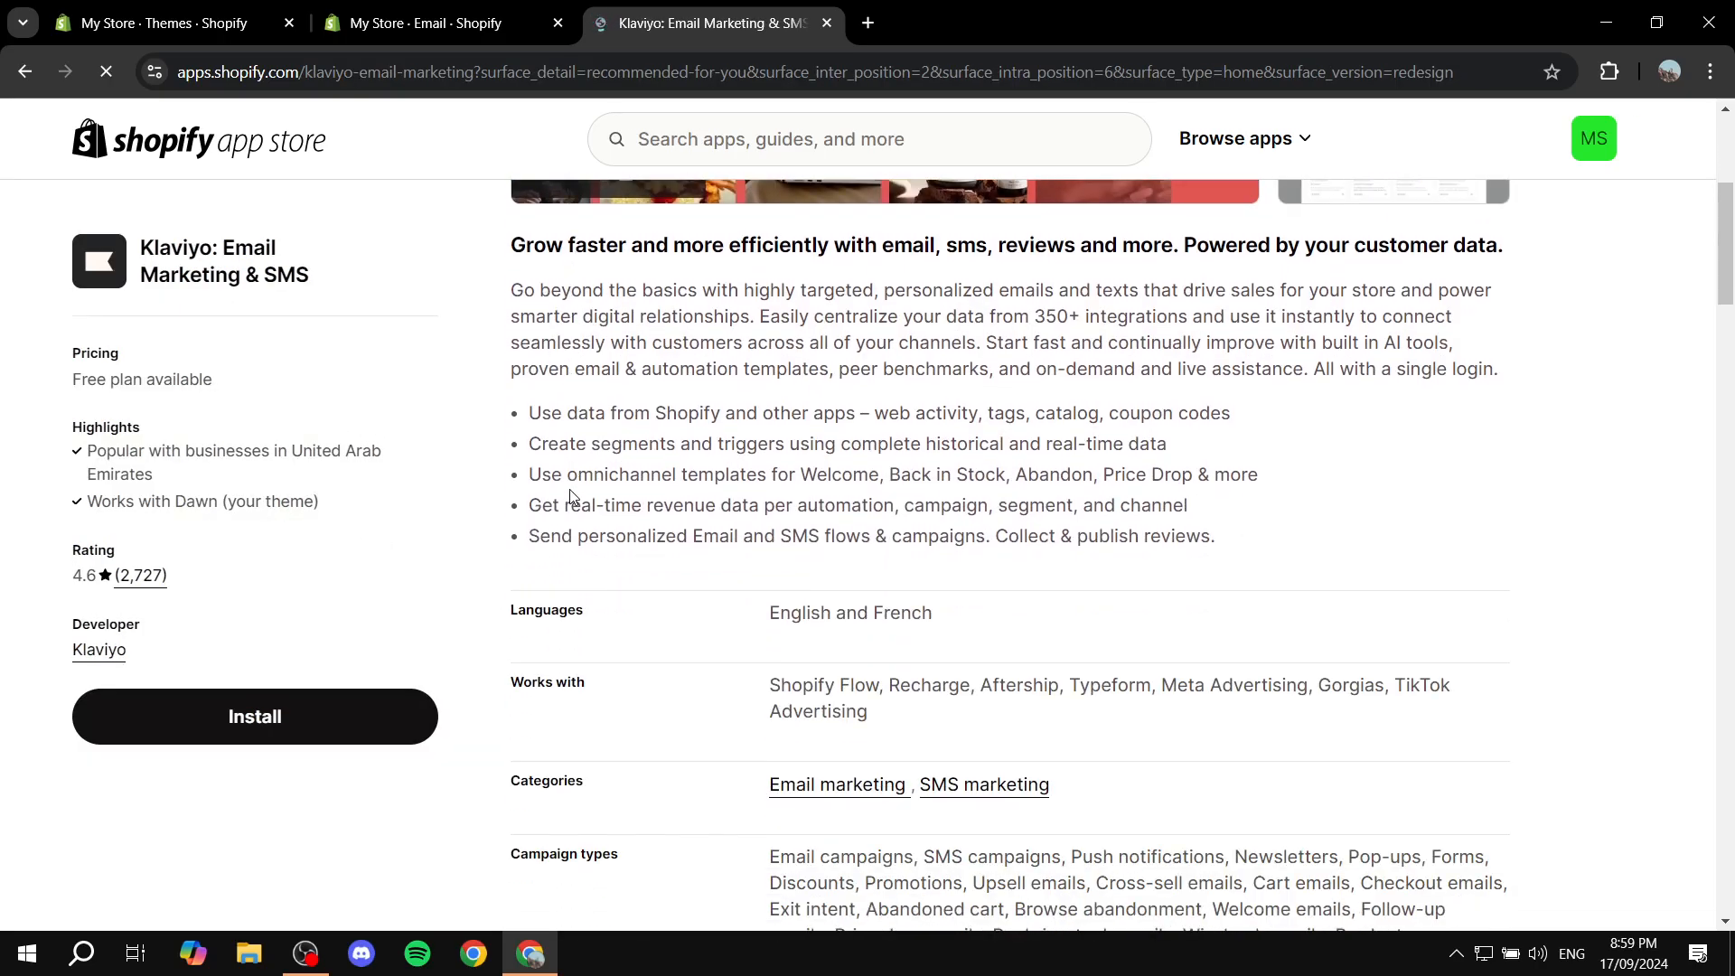
scroll(down, 3)
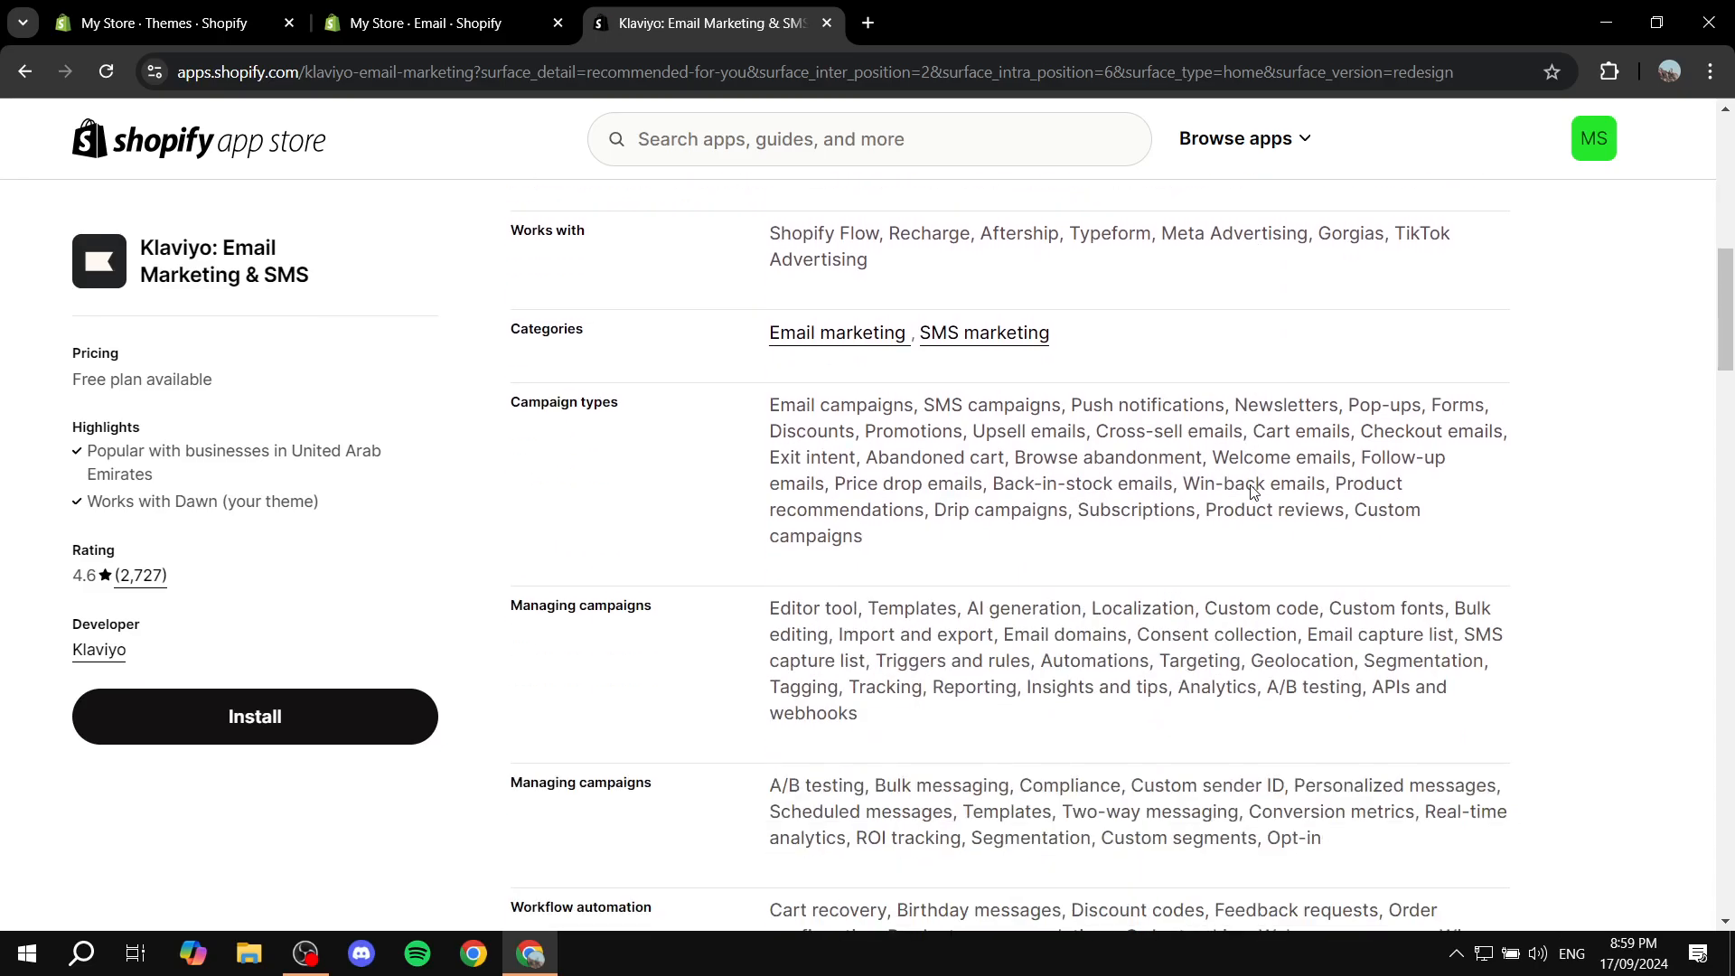
scroll(down, 3)
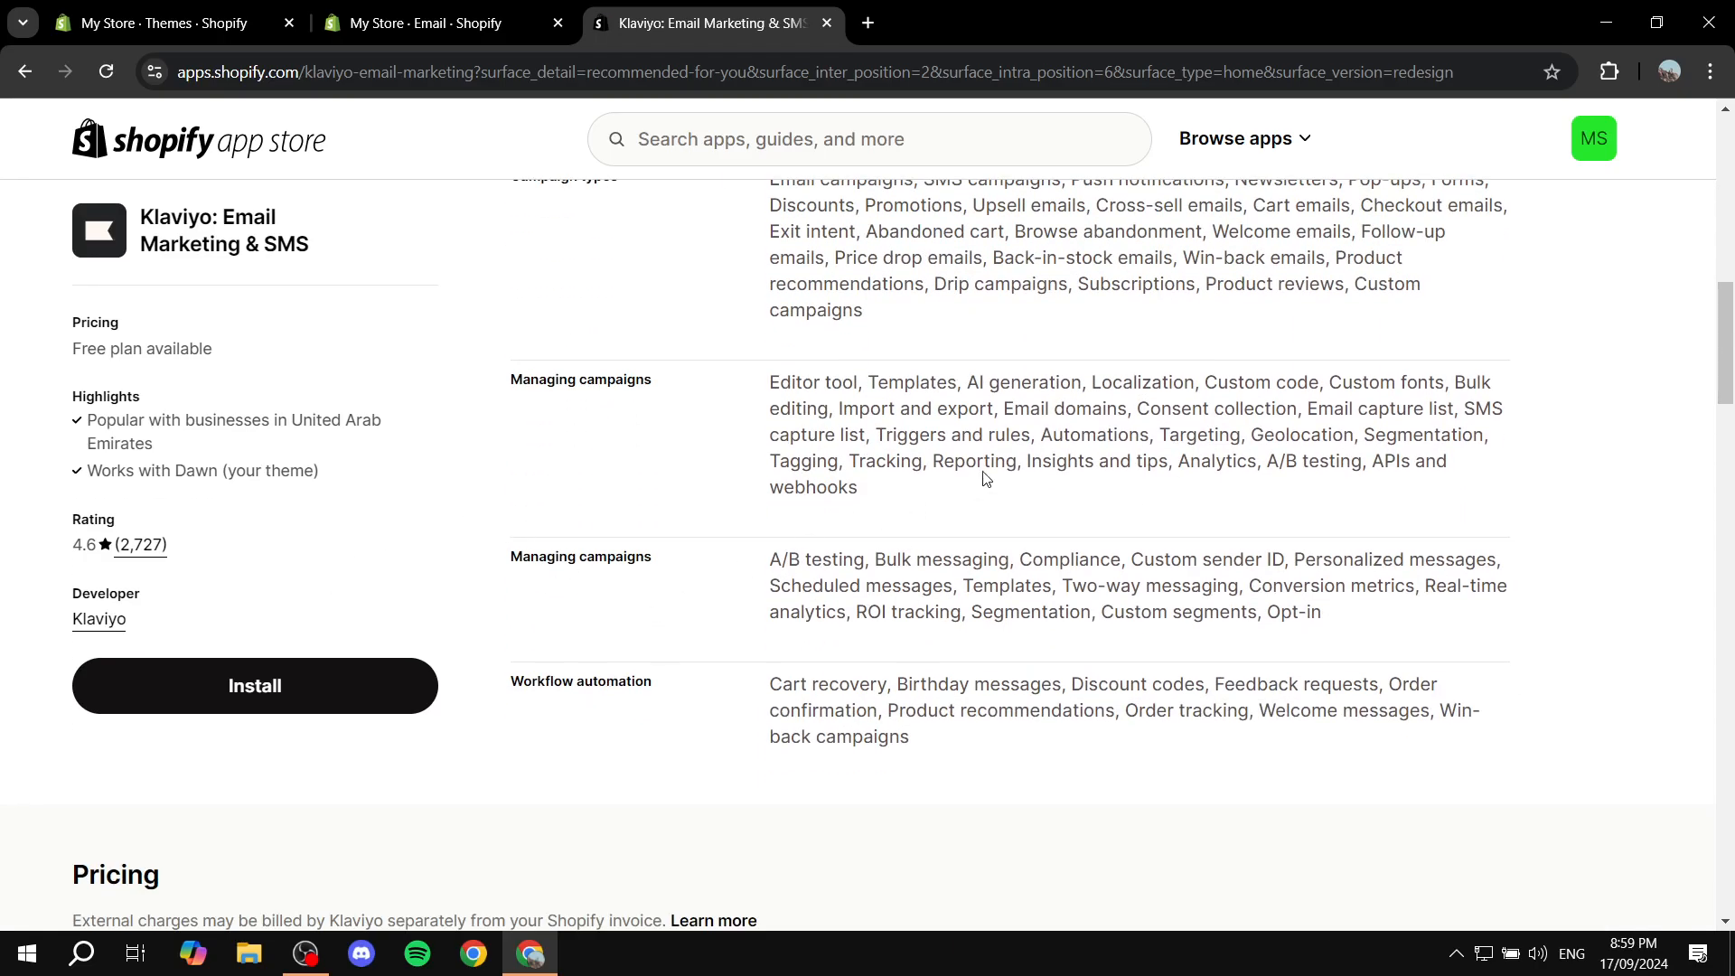
scroll(down, 3)
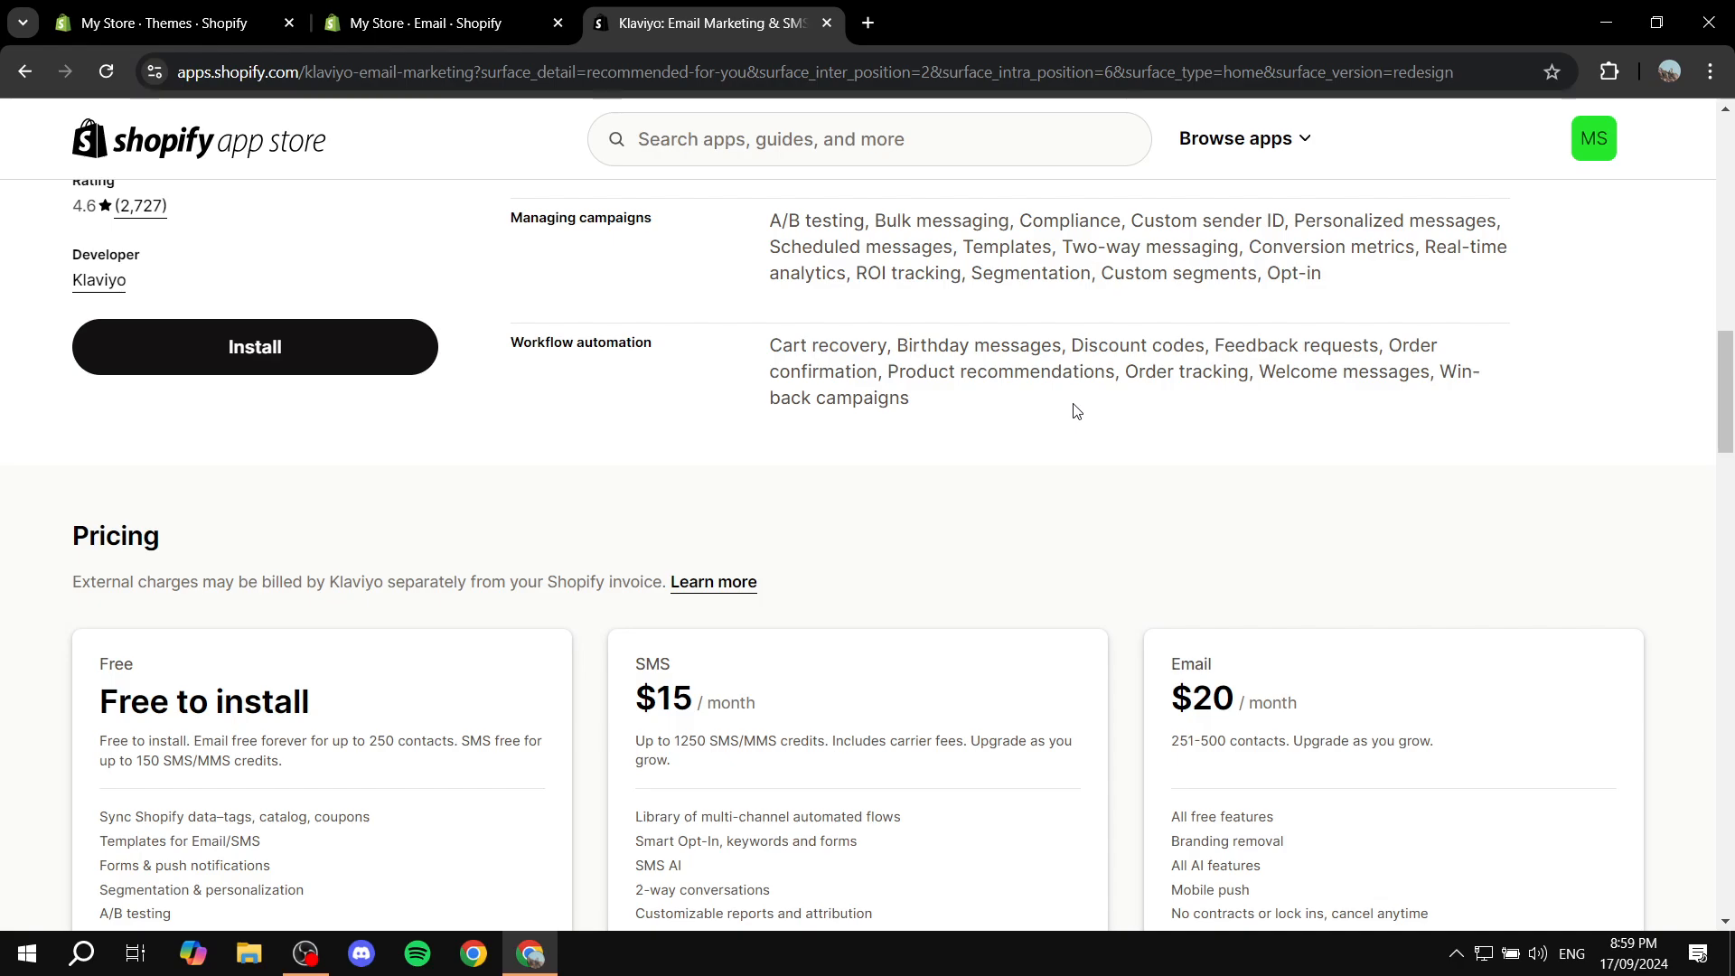
scroll(up, 3)
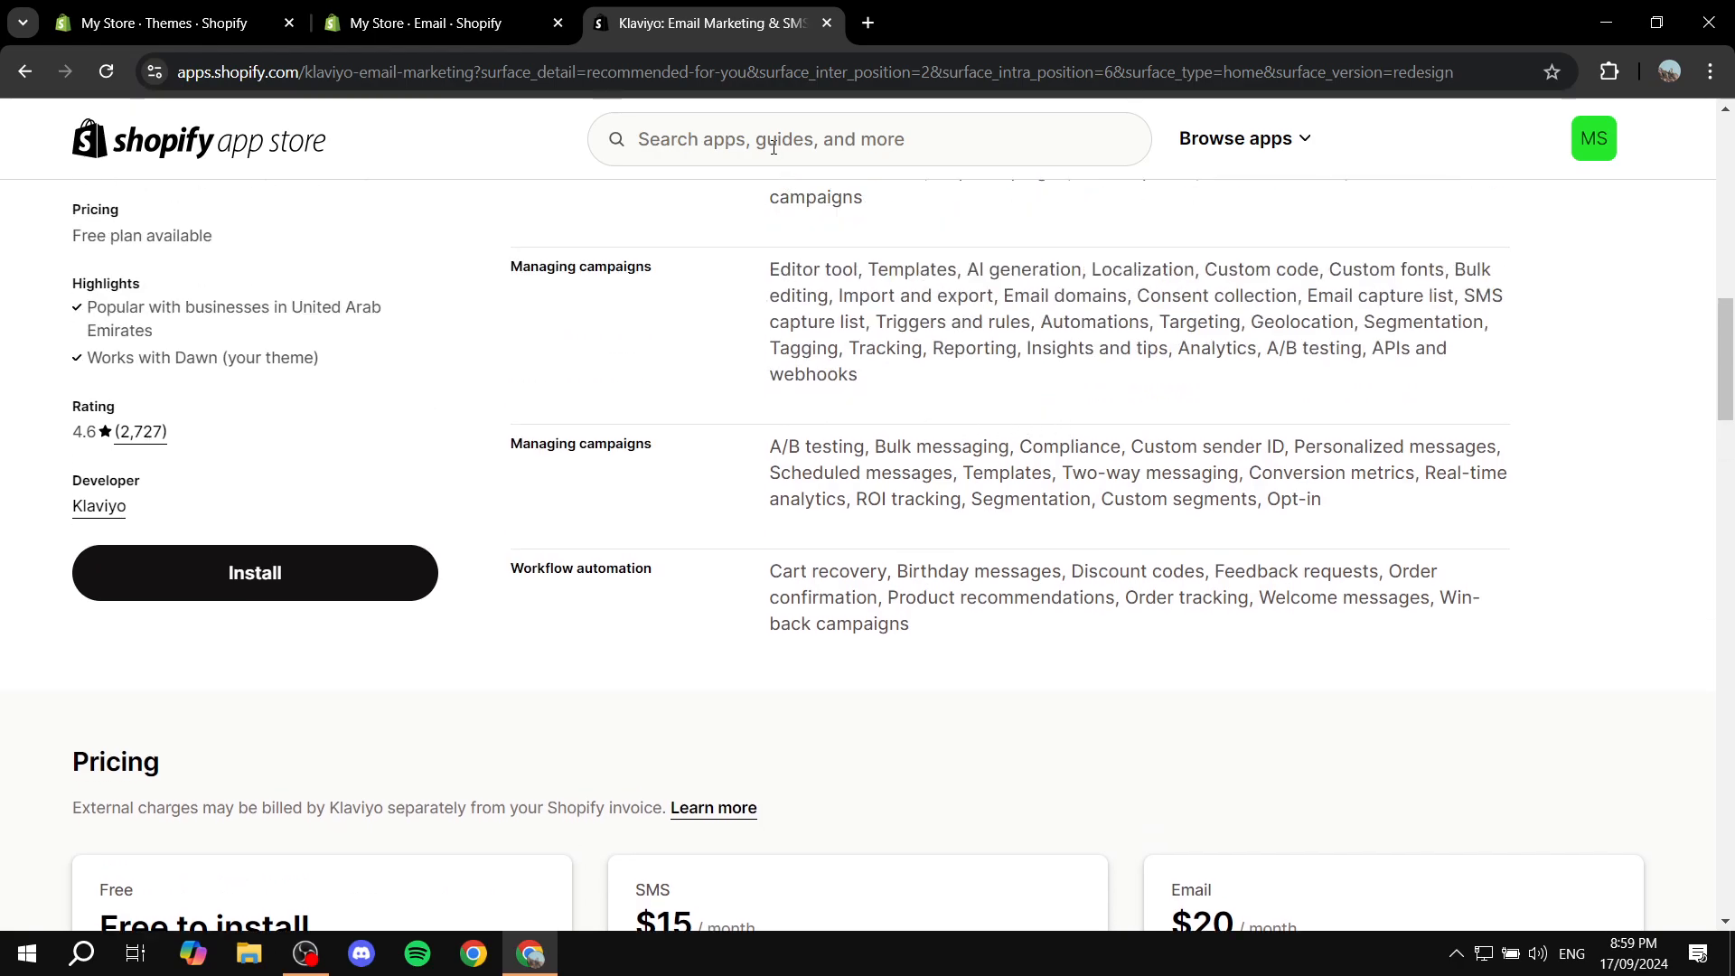
Search the App Store for Mailchimp and install Mailchimp: Email & SMS with its data access.
text(mailchi)
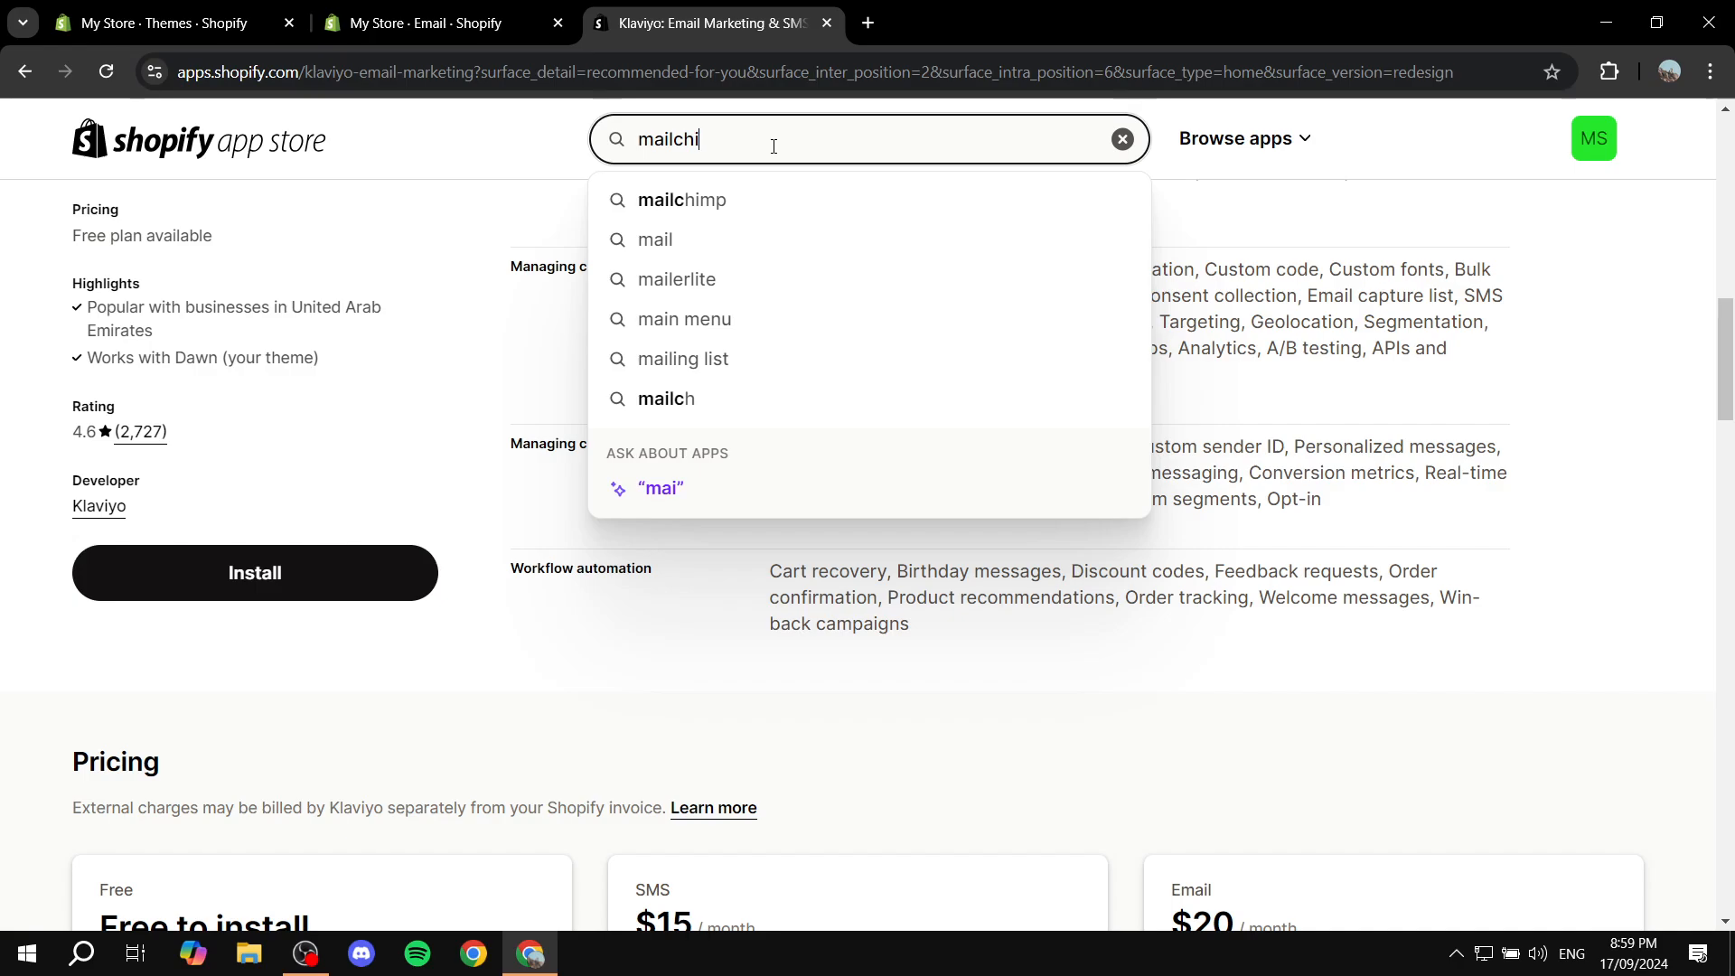
click(683, 201)
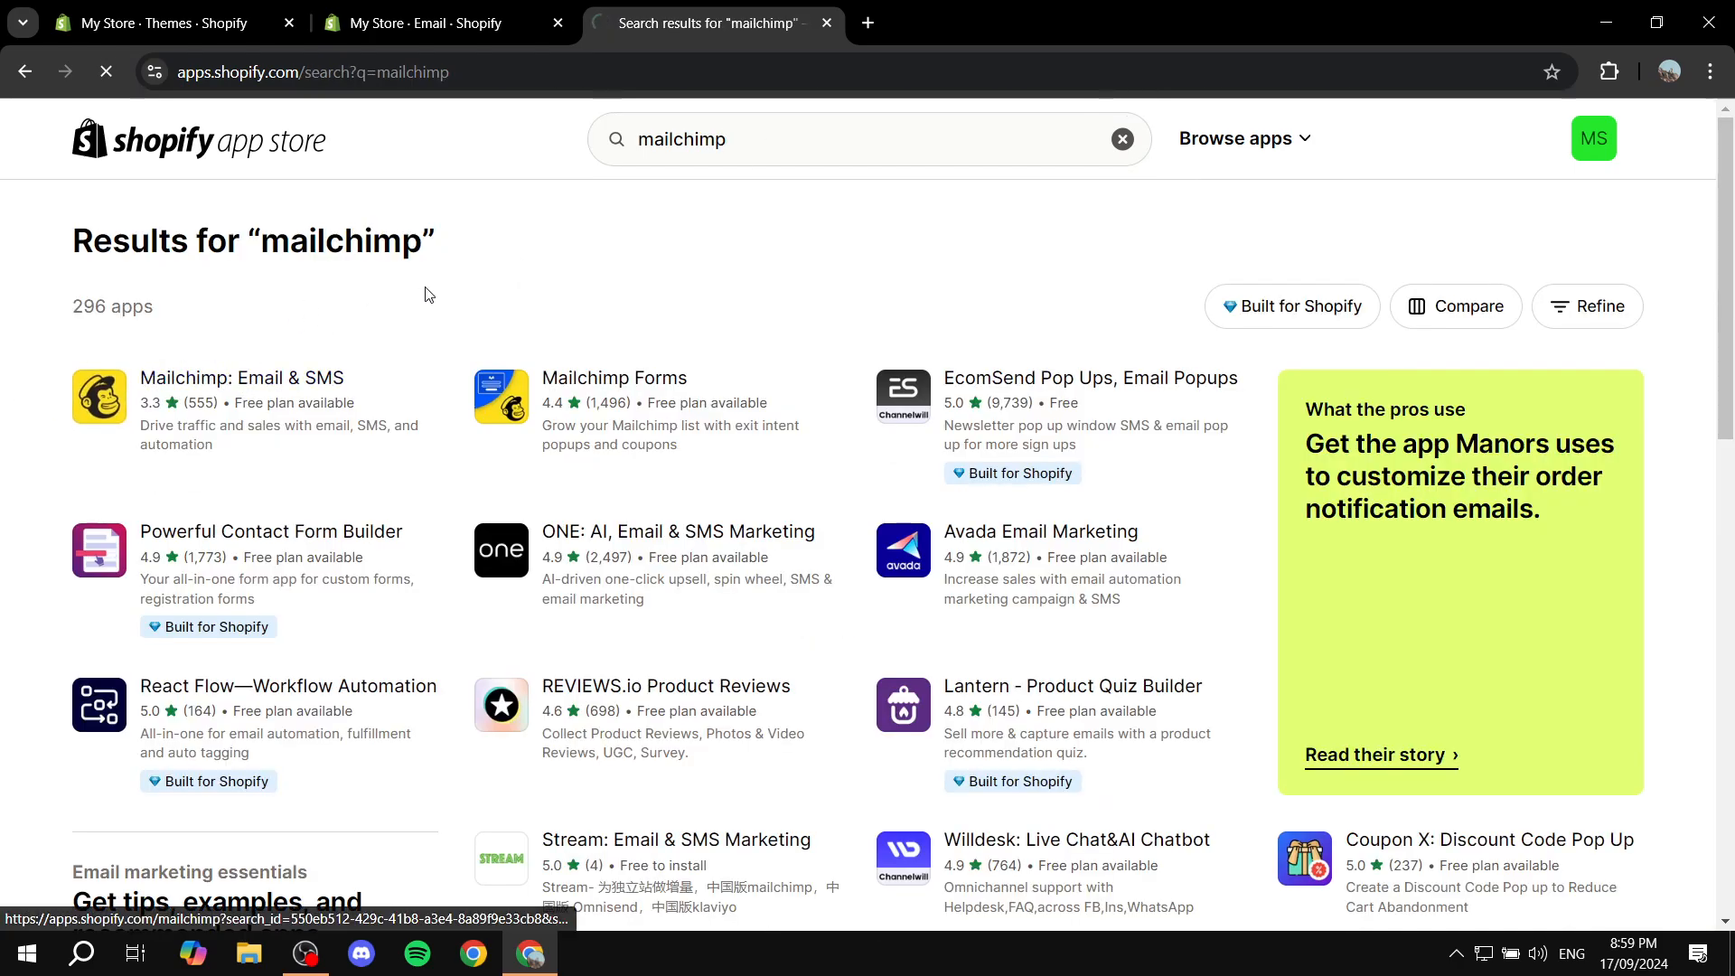
click(232, 377)
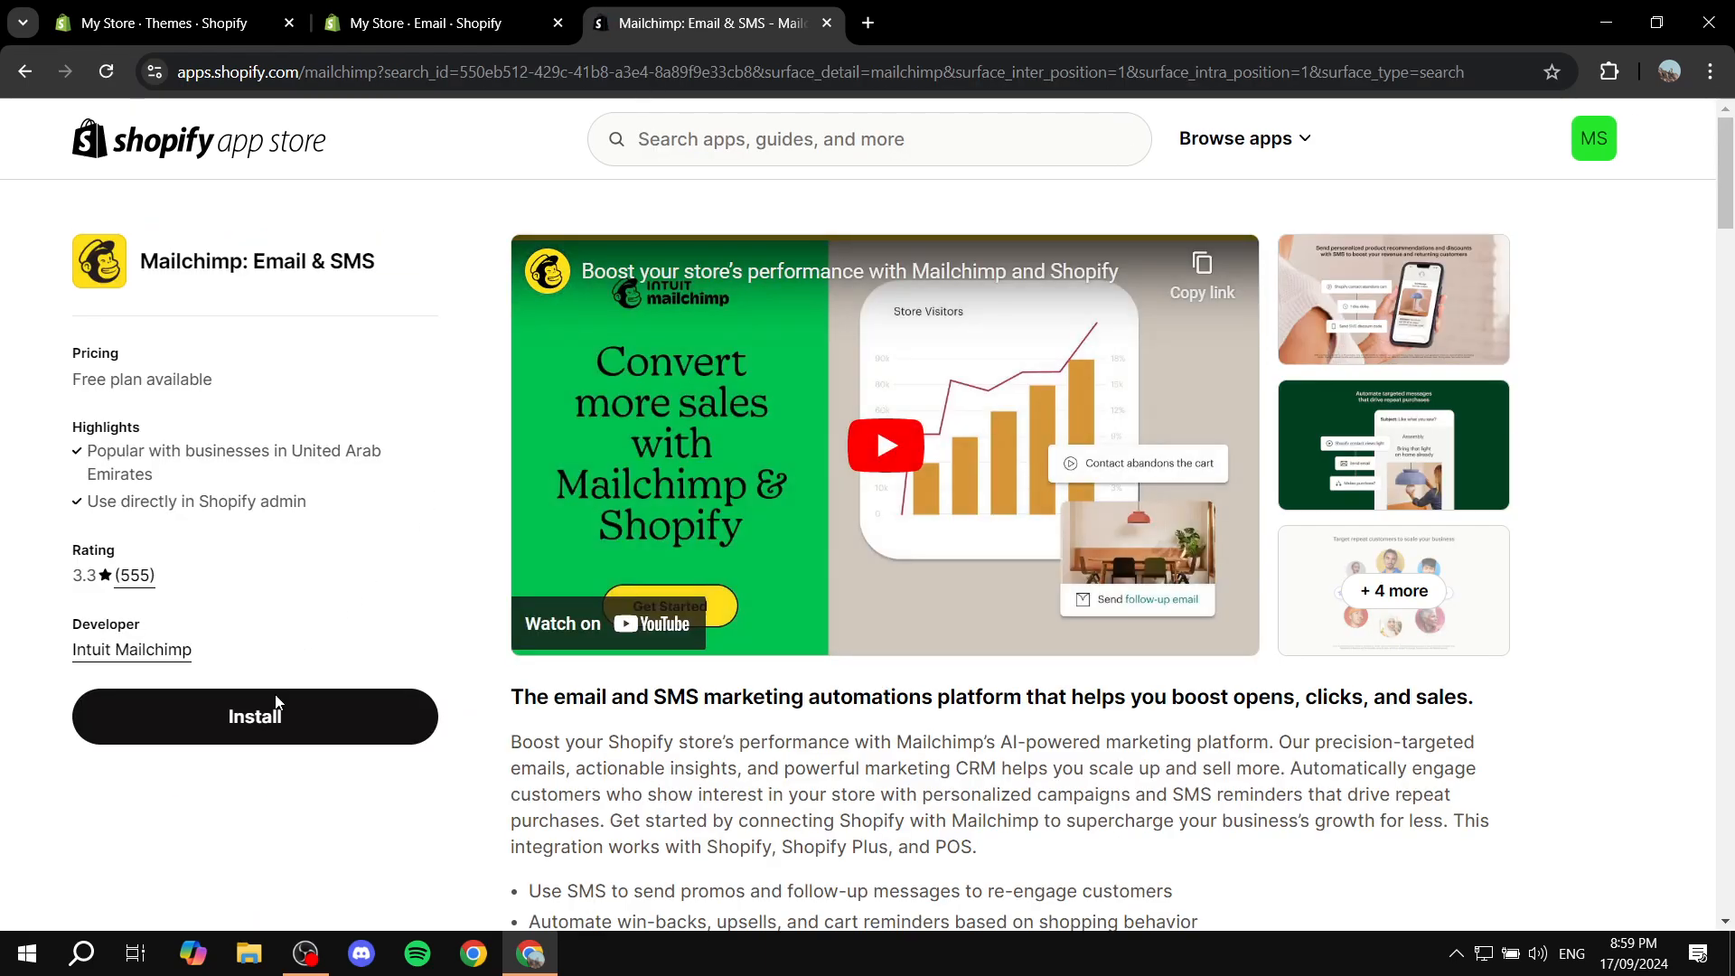
click(254, 716)
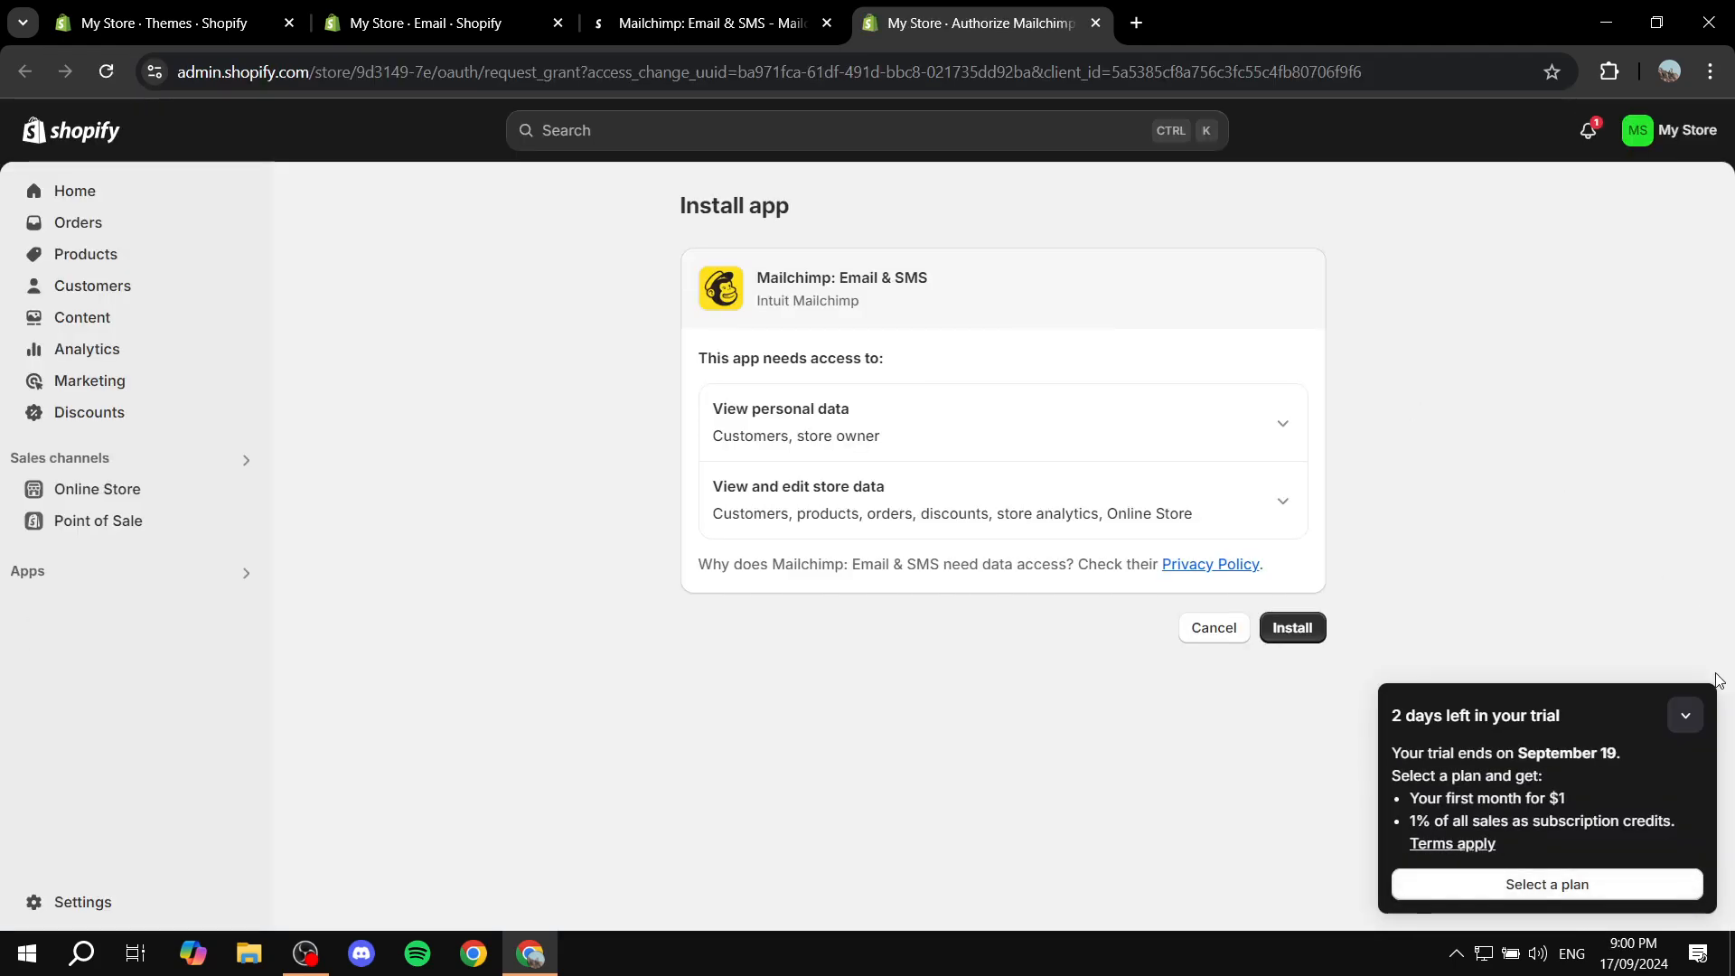
click(1291, 627)
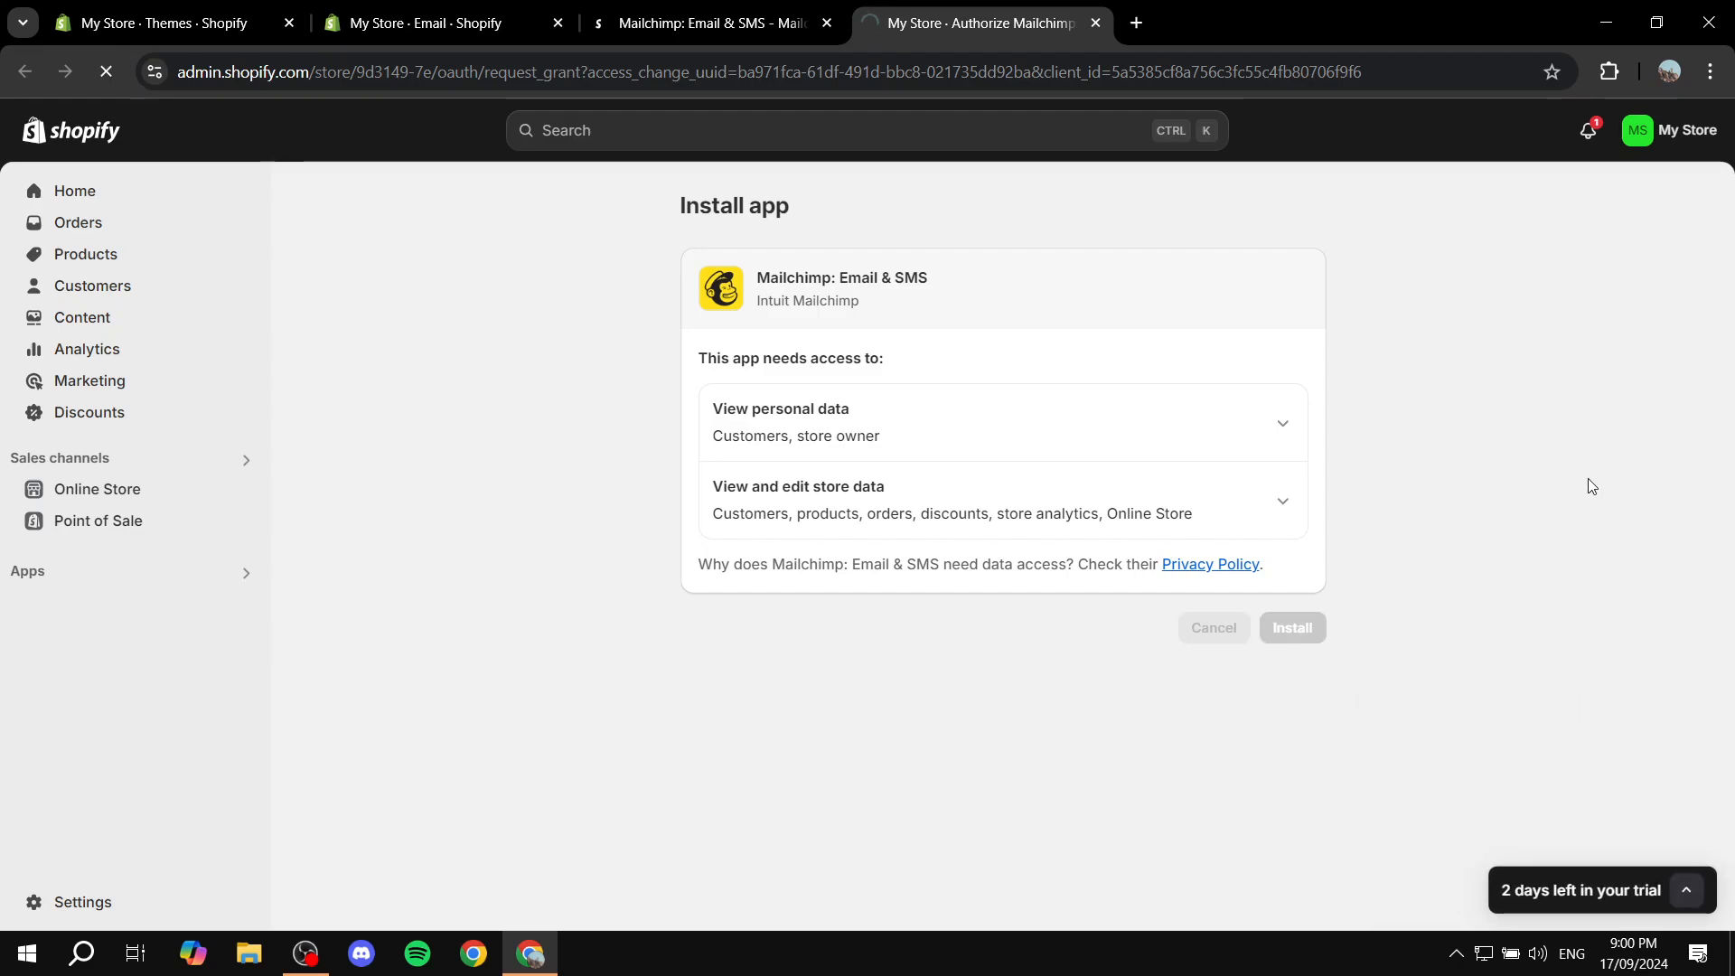
Continue to Mailchimp's Shopify integration page showing My Store connected and its workflows.
click(1290, 627)
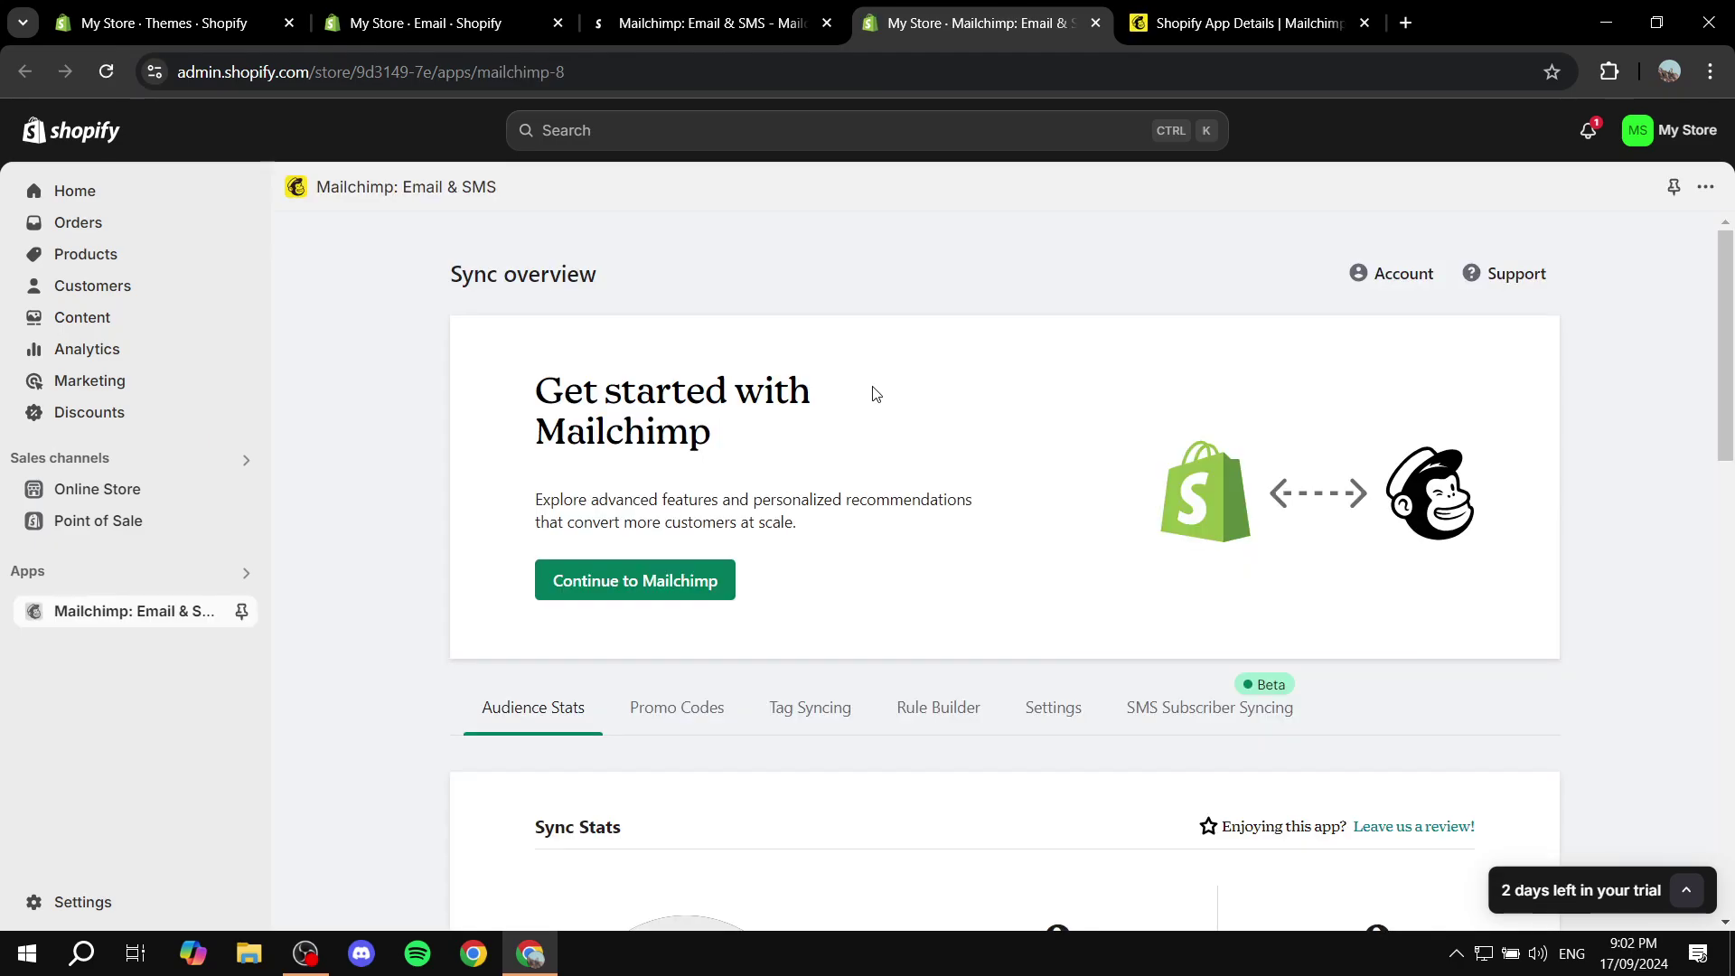
mouse_move(1135, 508)
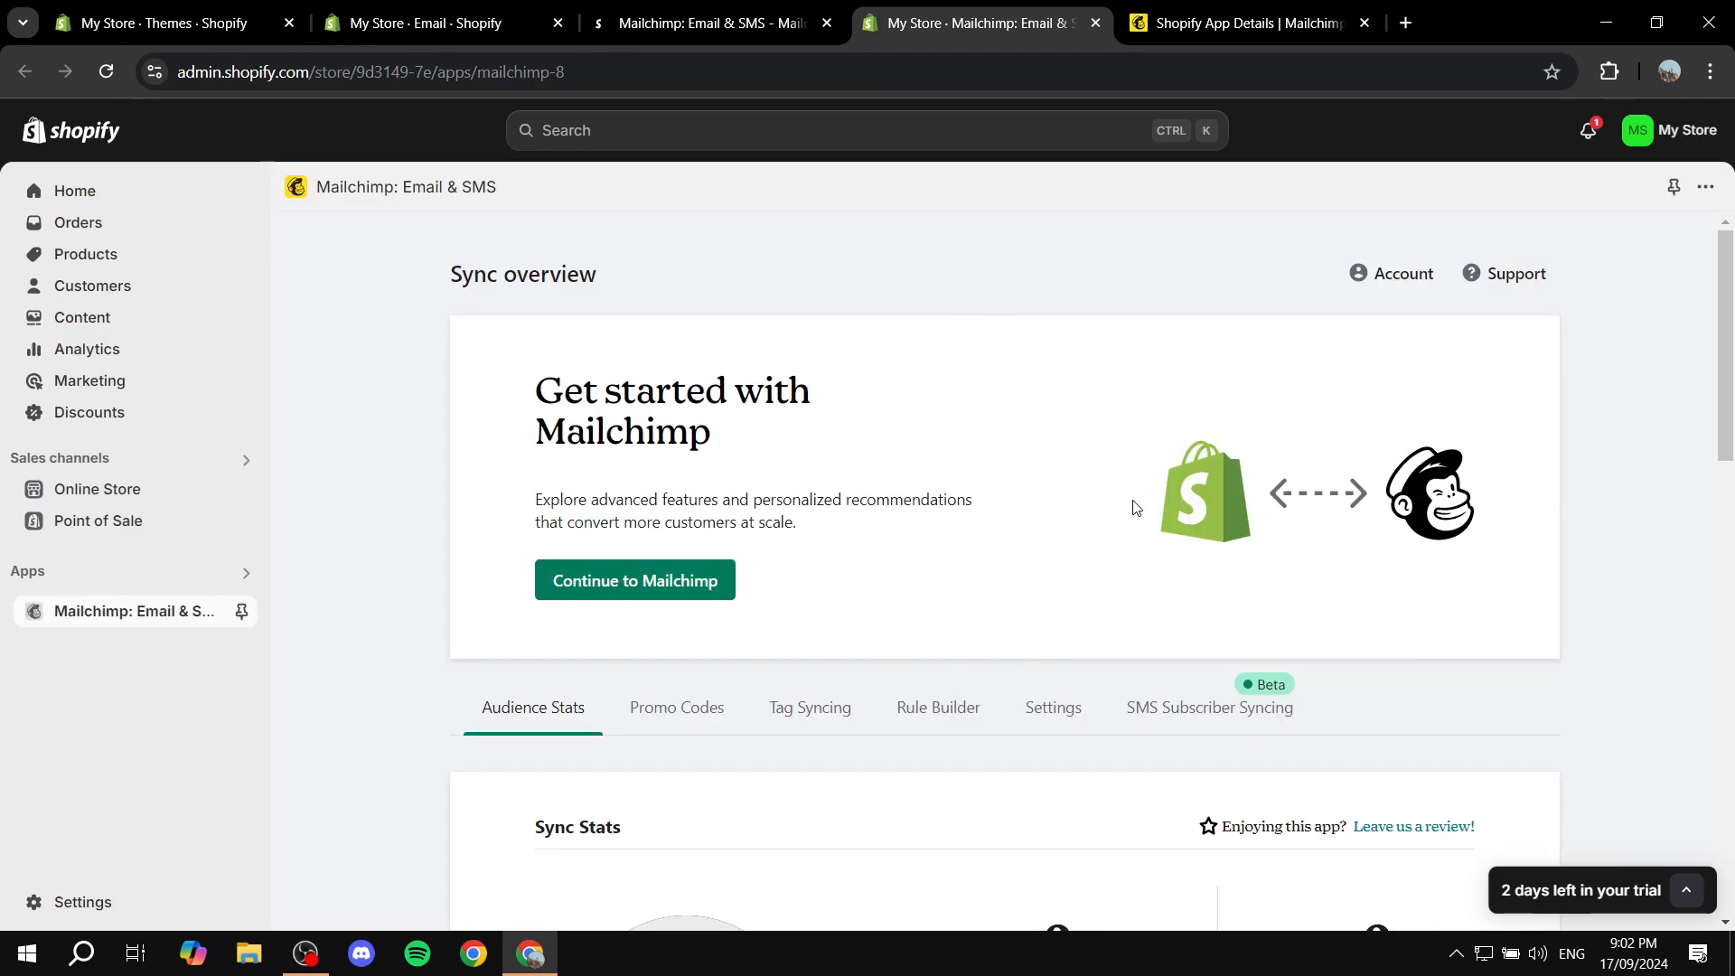
mouse_move(1266, 517)
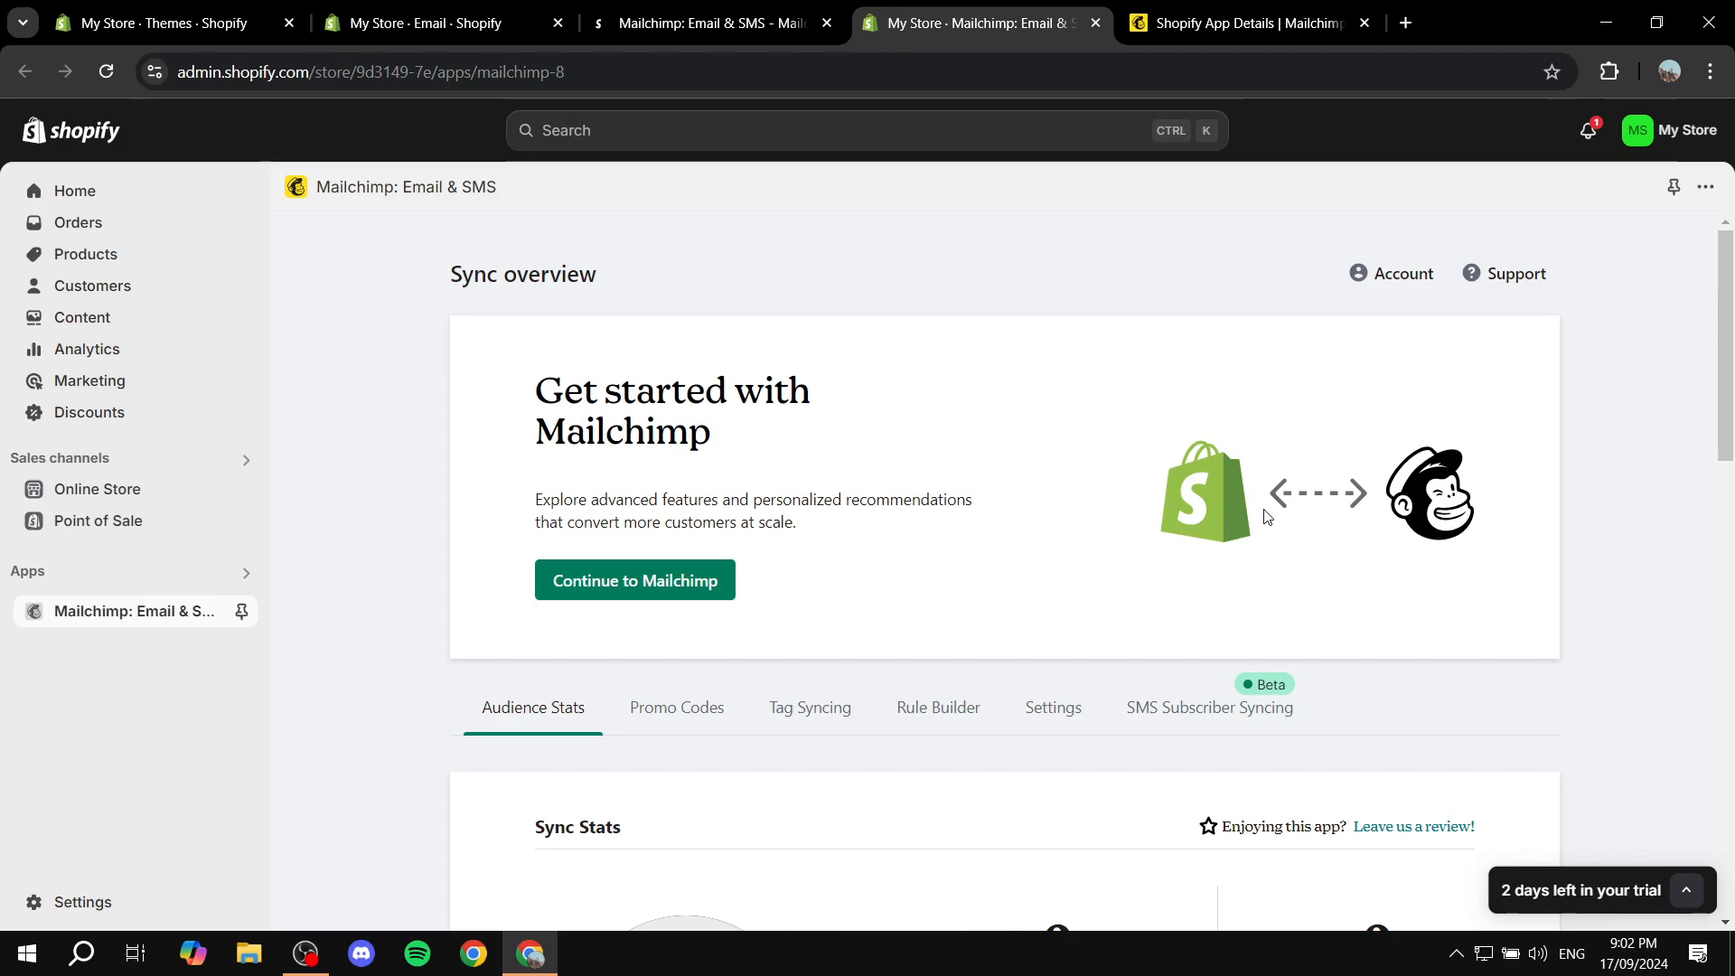
mouse_move(635, 580)
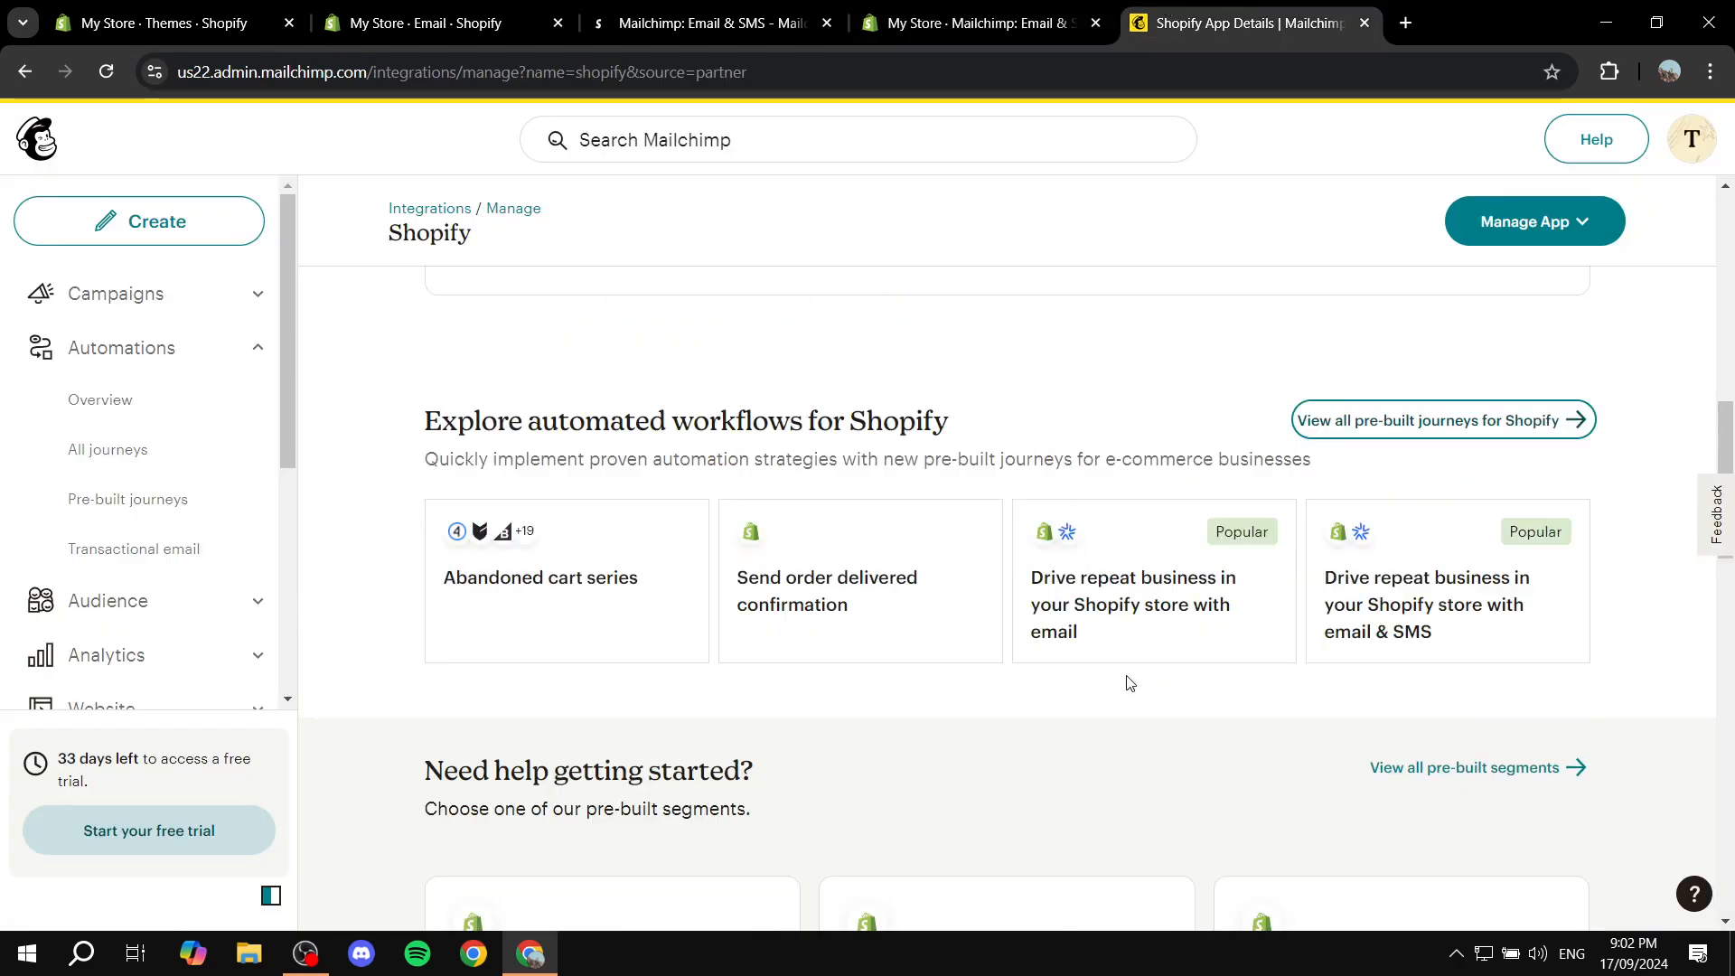
scroll(up, 3)
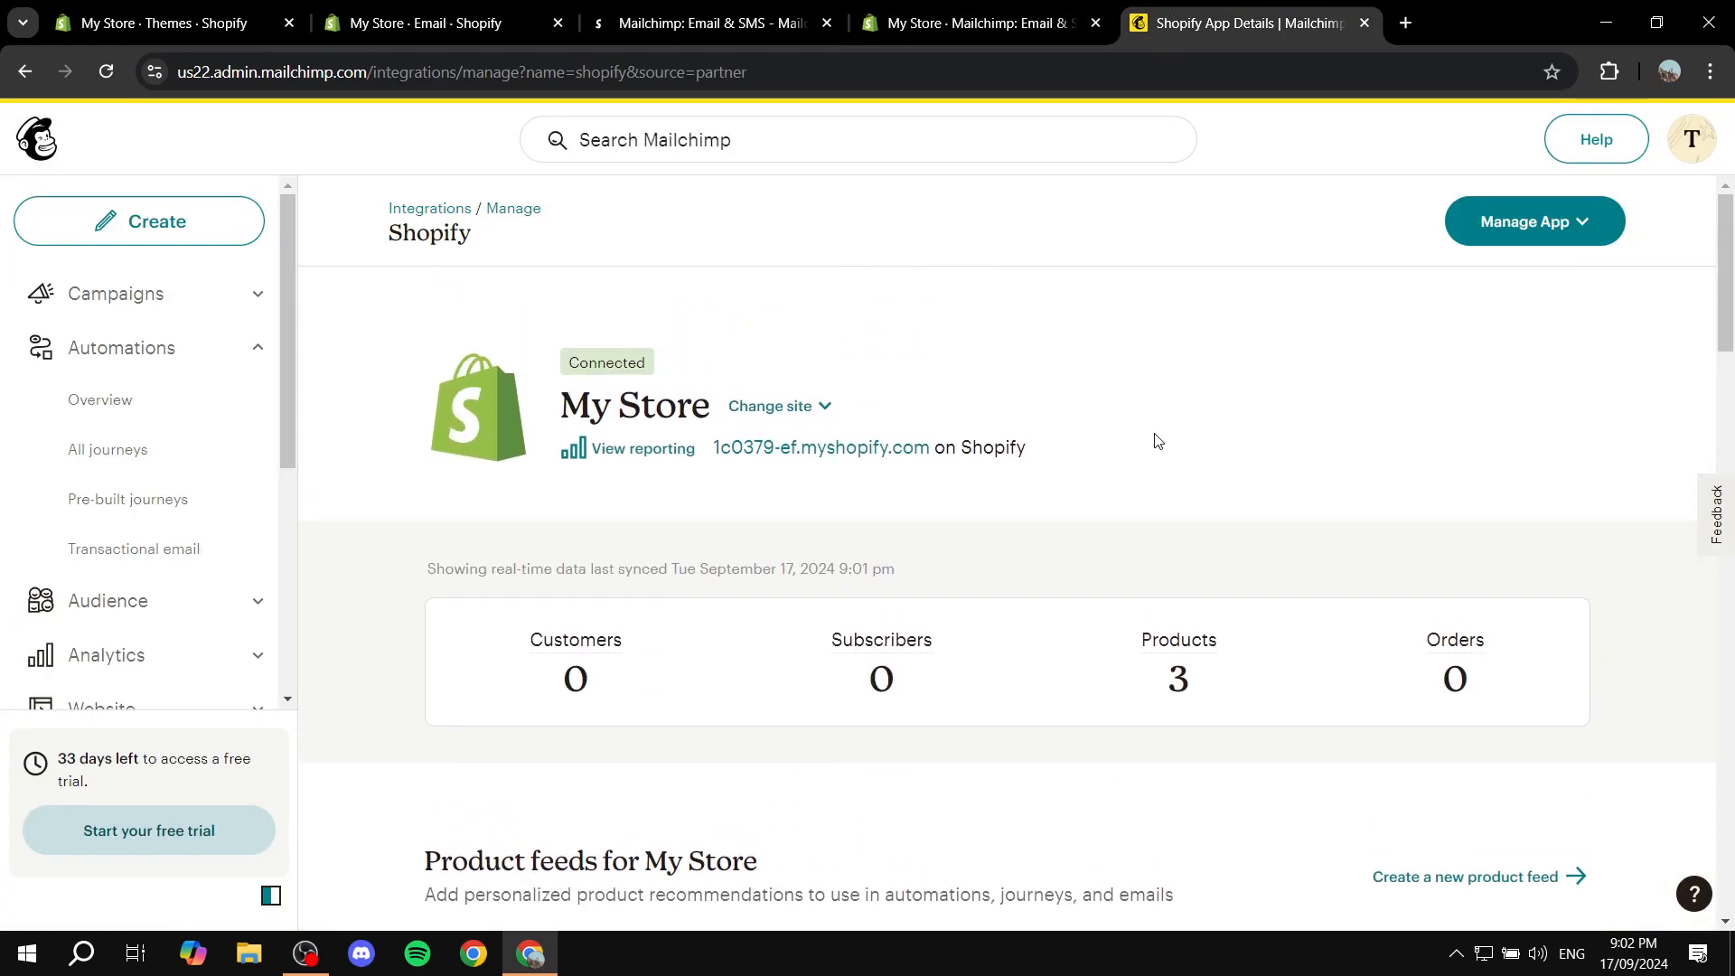
scroll(down, 3)
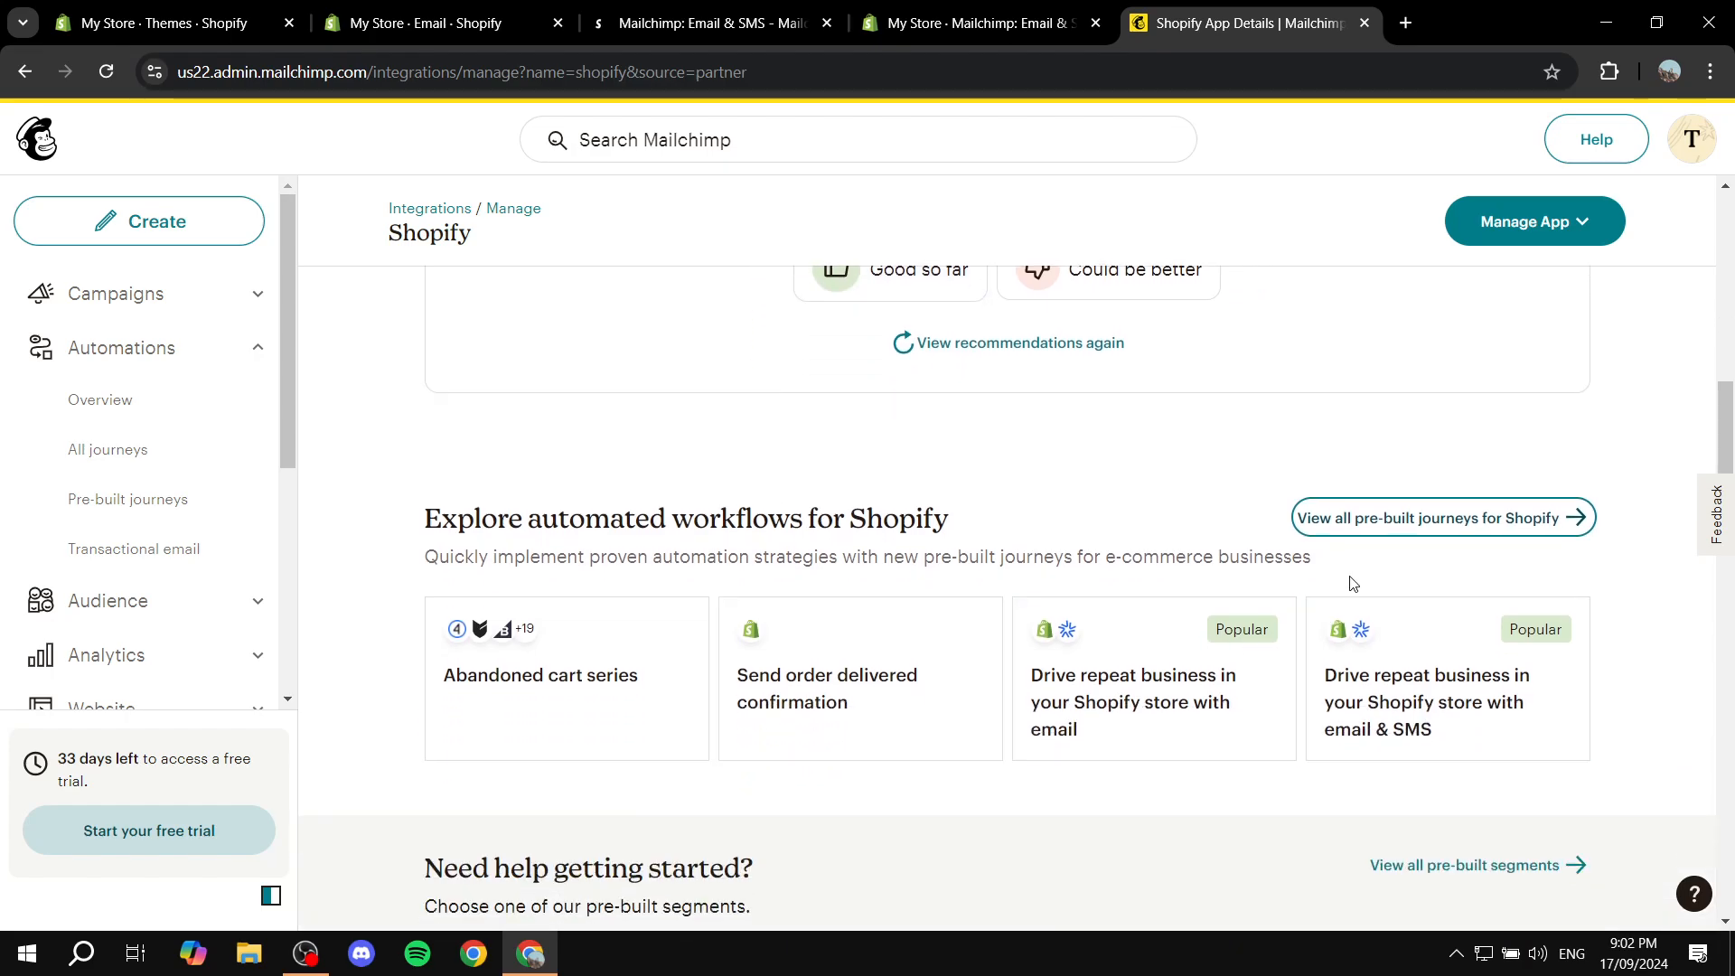
View the pre-built journeys for Shopify and review the Welcome series flow.
click(1442, 517)
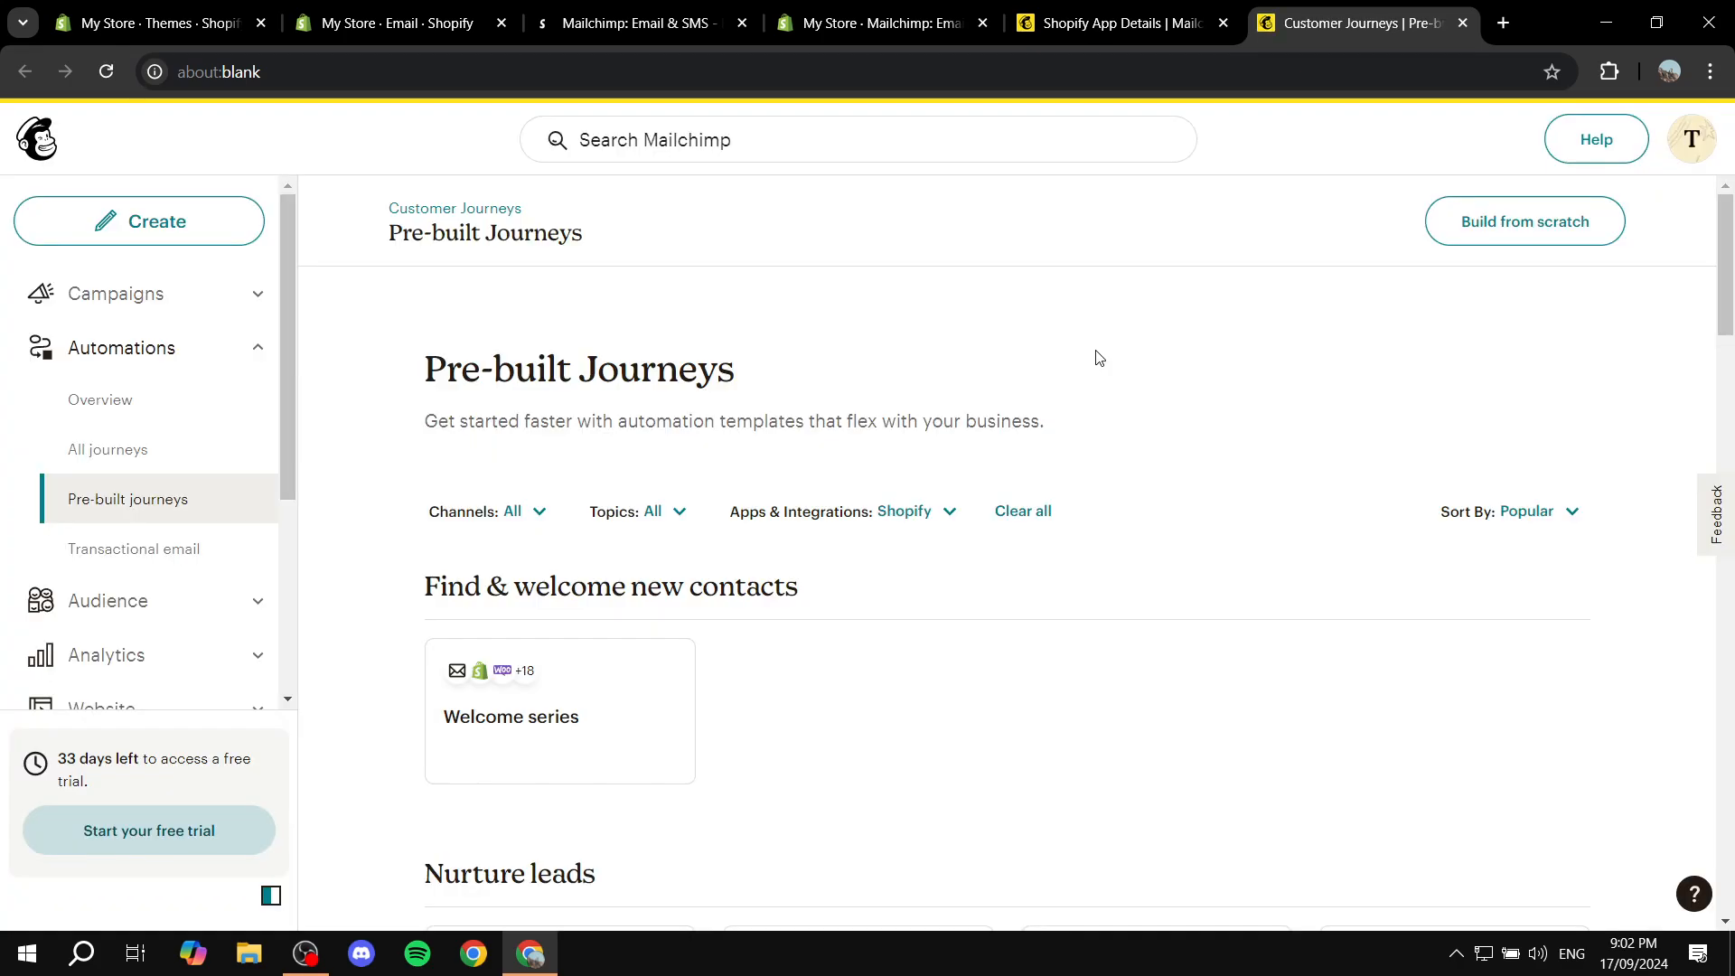
mouse_move(673, 586)
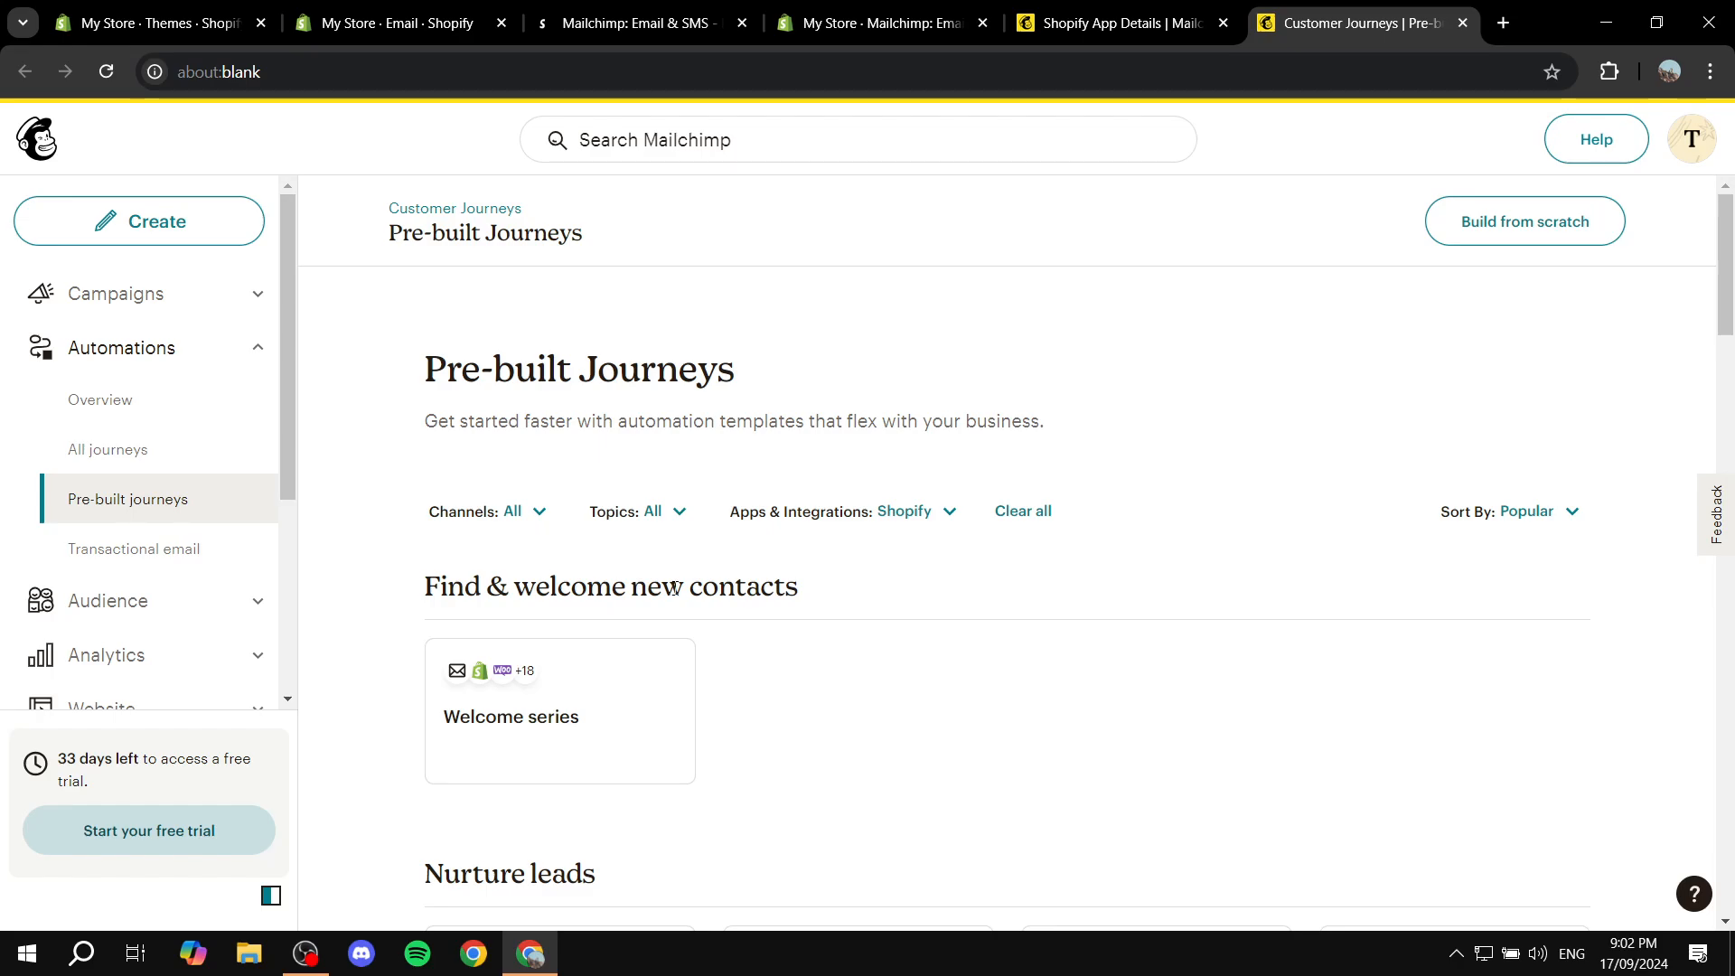
scroll(down, 3)
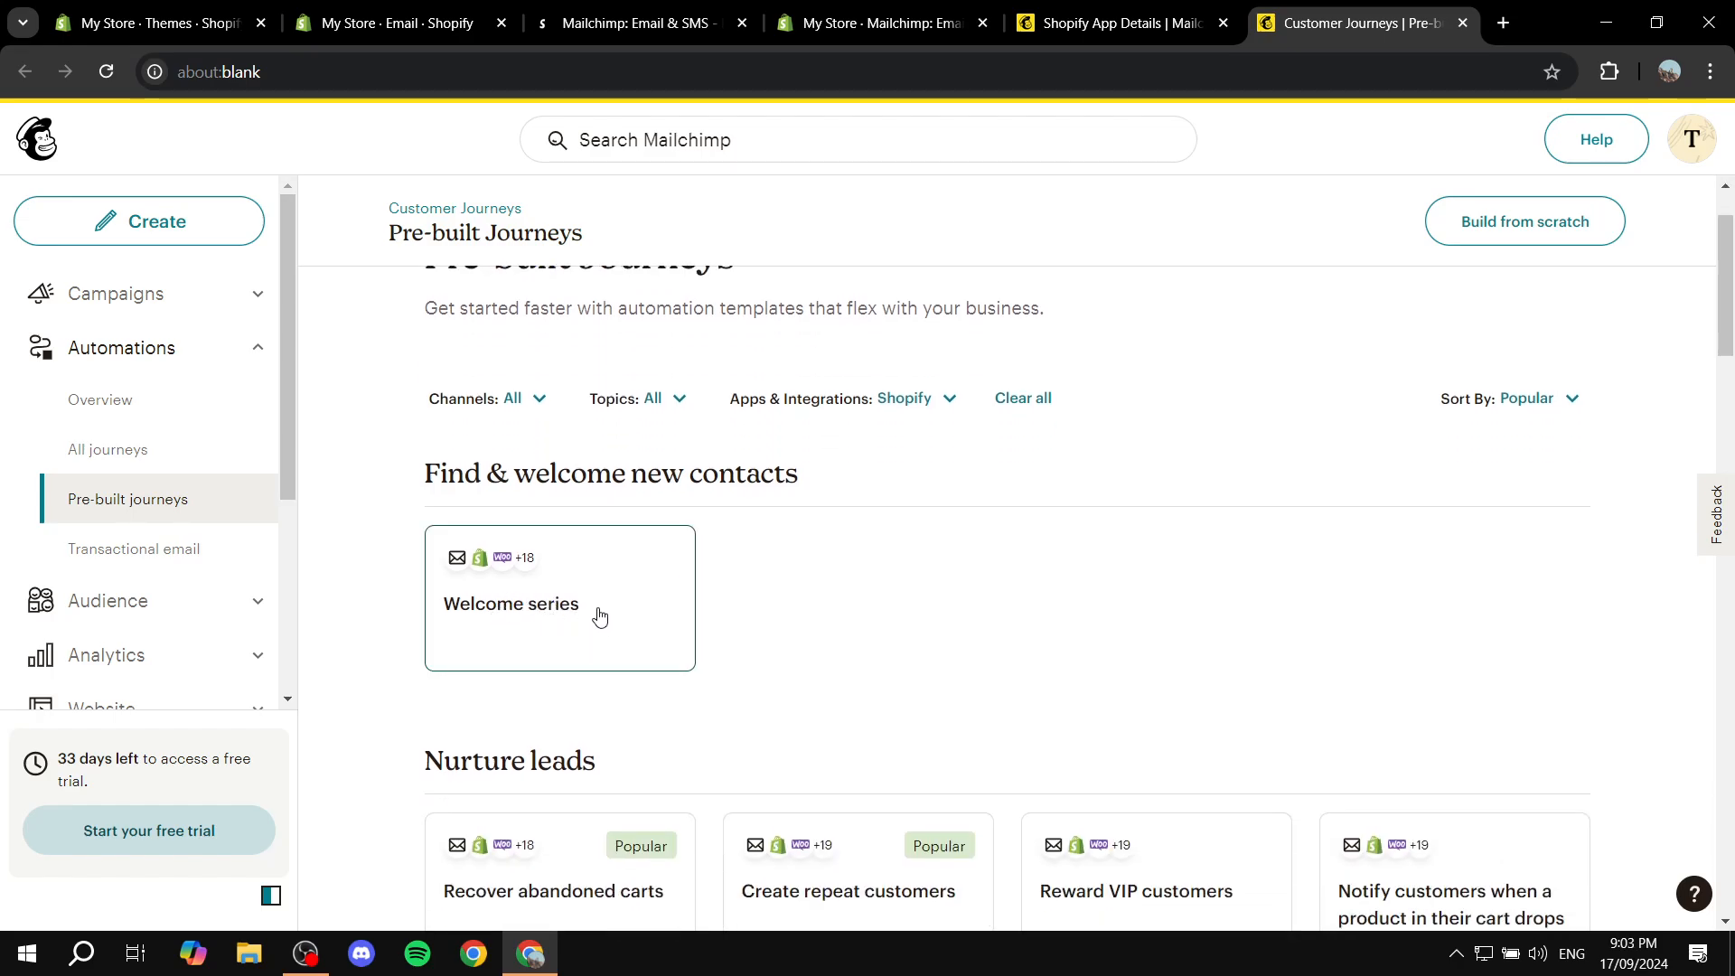
click(512, 603)
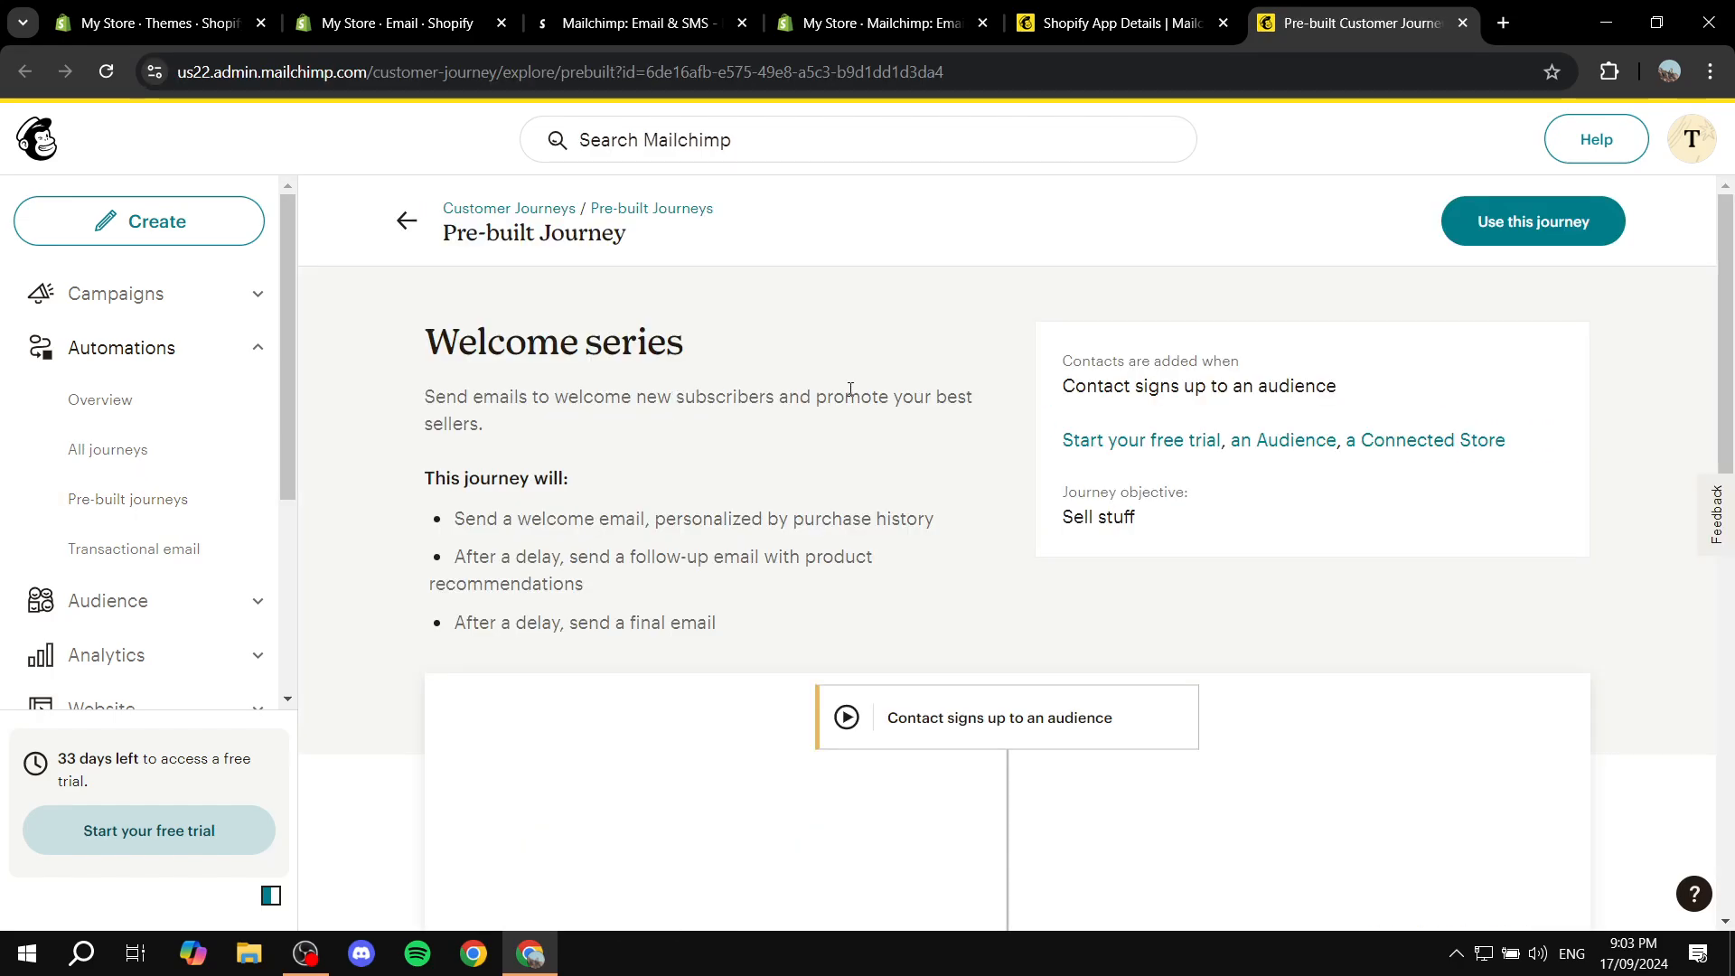
scroll(down, 3)
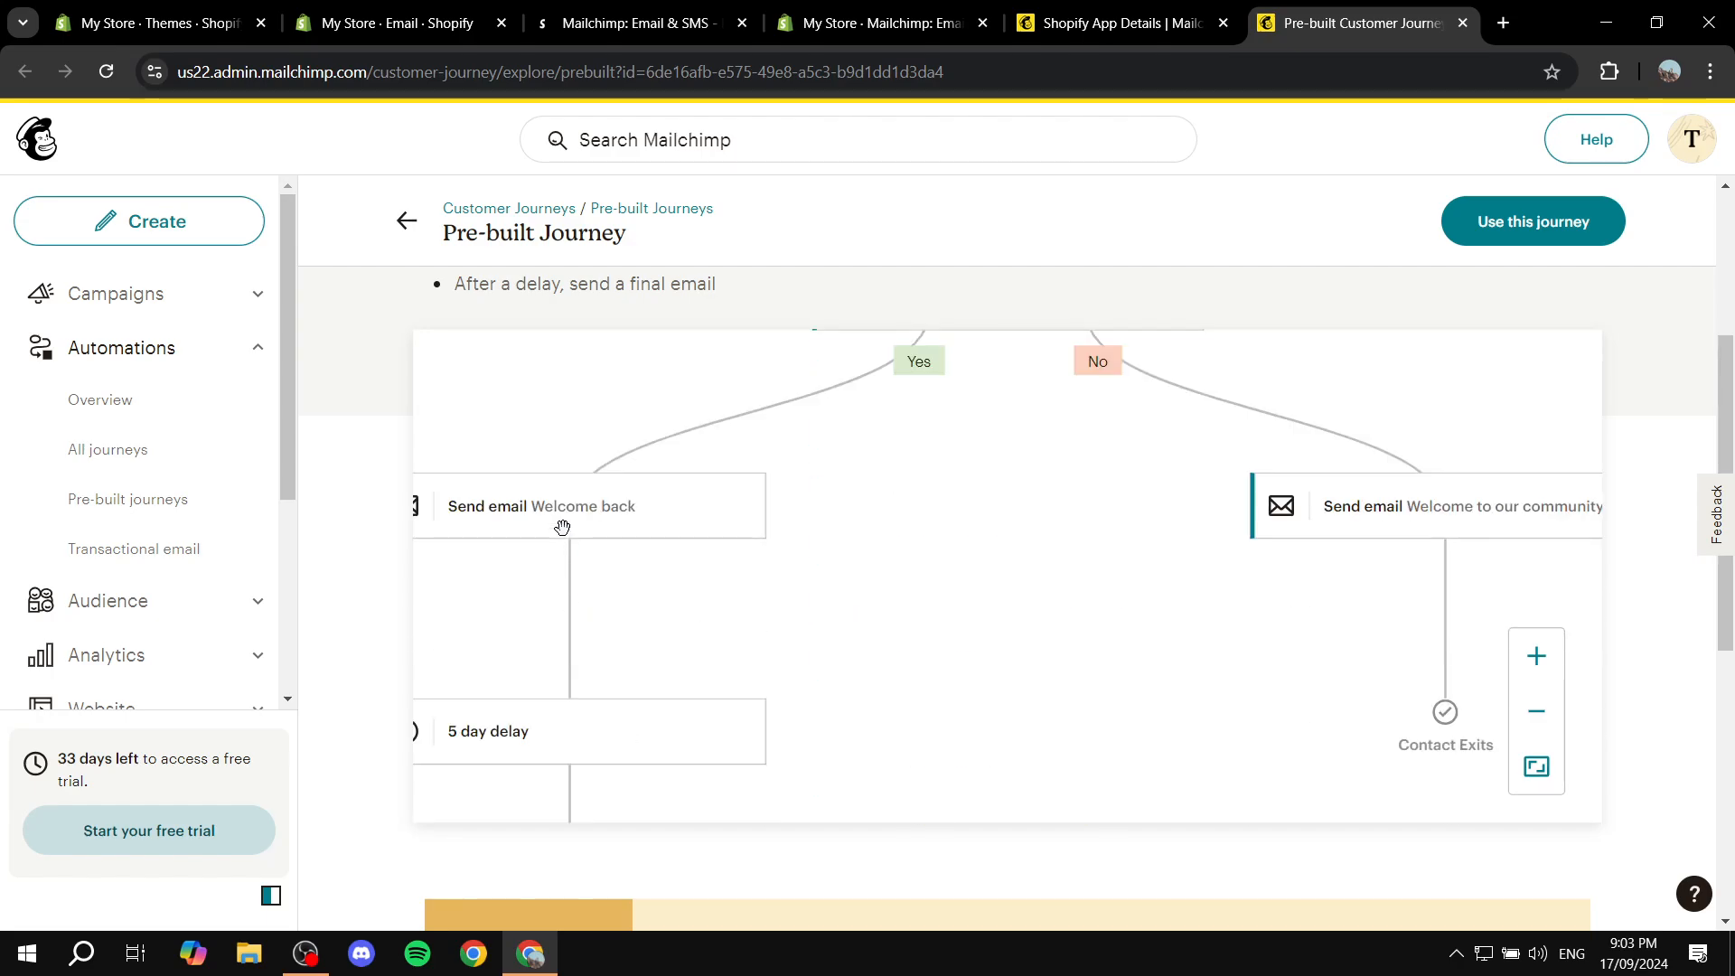
mouse_move(1429, 531)
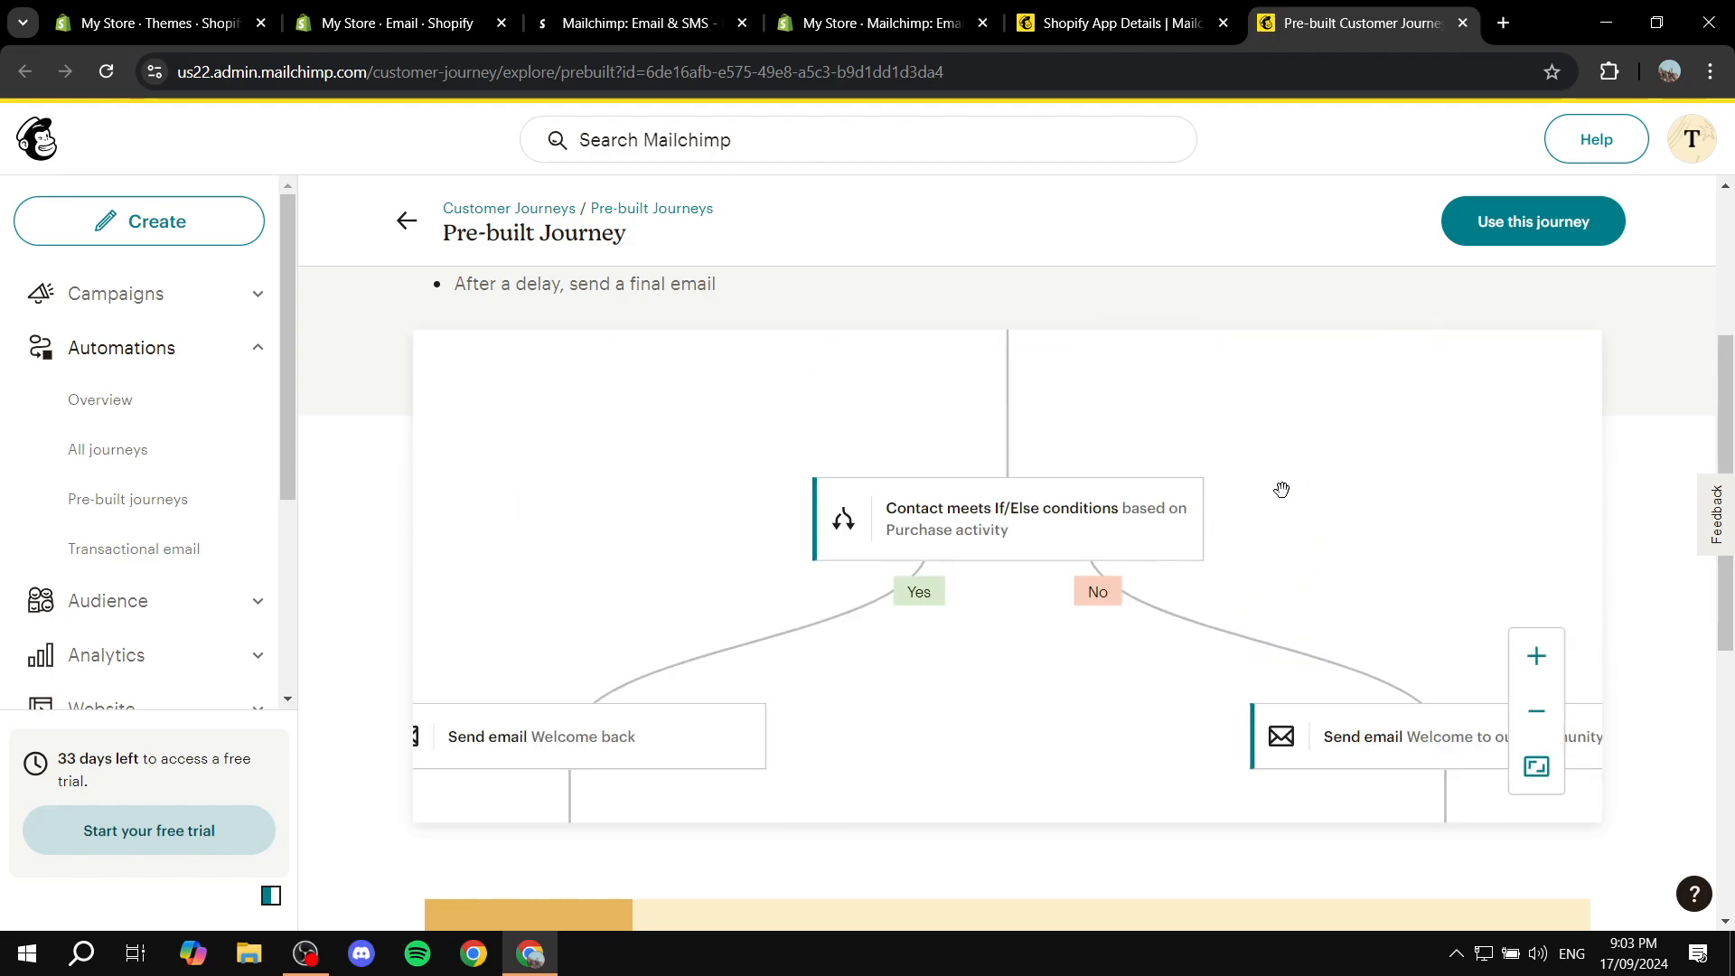
Draft a Welcome series journey with its audience and check the Welcome to our community email.
click(1531, 221)
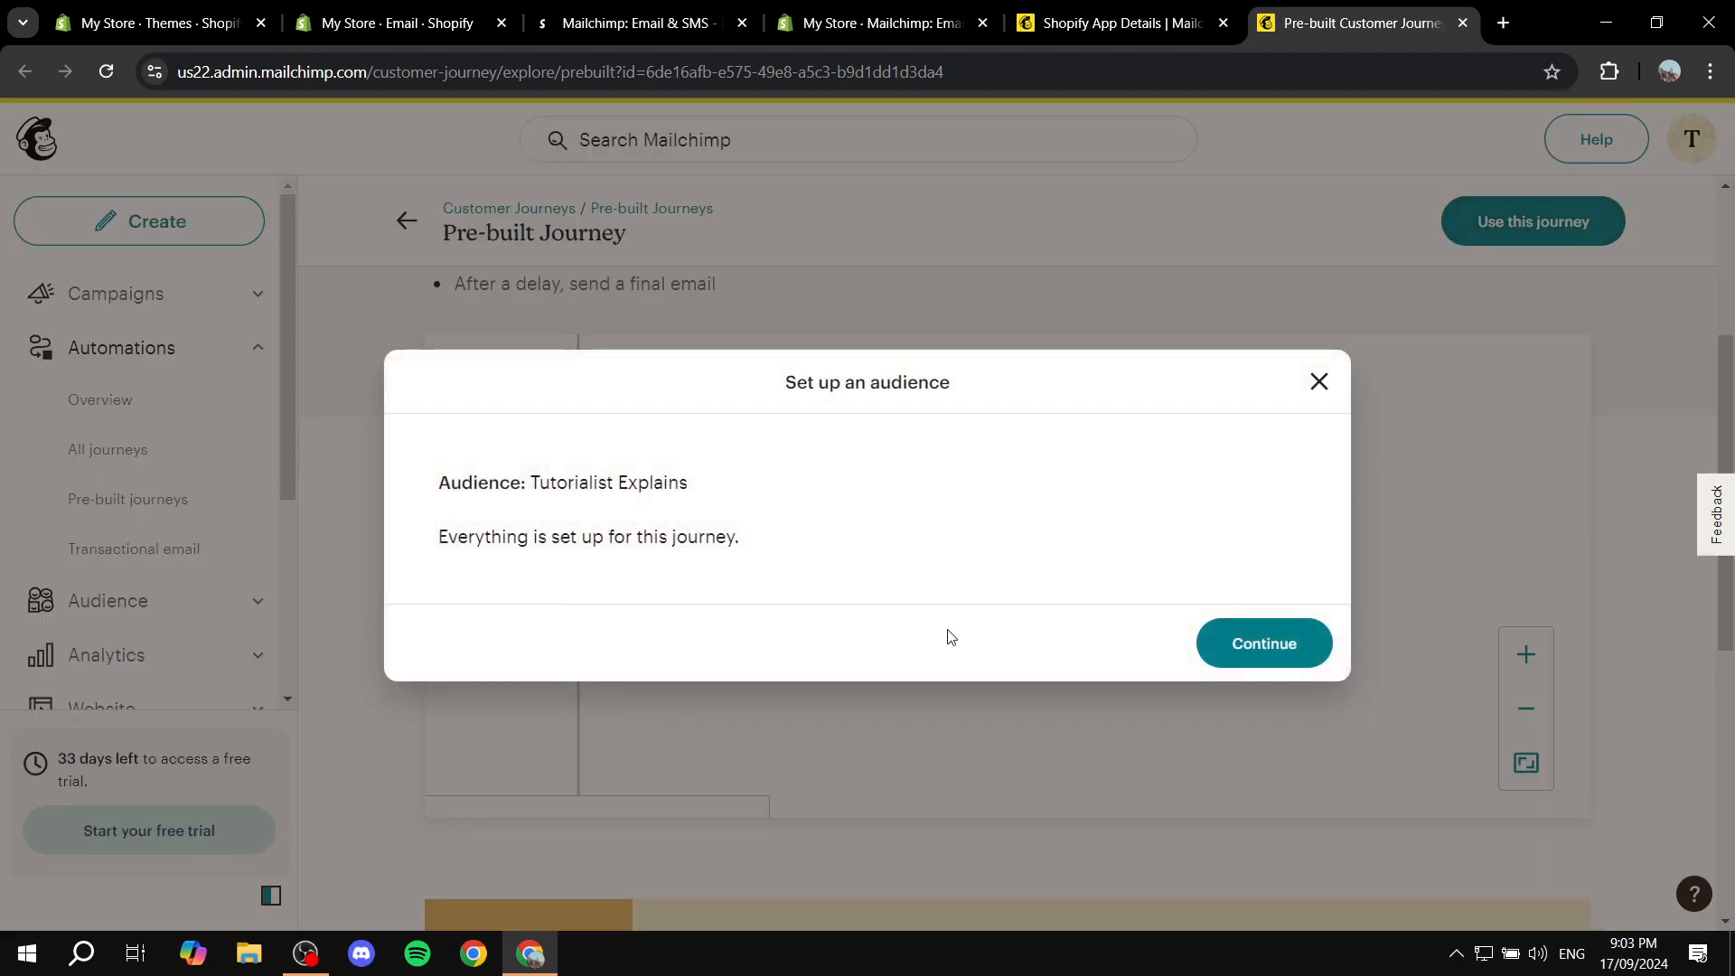
click(1262, 642)
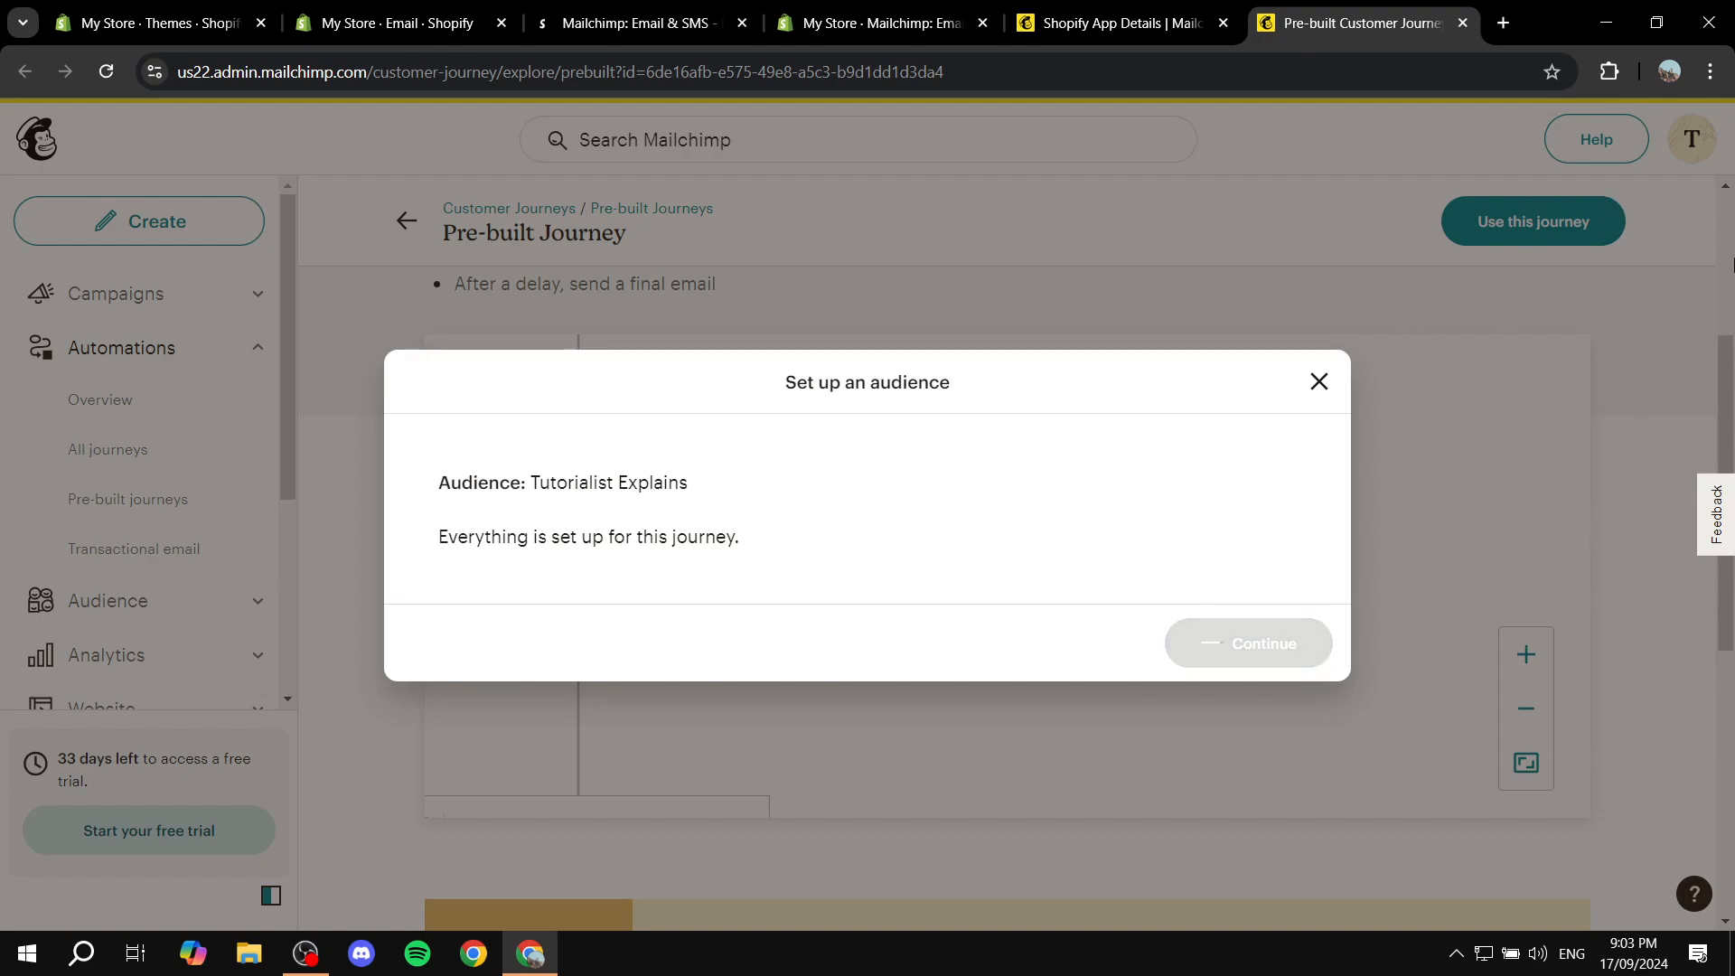
click(1247, 643)
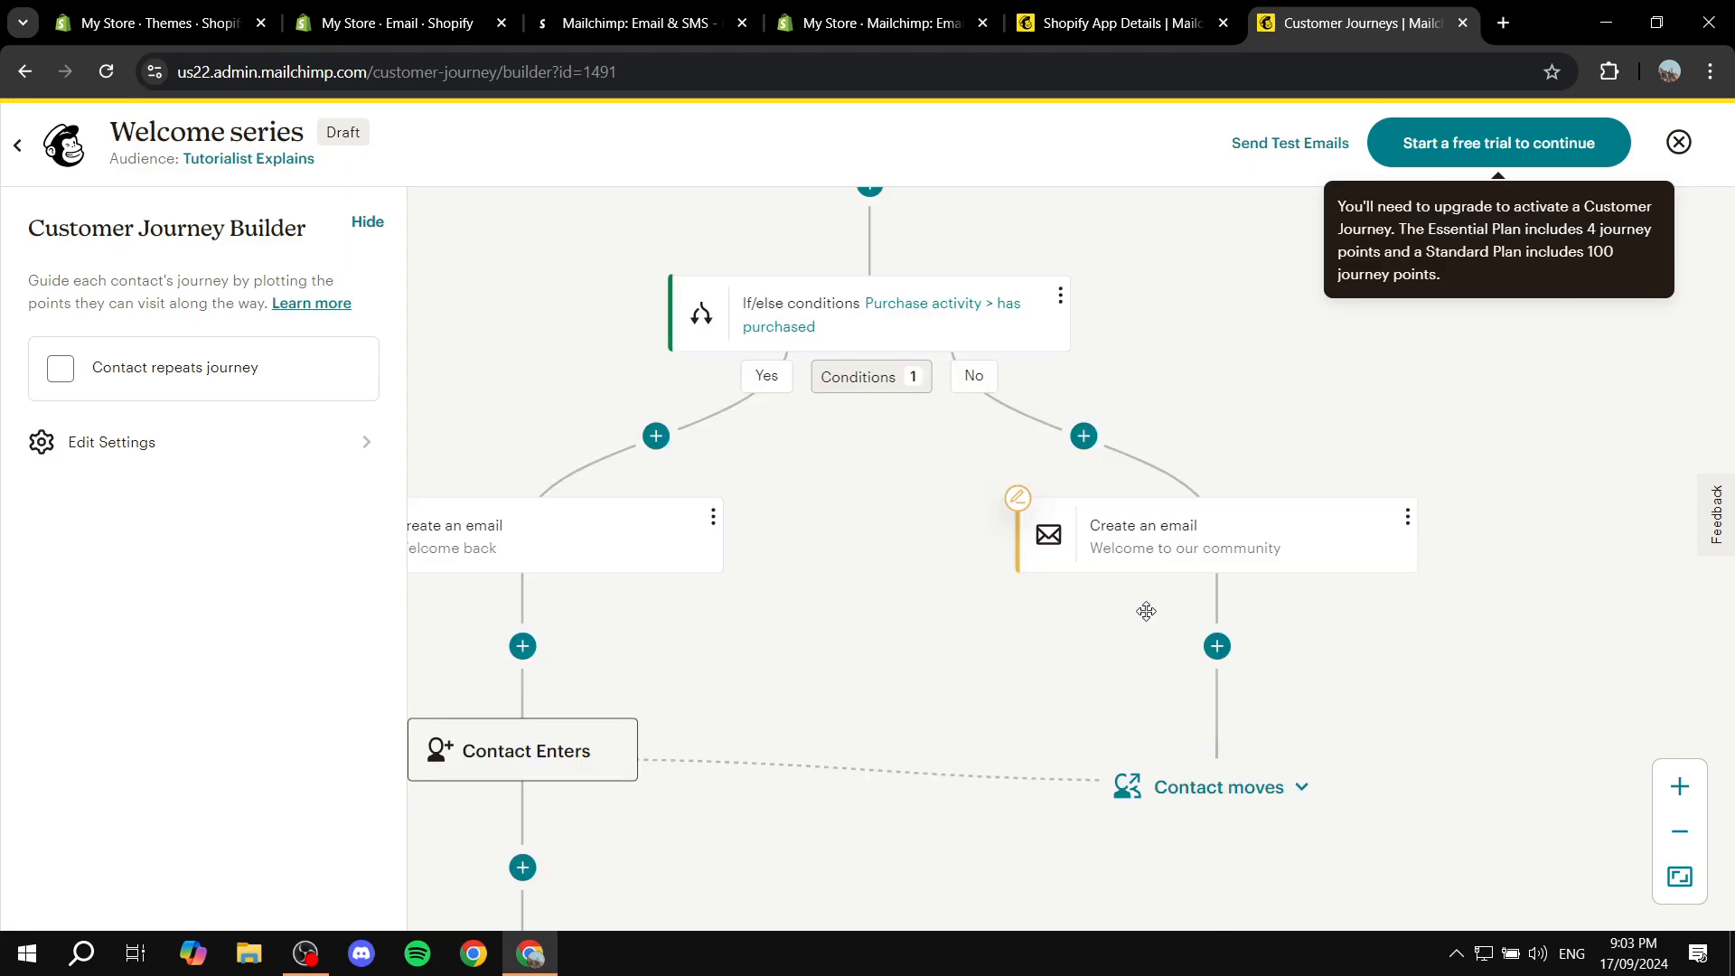
click(1142, 534)
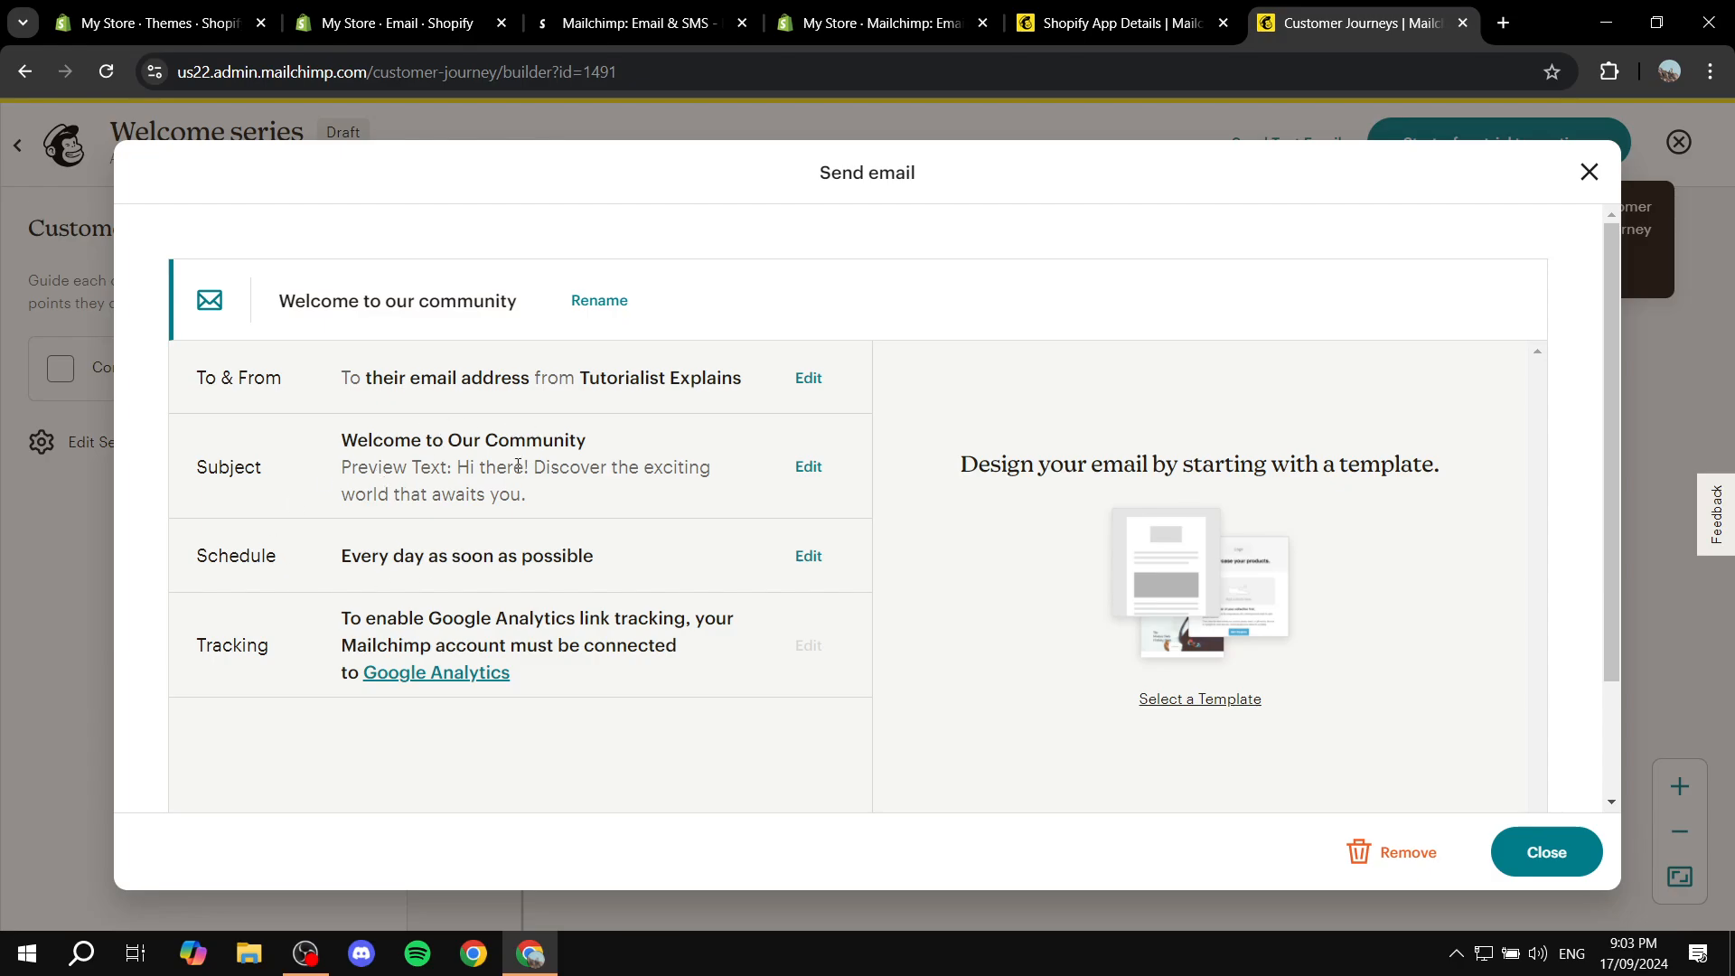
mouse_move(1040, 532)
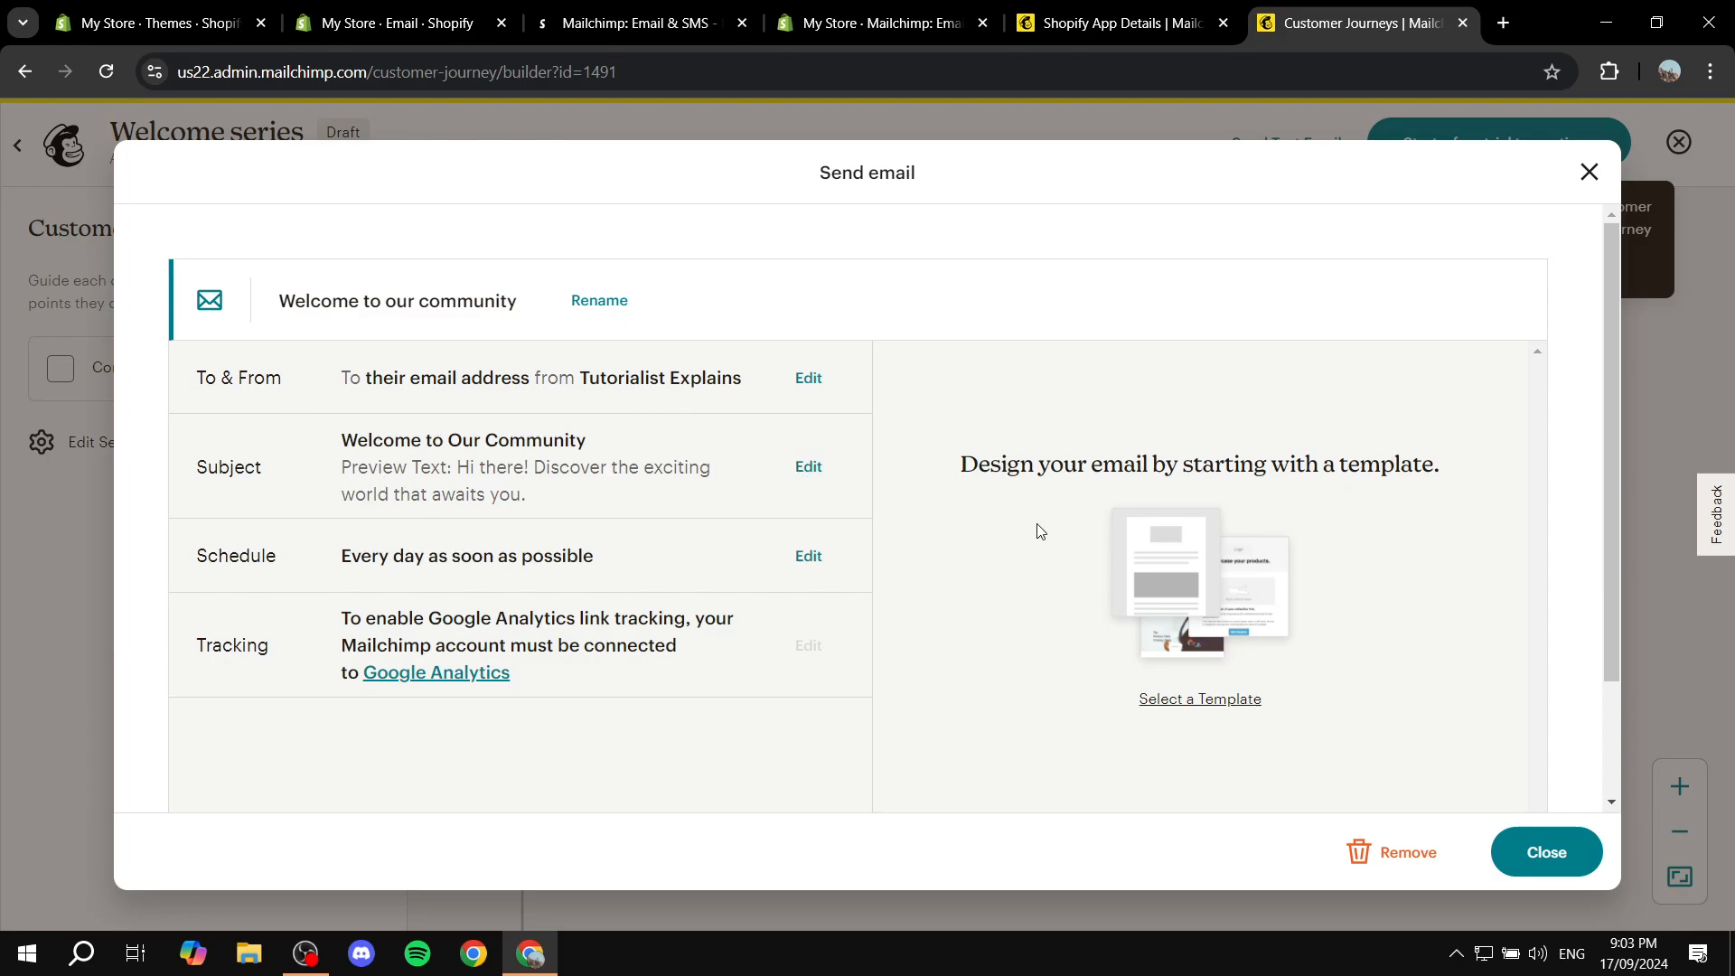
click(1544, 852)
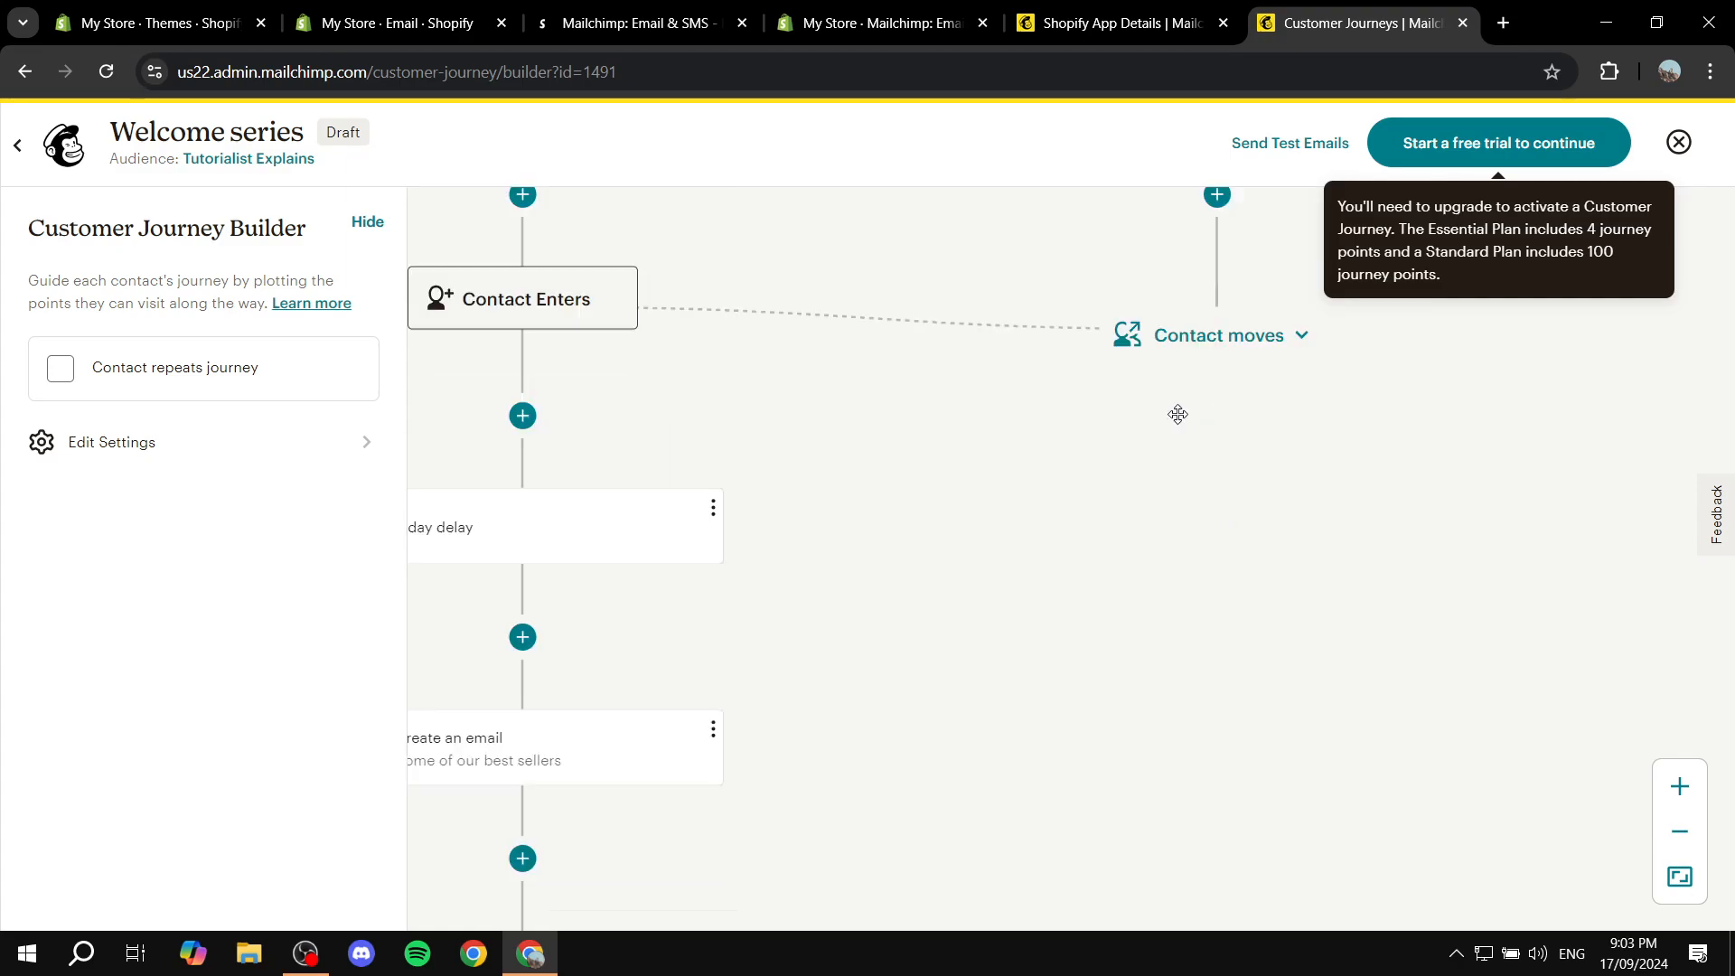
scroll(down, 3)
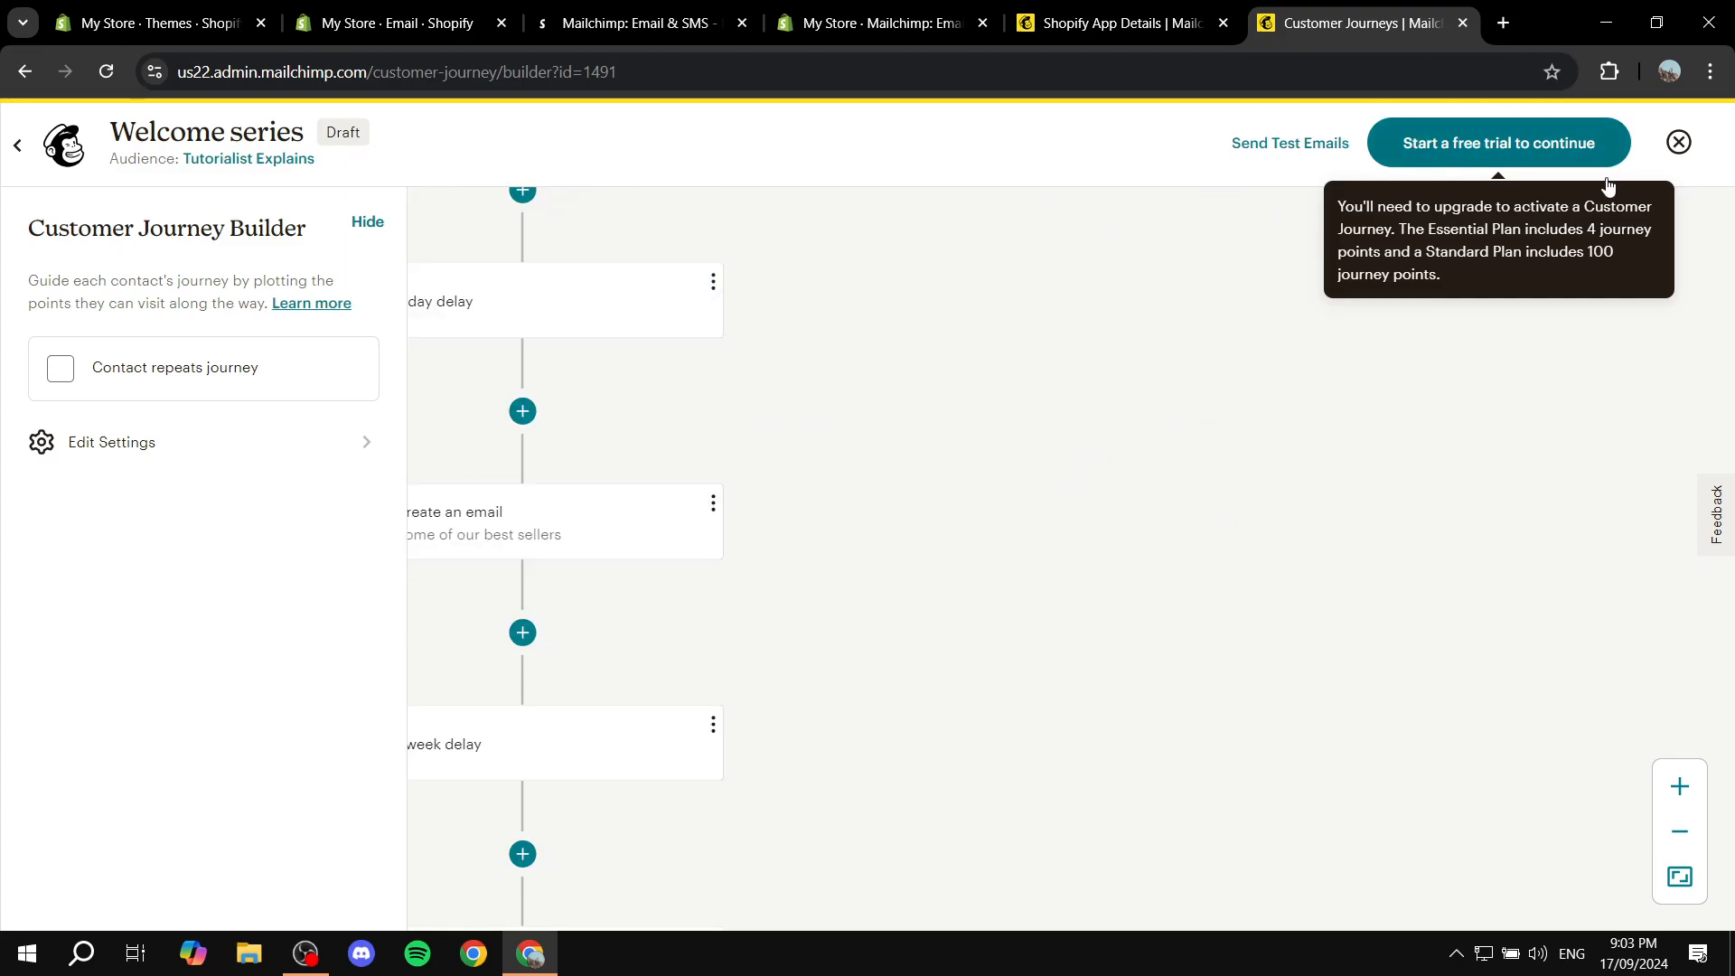
mouse_move(1459, 24)
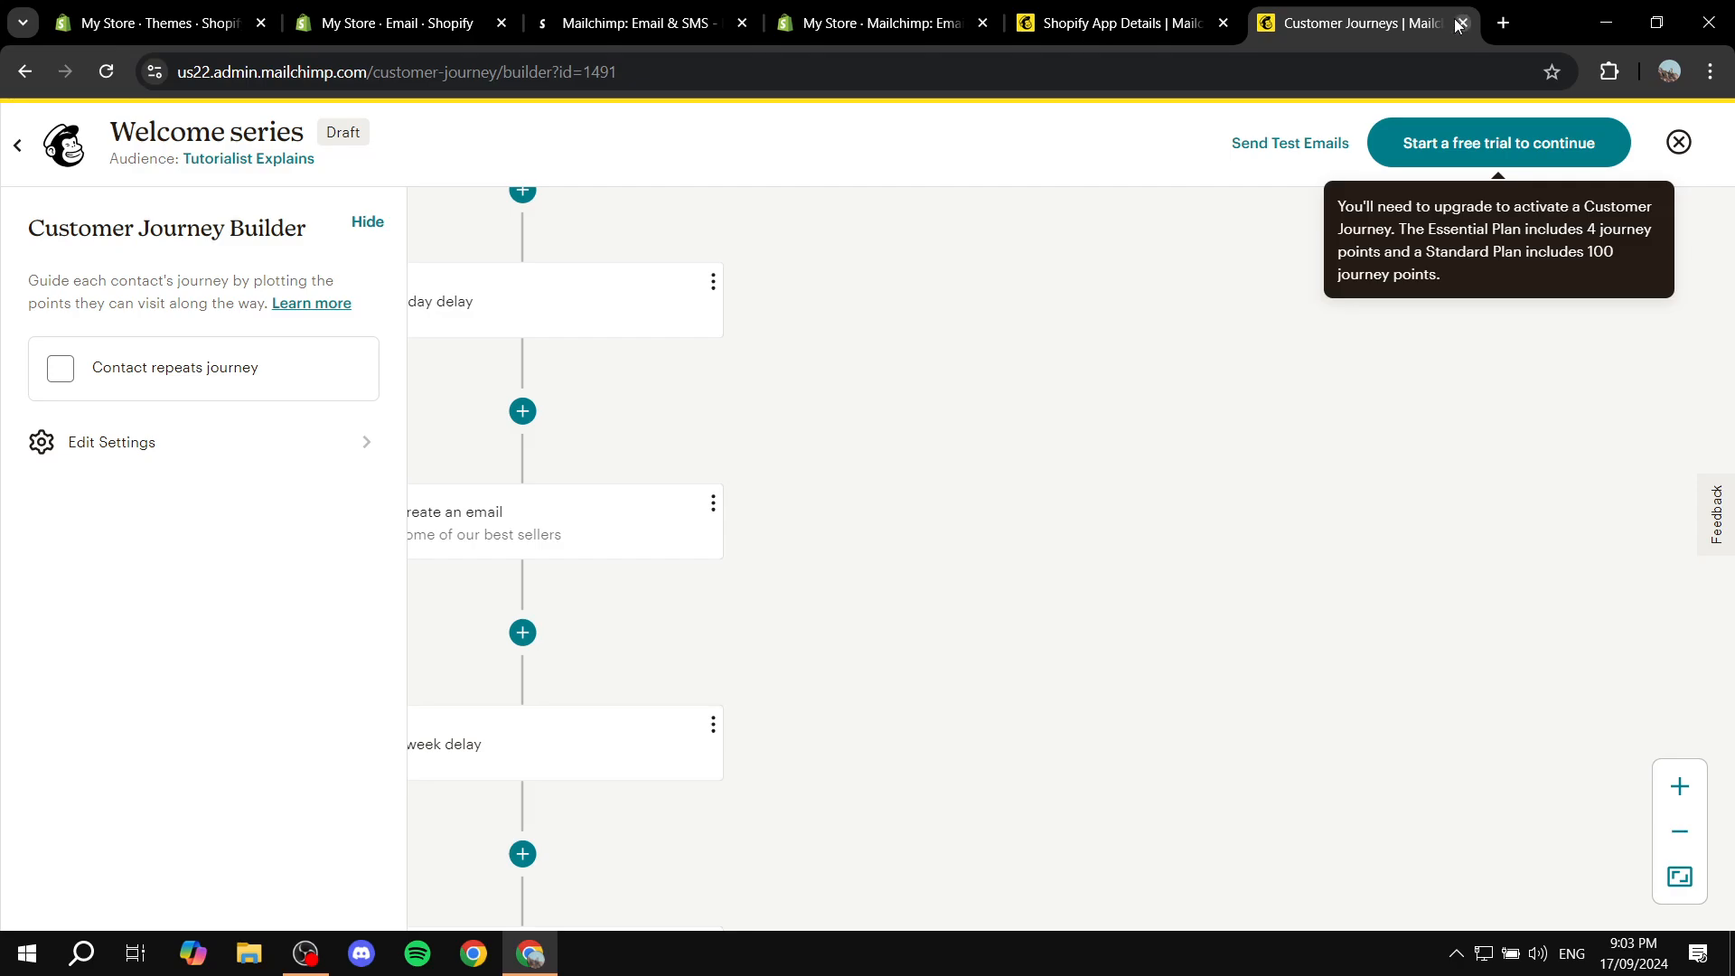
Close the Mailchimp journey and integration tabs to return to the app's sync overview.
click(1459, 21)
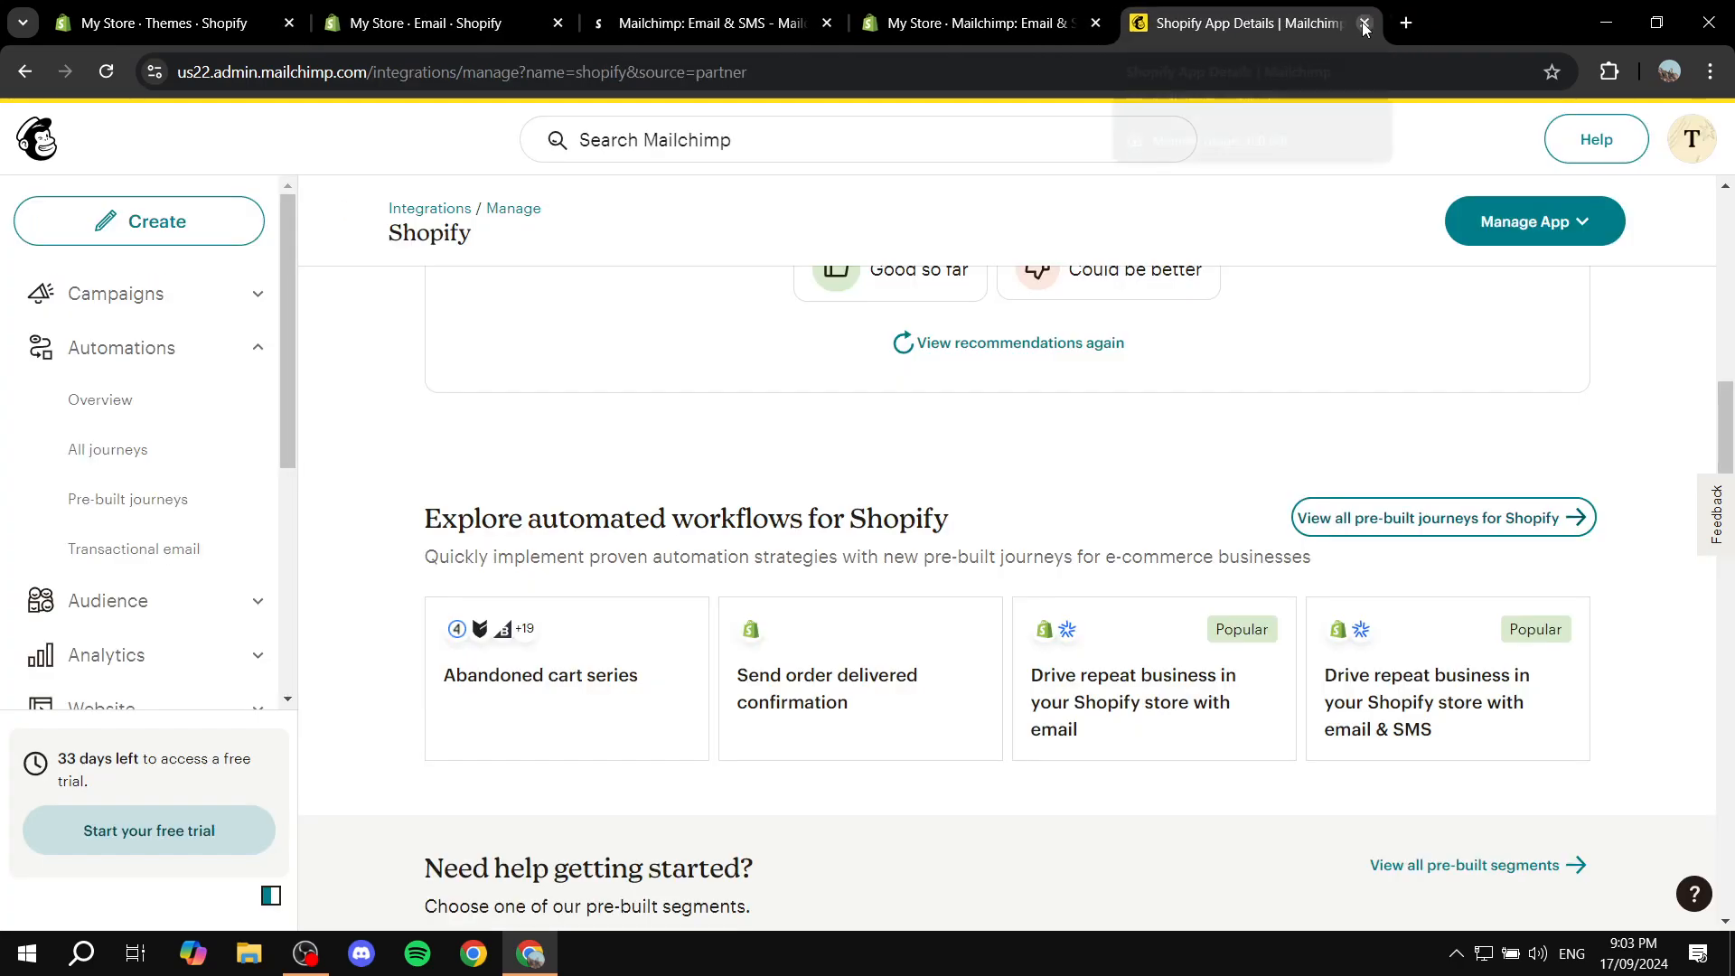
click(1366, 21)
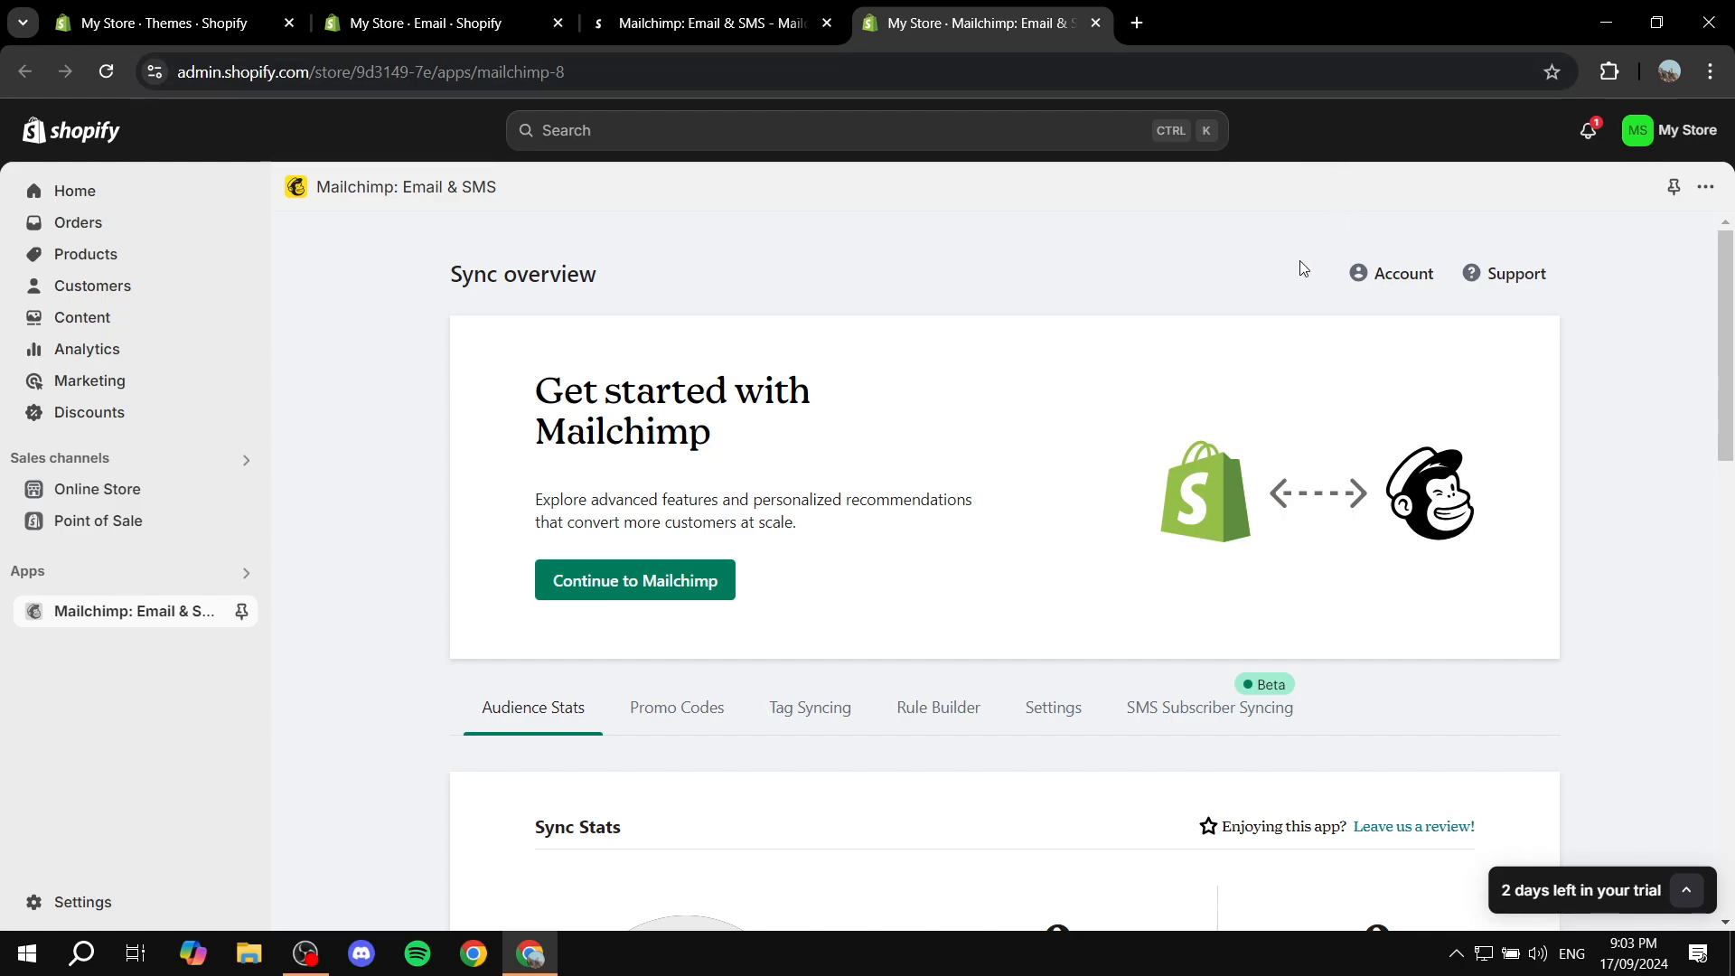
mouse_move(1239, 285)
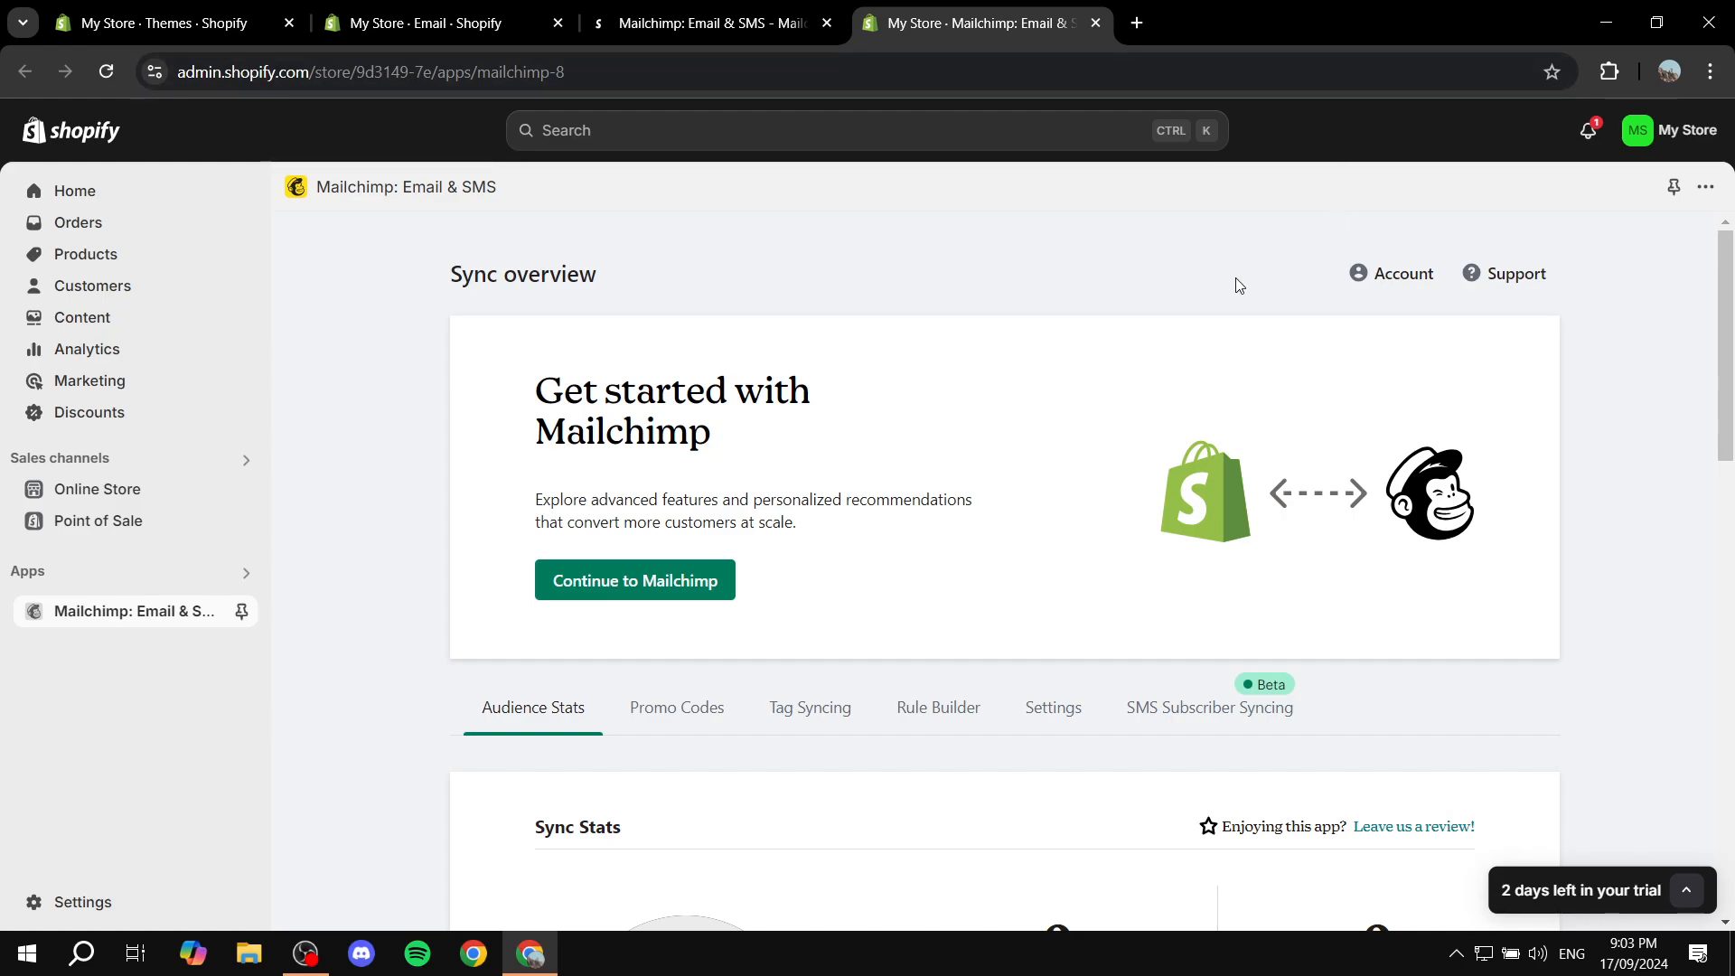